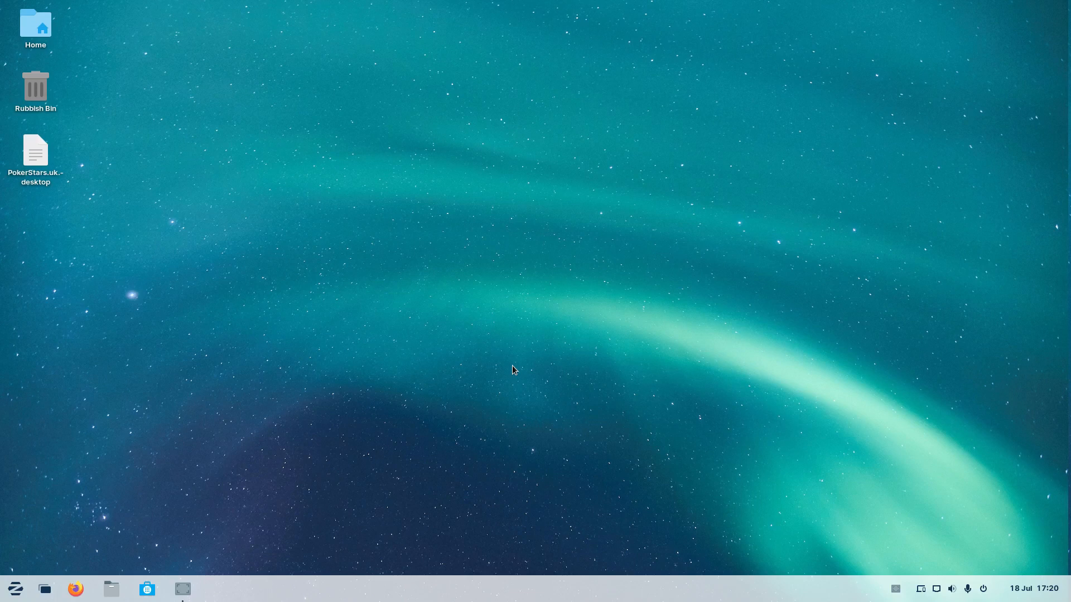
pyautogui.moveTo(507, 367)
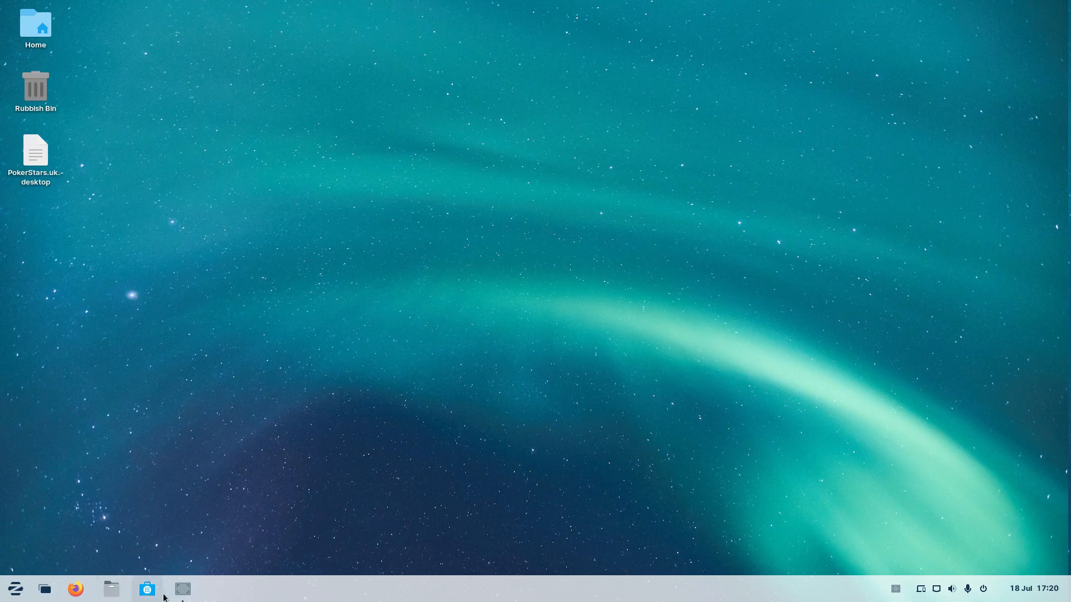
# Search the Software store for 'grub customizer', open its page and start the install.
pyautogui.click(146, 589)
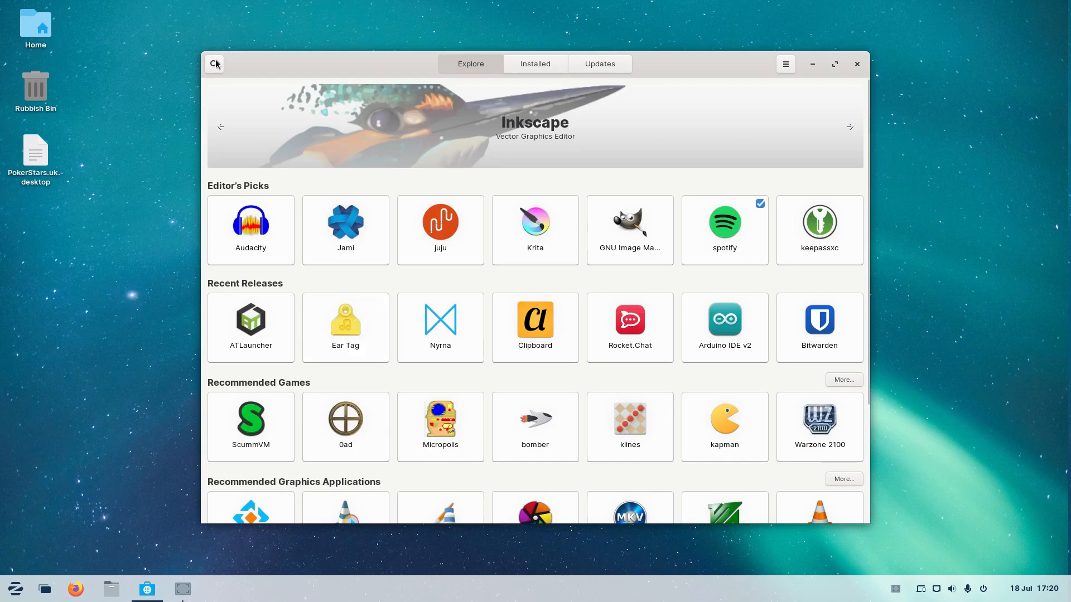
pyautogui.click(214, 64)
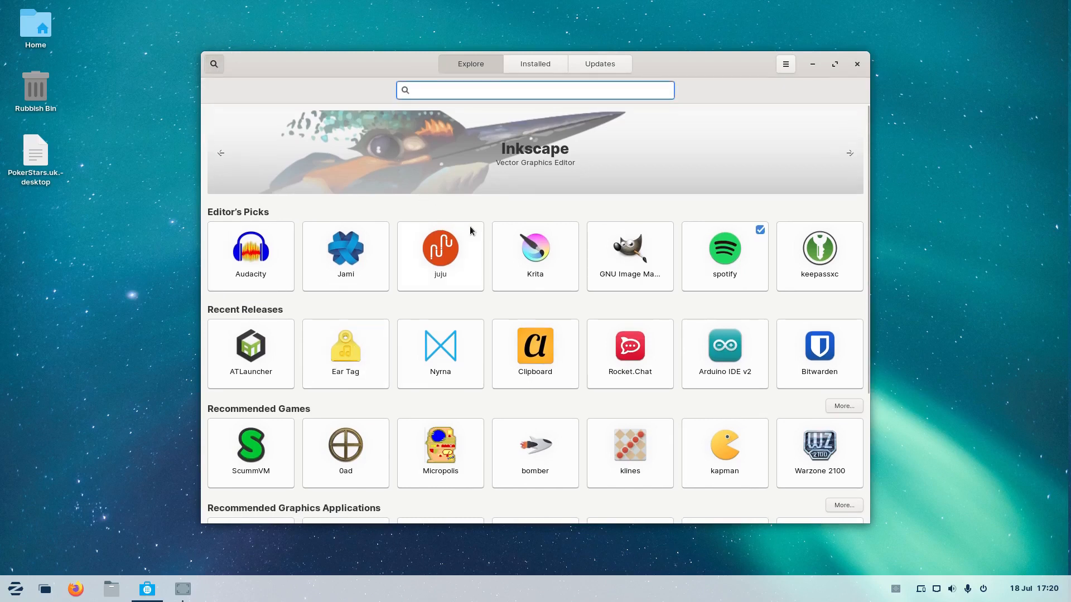
pyautogui.write('grub')
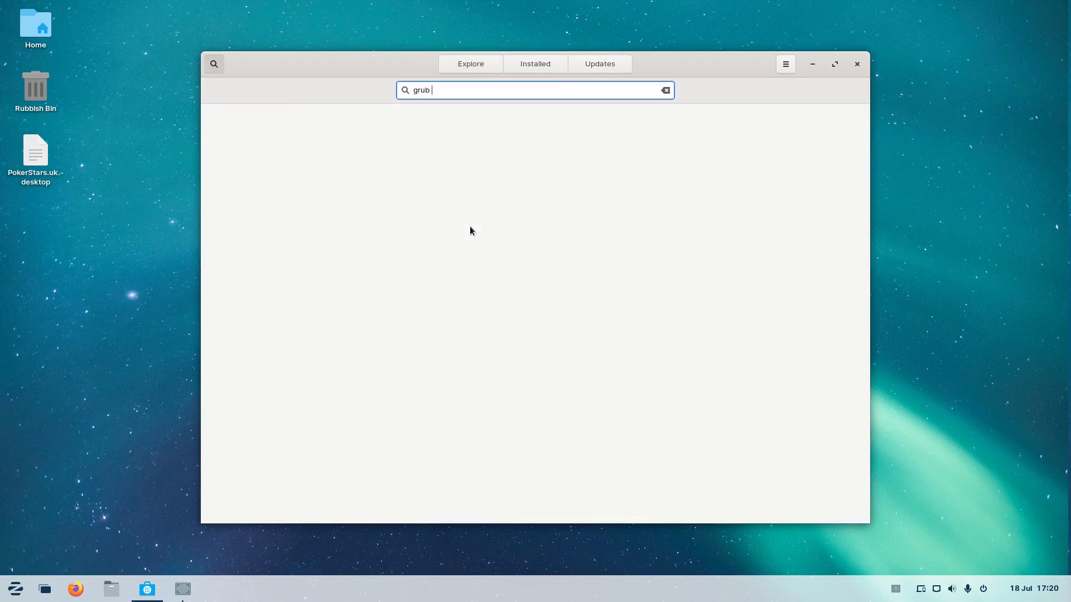
pyautogui.write('customi')
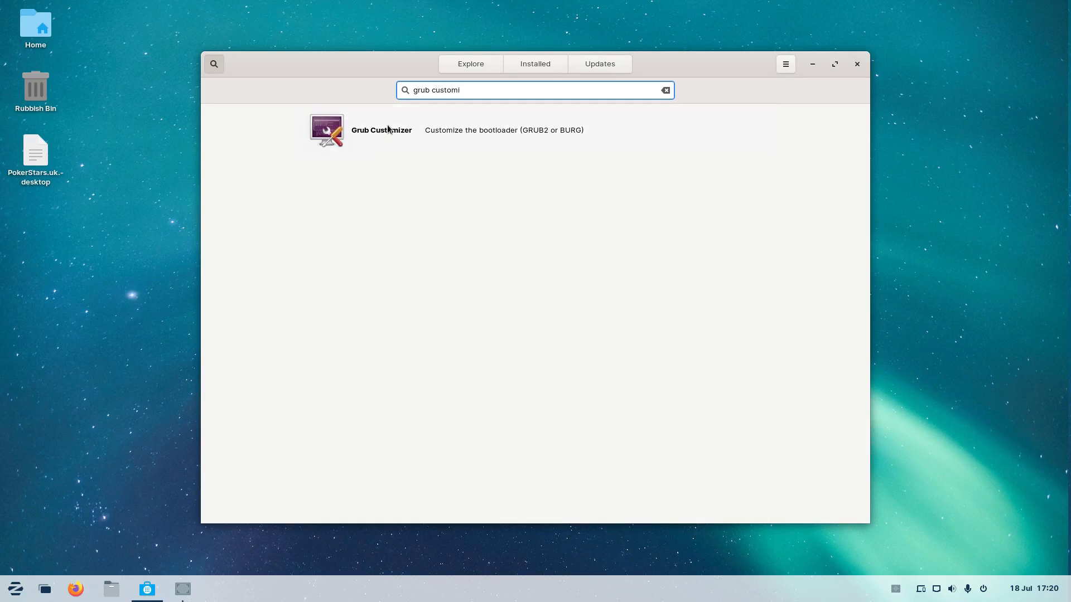
pyautogui.click(381, 130)
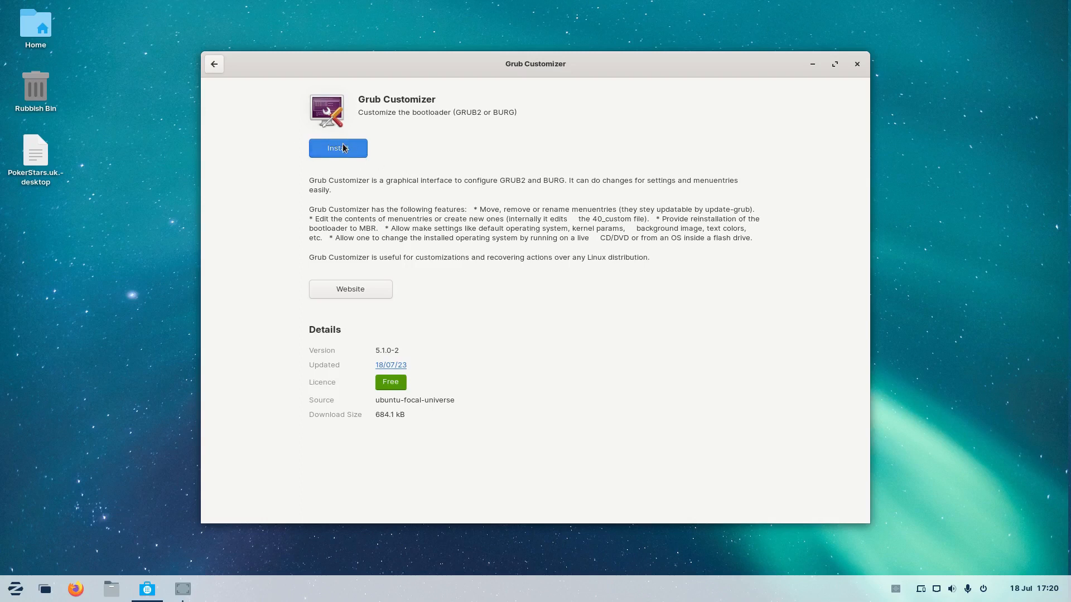
pyautogui.click(337, 149)
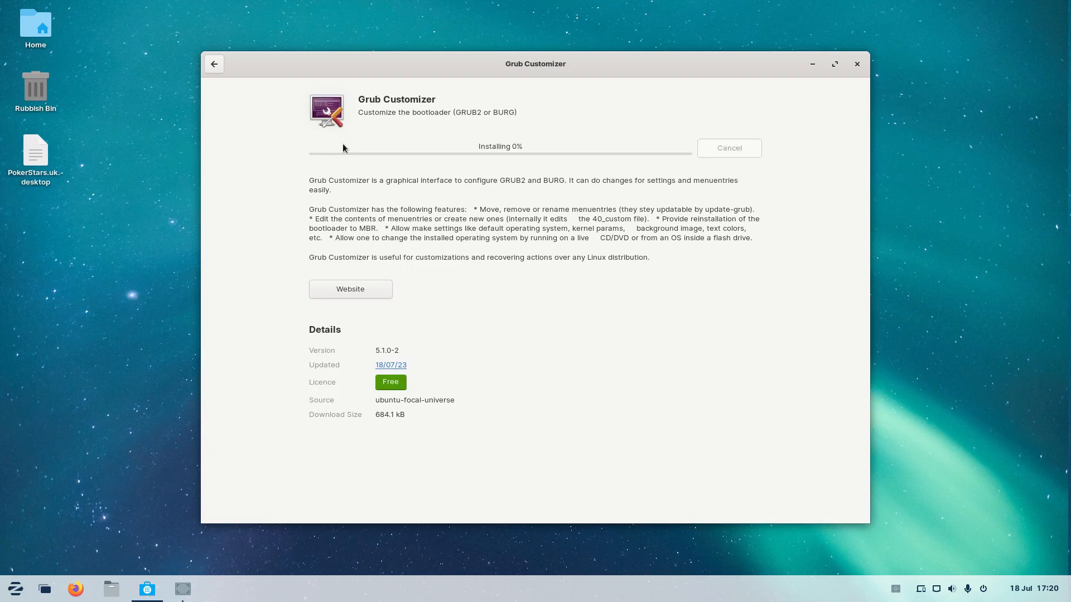
pyautogui.moveTo(767, 416)
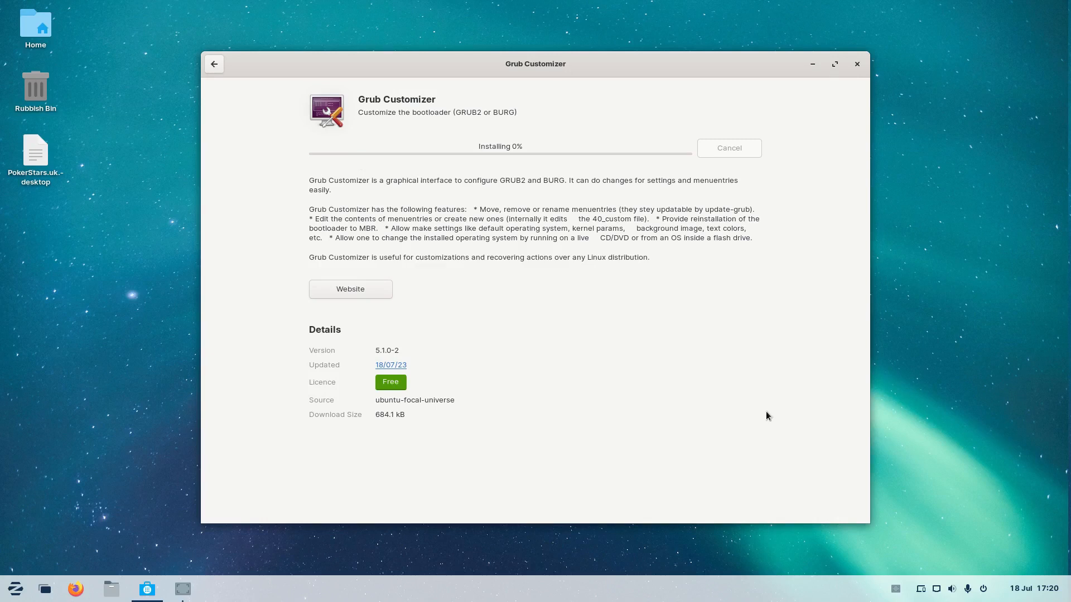
pyautogui.moveTo(414, 427)
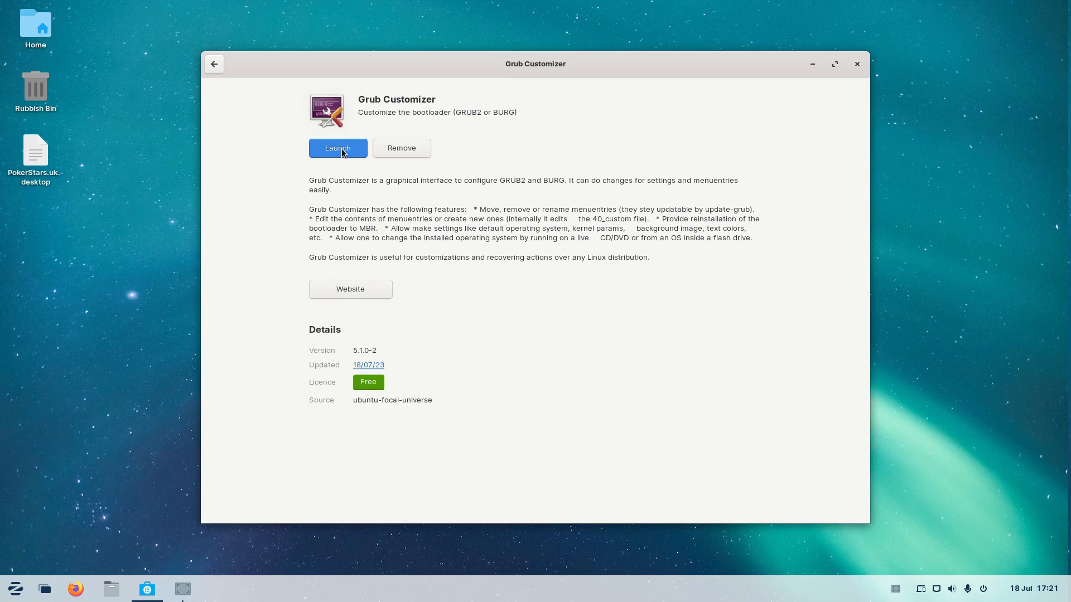
# Launch Grub Customizer from the Zorin menu, authenticate with the password, and close Software.
pyautogui.click(14, 587)
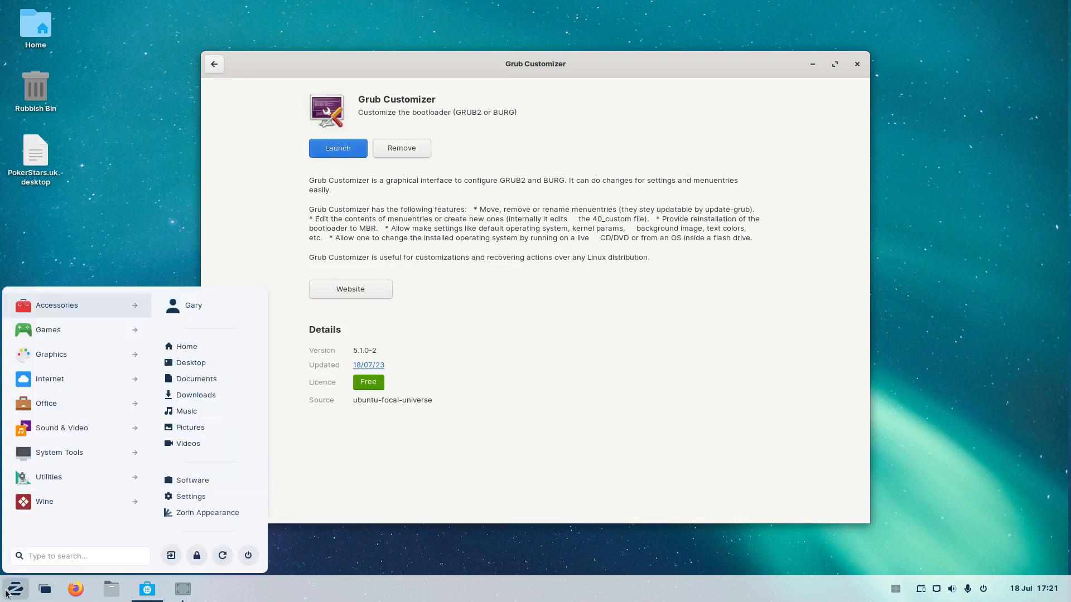
pyautogui.write('grub')
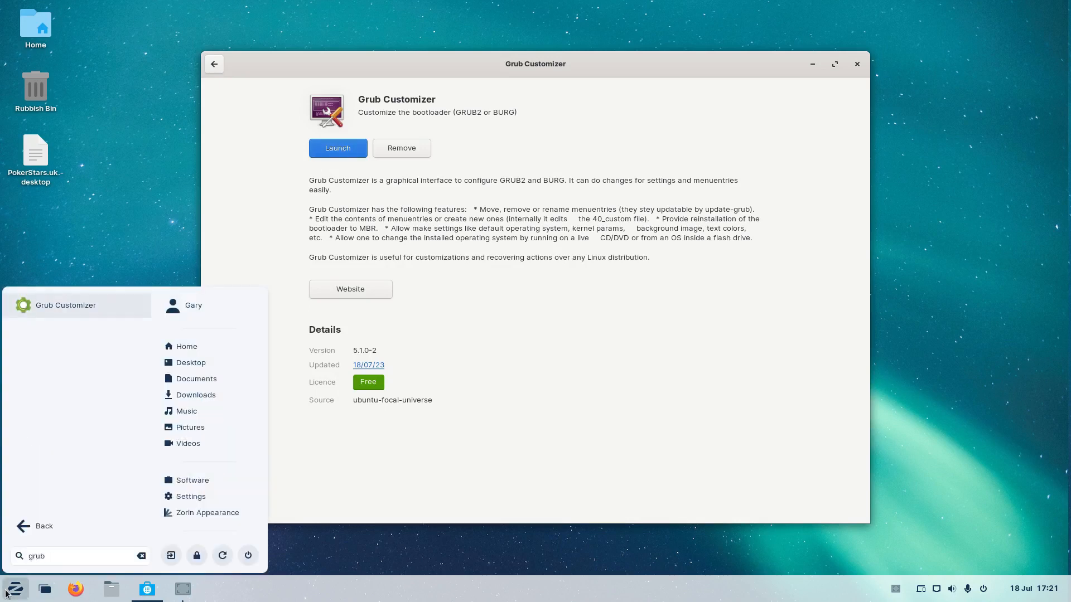
pyautogui.click(13, 587)
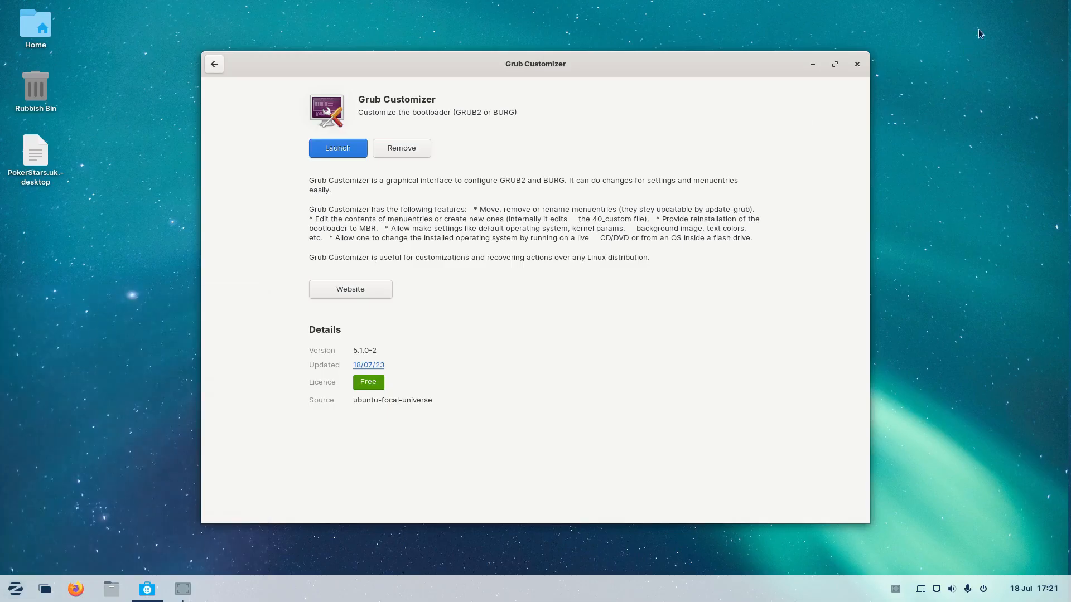
pyautogui.click(337, 148)
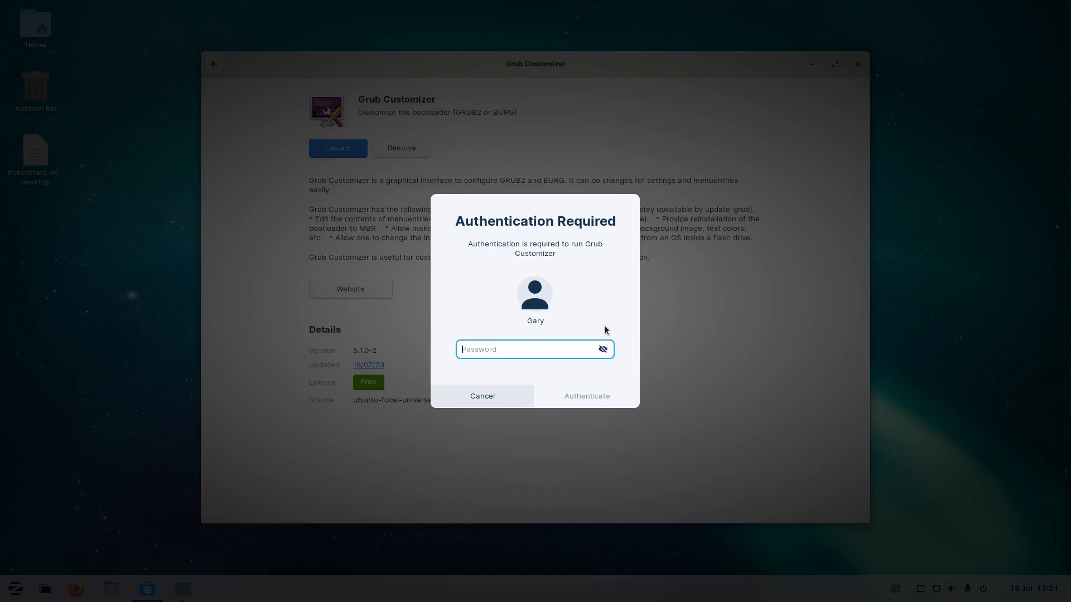
pyautogui.write('password')
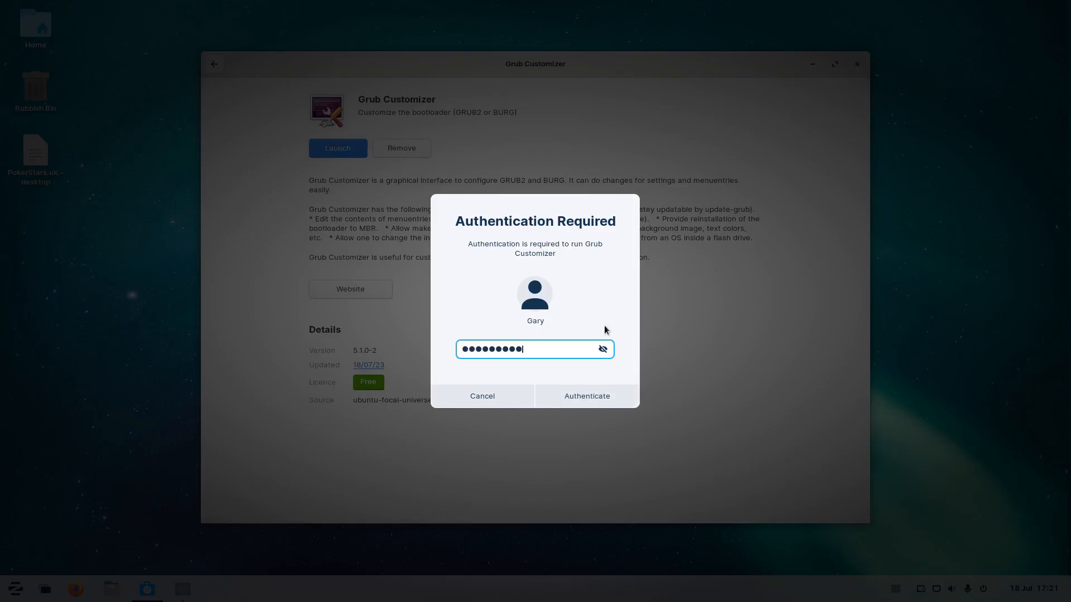
pyautogui.click(481, 396)
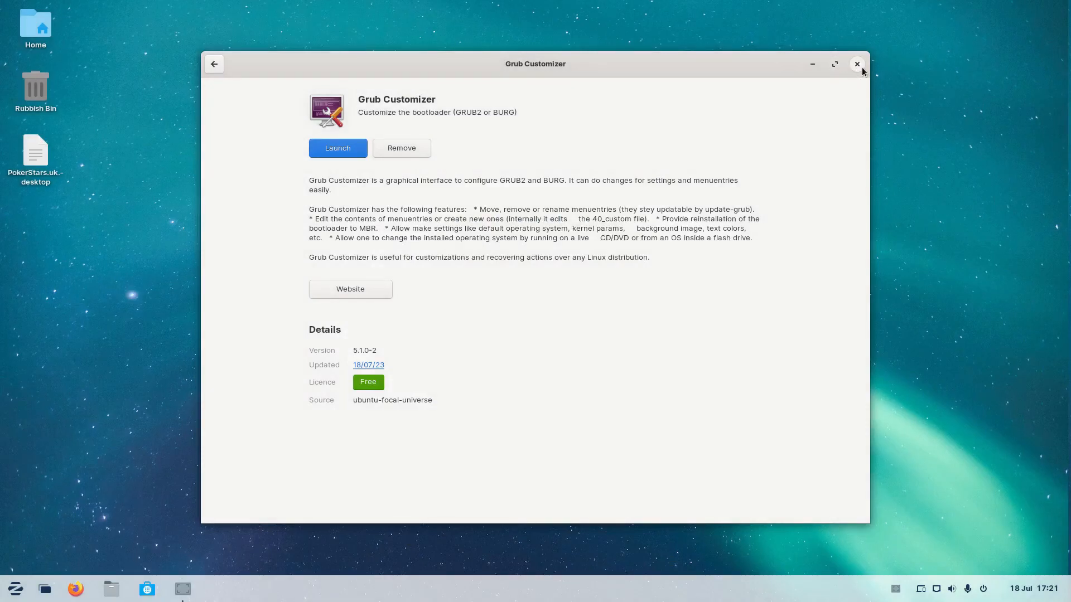
pyautogui.click(338, 148)
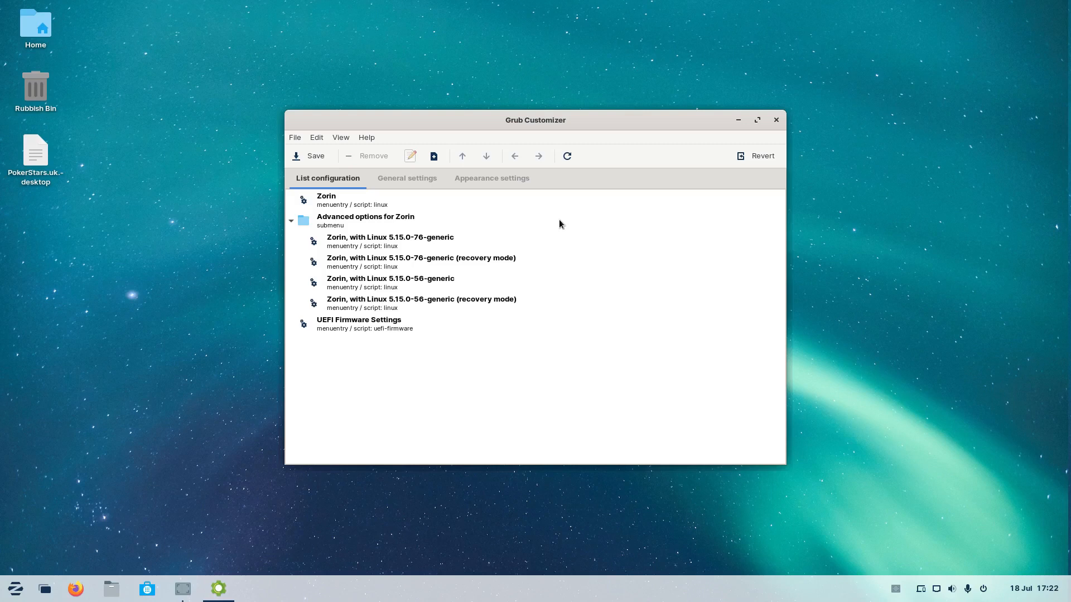
# In General settings, raise 'Boot default entry after' from 0 to 5 seconds.
pyautogui.click(407, 178)
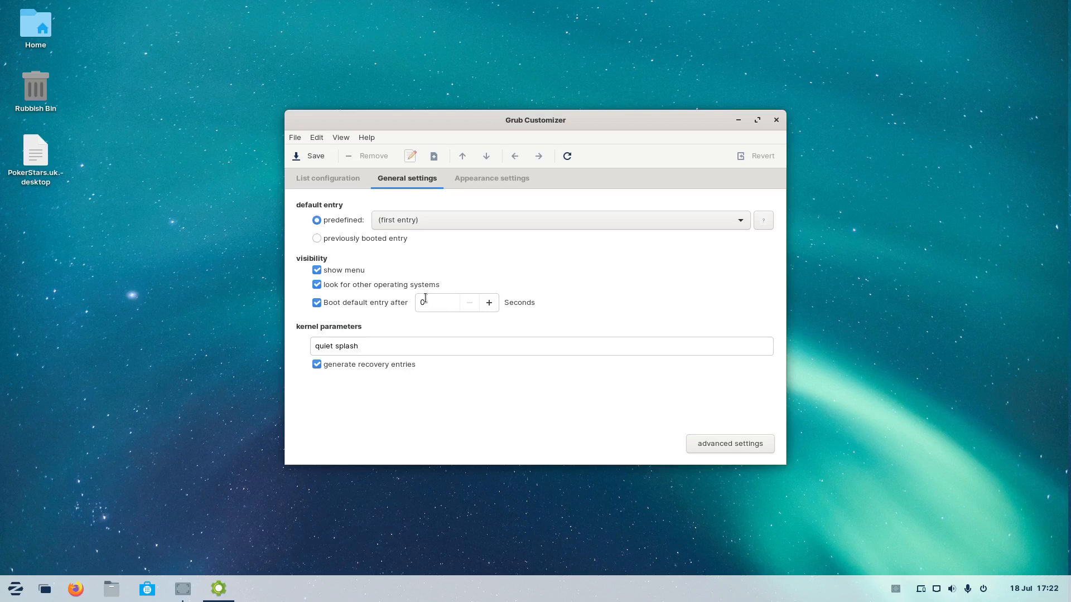
pyautogui.moveTo(441, 328)
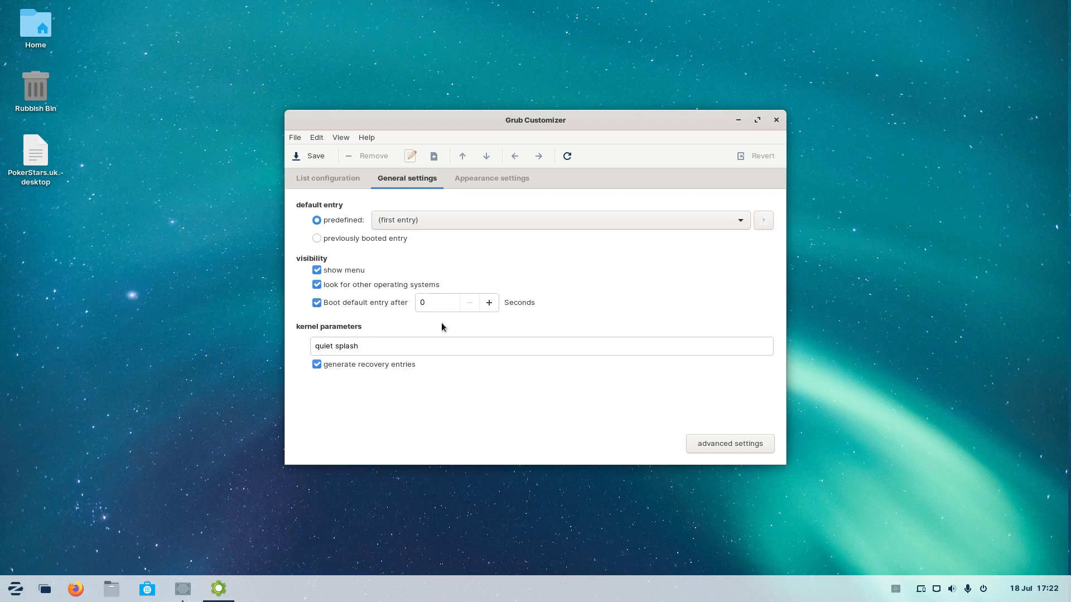
pyautogui.click(489, 302)
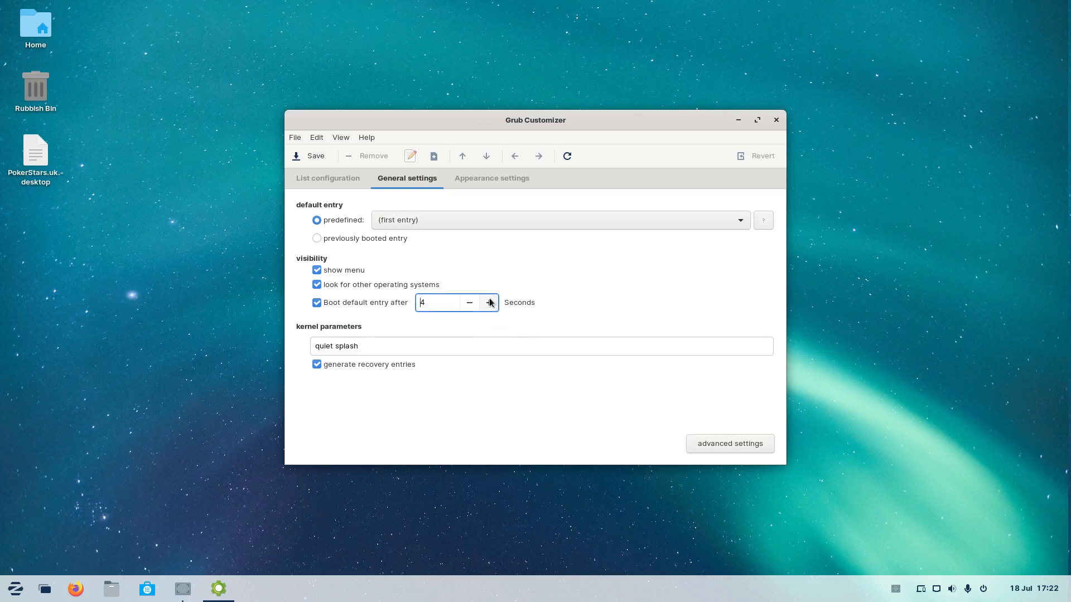
pyautogui.click(489, 303)
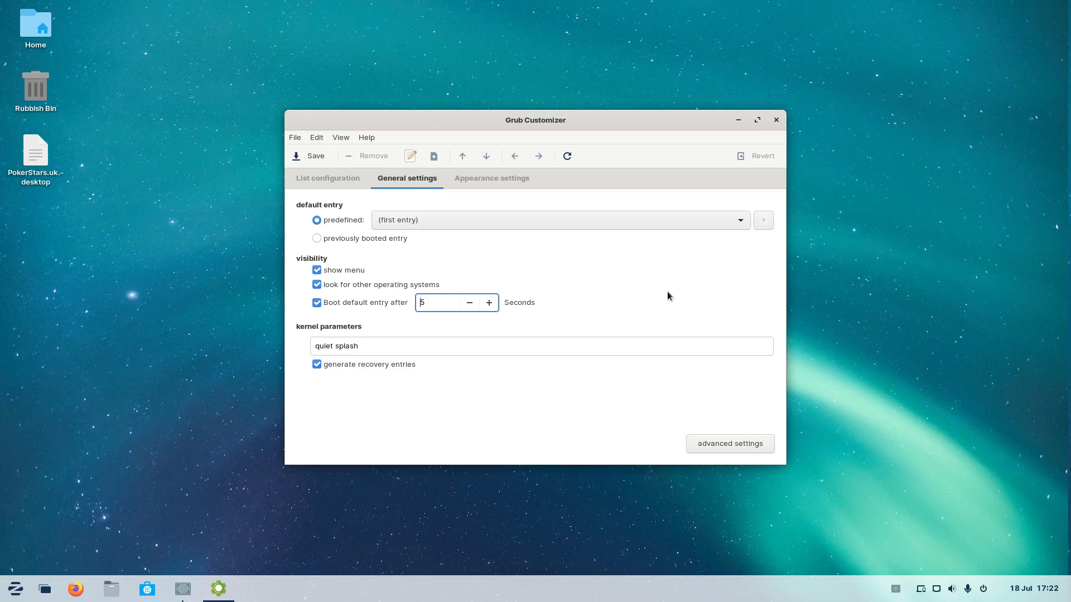
pyautogui.moveTo(570, 389)
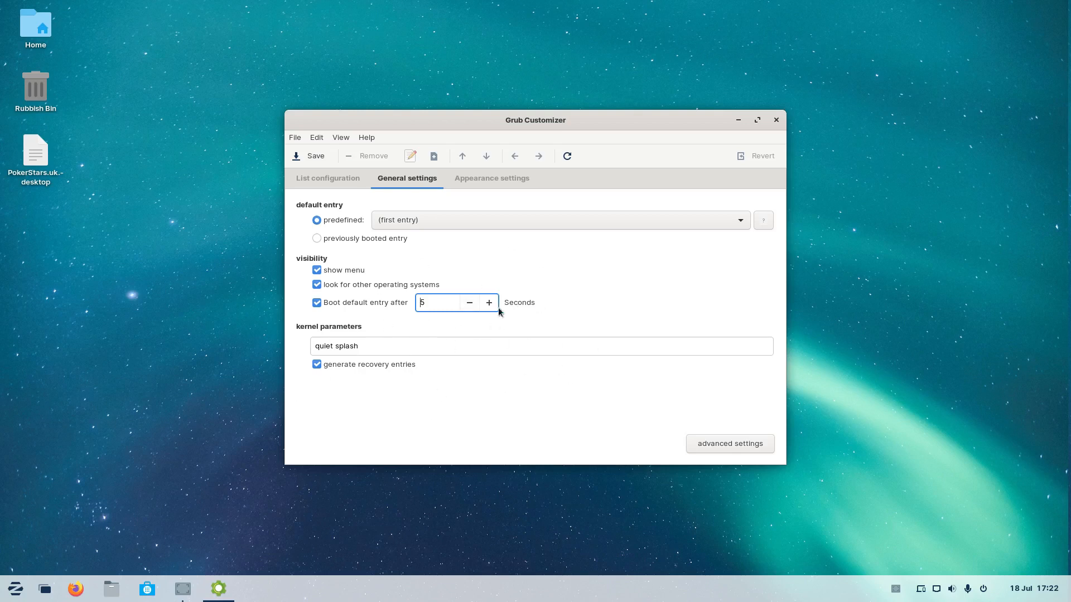
pyautogui.write('0')
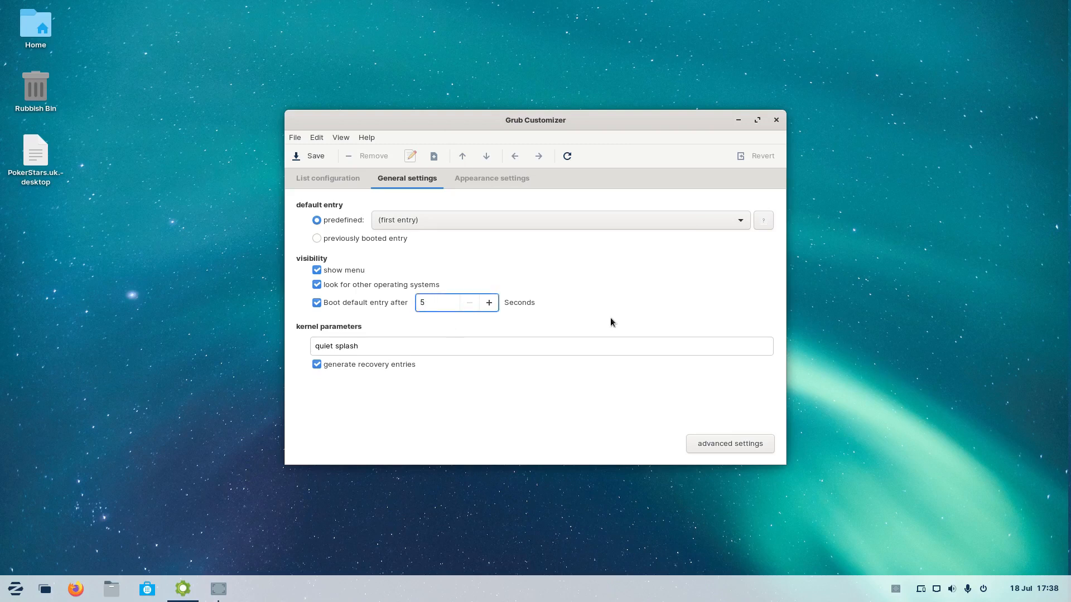
pyautogui.click(437, 302)
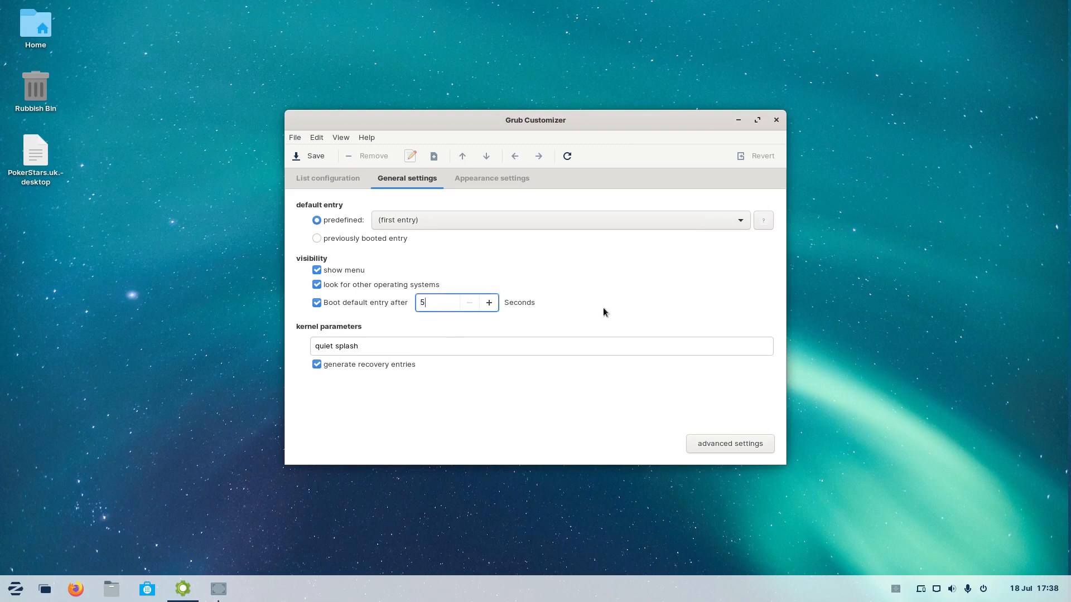
# In advanced settings, change GRUB_TIMEOUT_STYLE from hidden to menu with GRUB_TIMEOUT at 5.
pyautogui.click(490, 178)
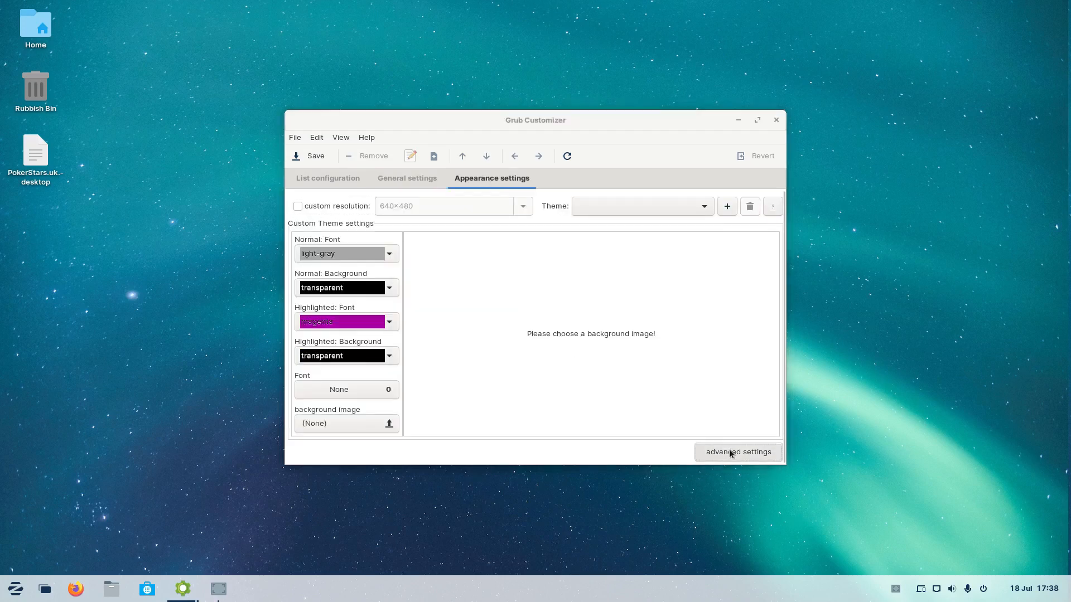
pyautogui.click(737, 452)
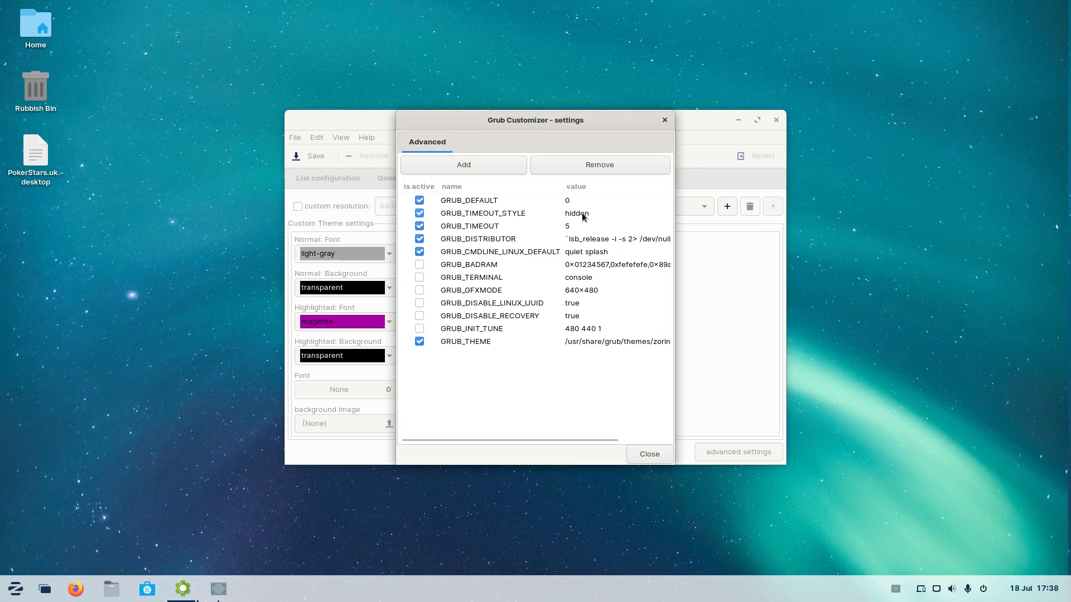
pyautogui.doubleClick(575, 213)
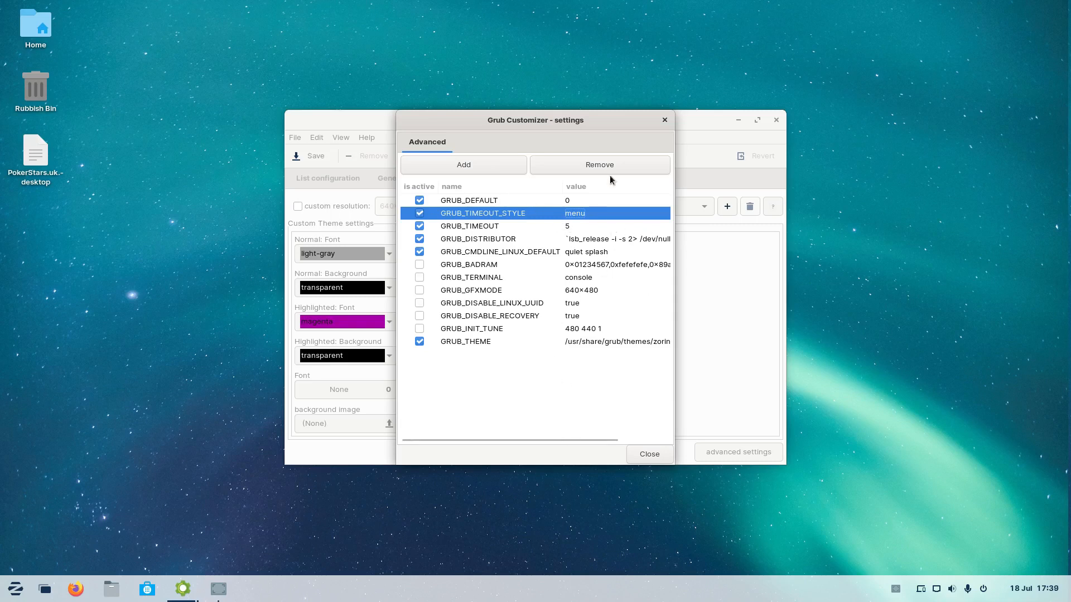
pyautogui.moveTo(496, 266)
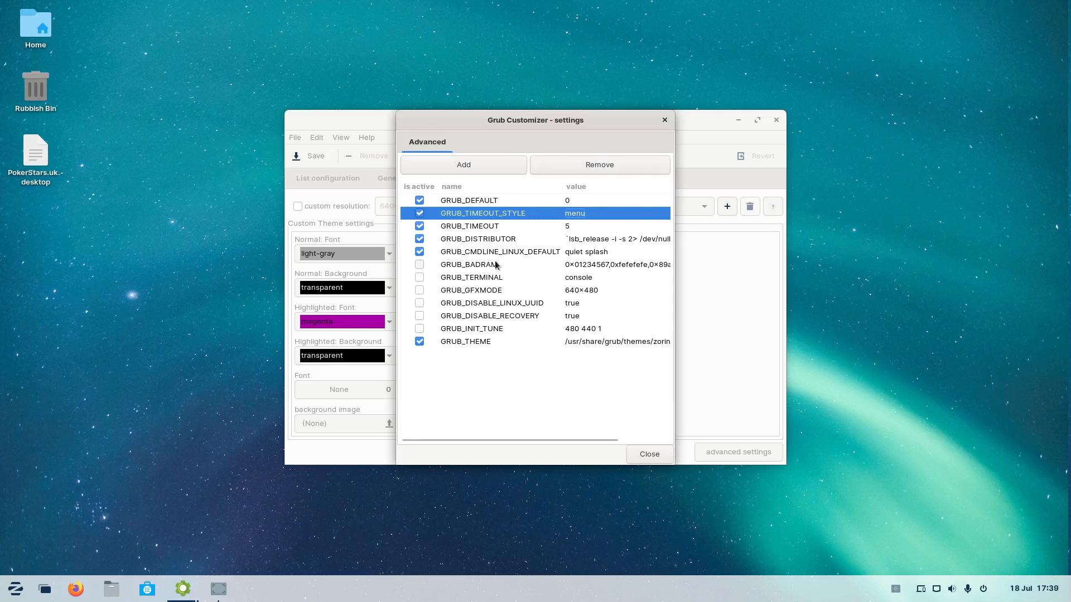
pyautogui.moveTo(496, 265)
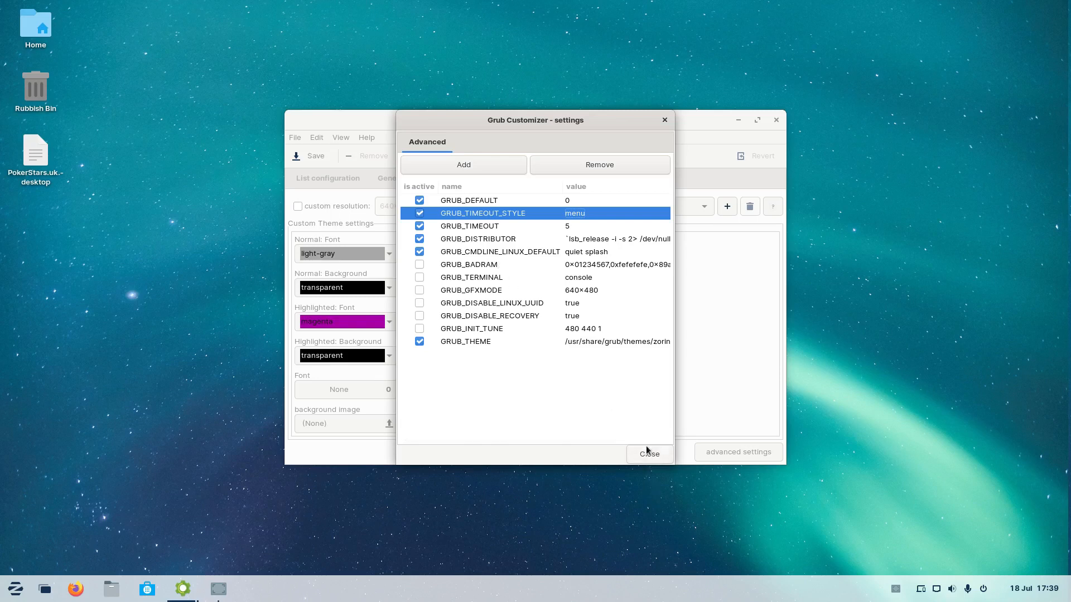
# Close the advanced configuration variables dialog to return to the entry list.
pyautogui.click(648, 453)
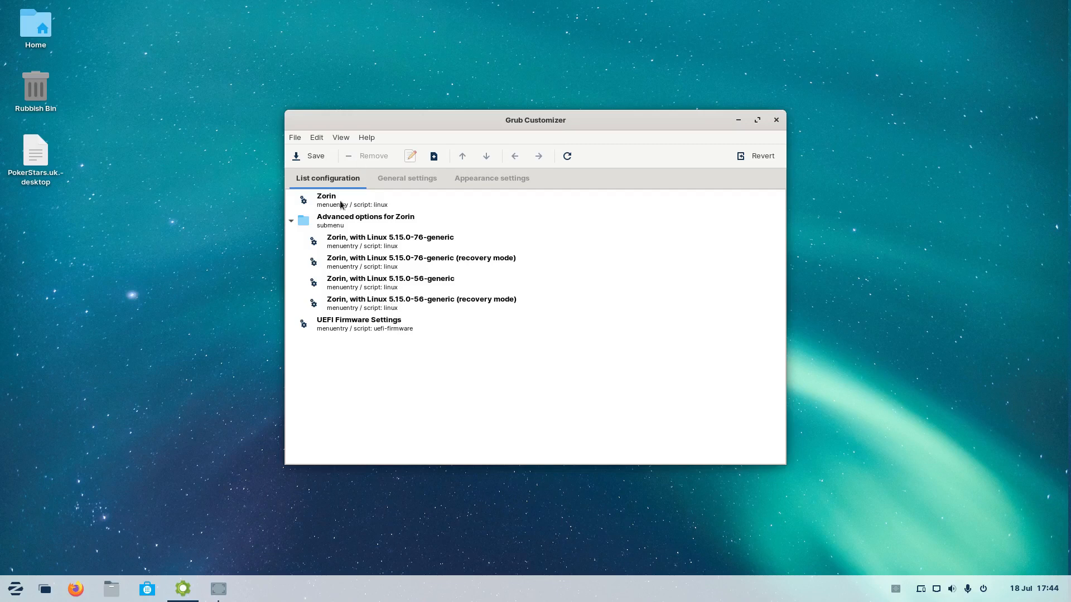
pyautogui.click(290, 220)
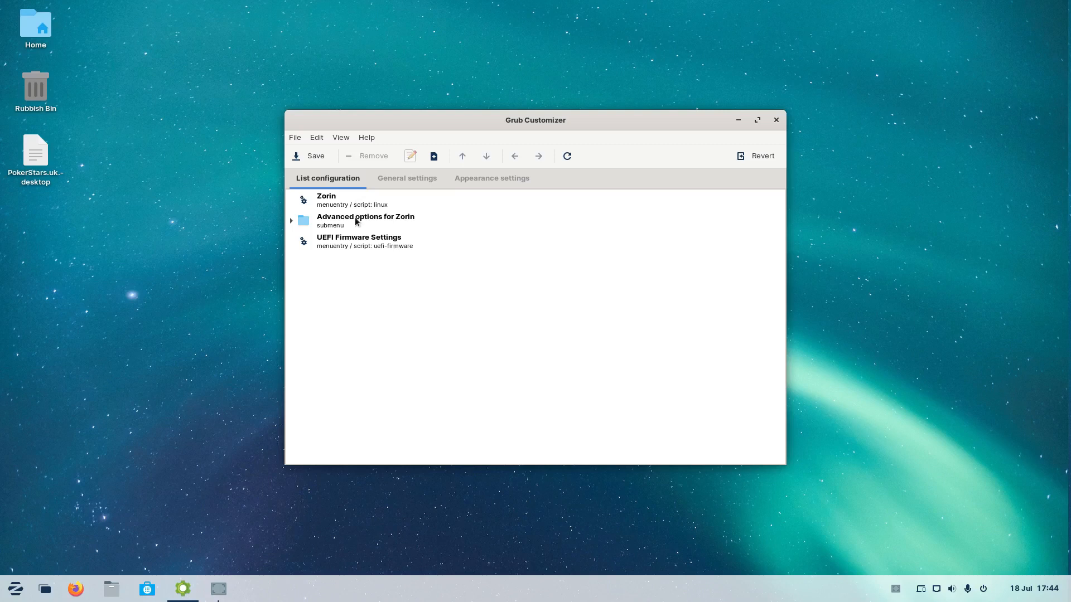
pyautogui.moveTo(347, 209)
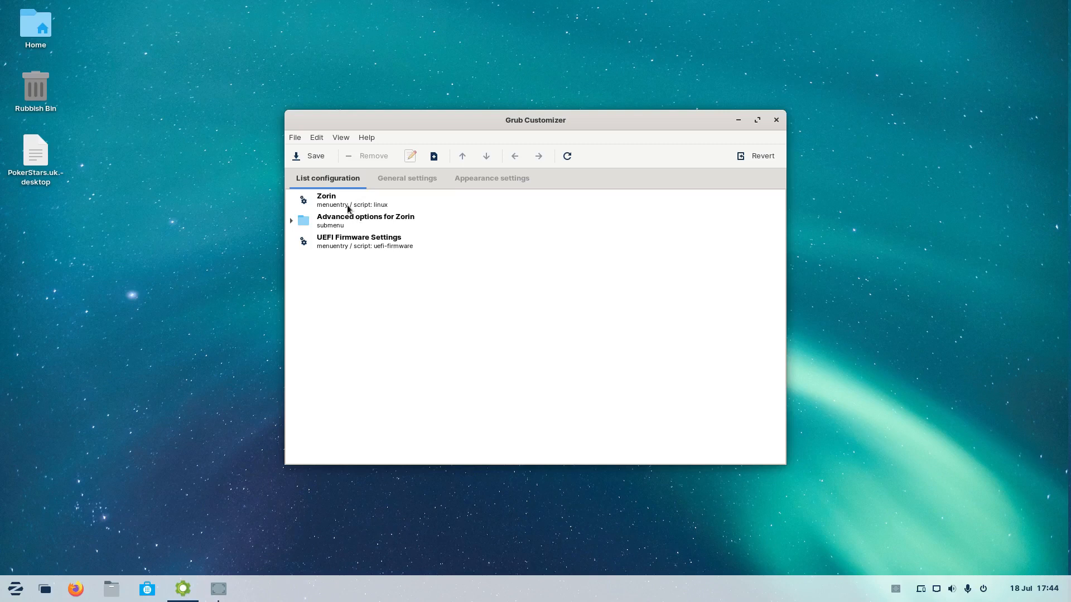
pyautogui.moveTo(335, 229)
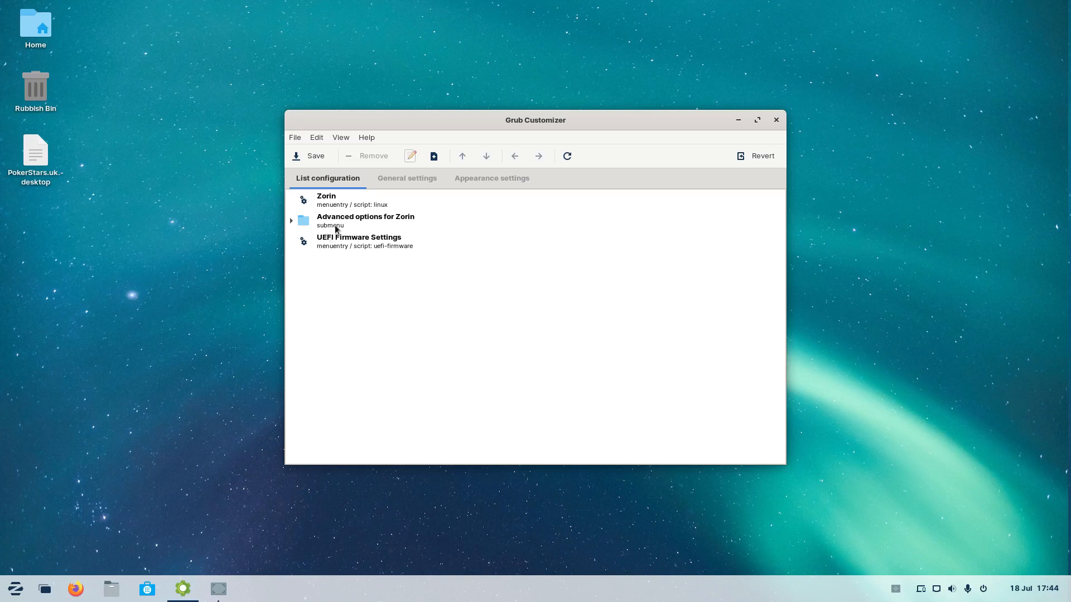
pyautogui.moveTo(350, 249)
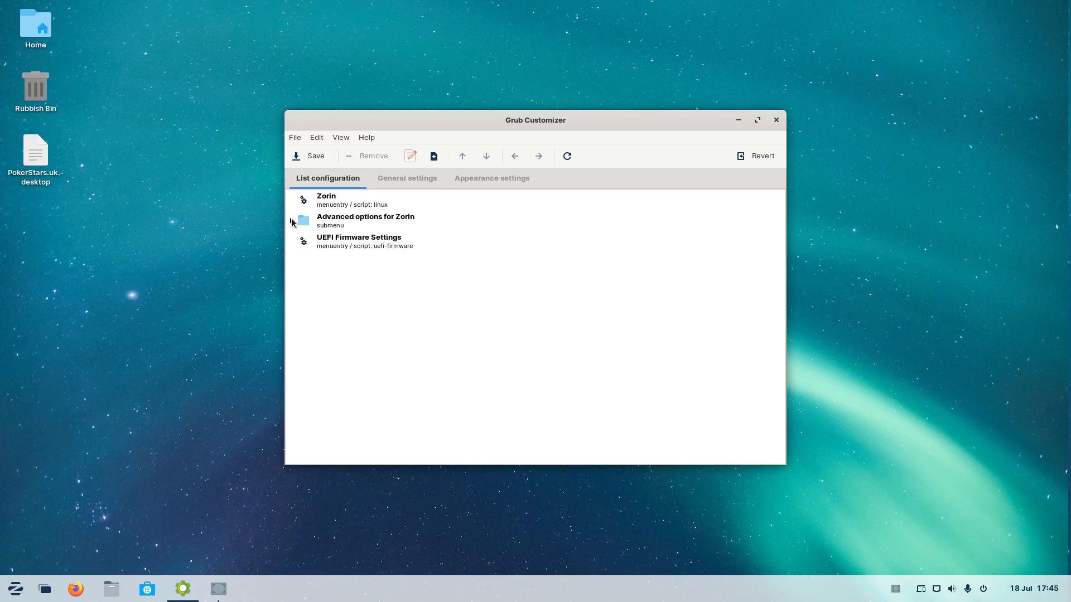
pyautogui.click(291, 222)
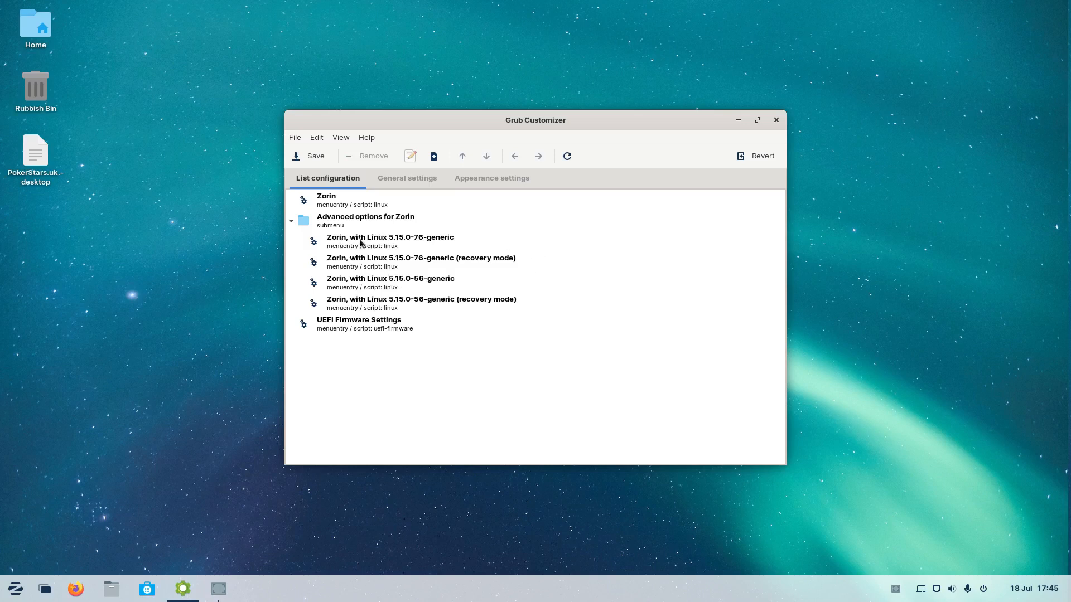
pyautogui.moveTo(347, 246)
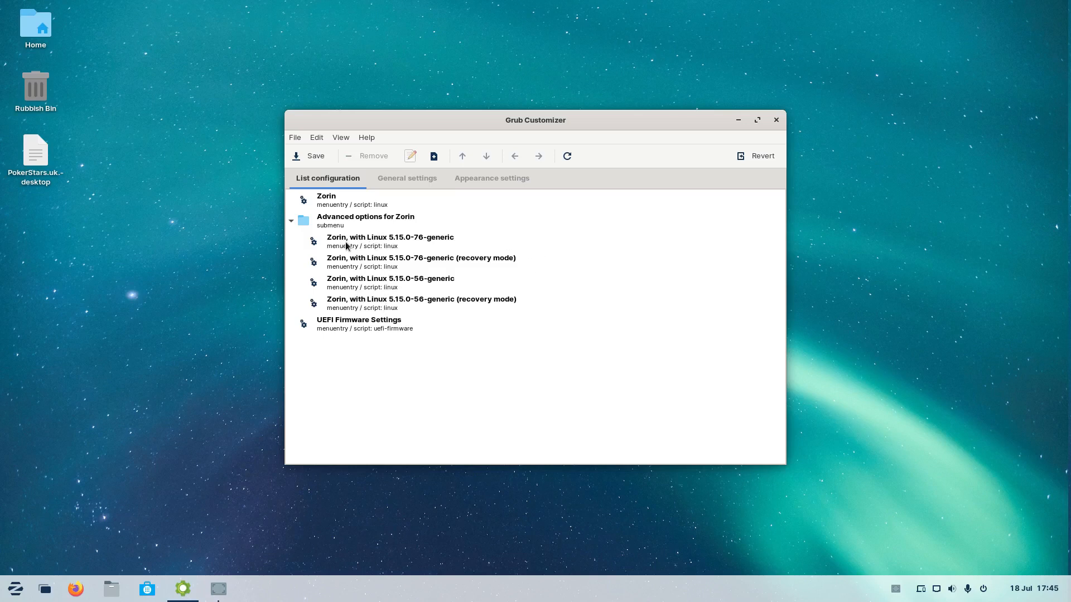
pyautogui.moveTo(440, 246)
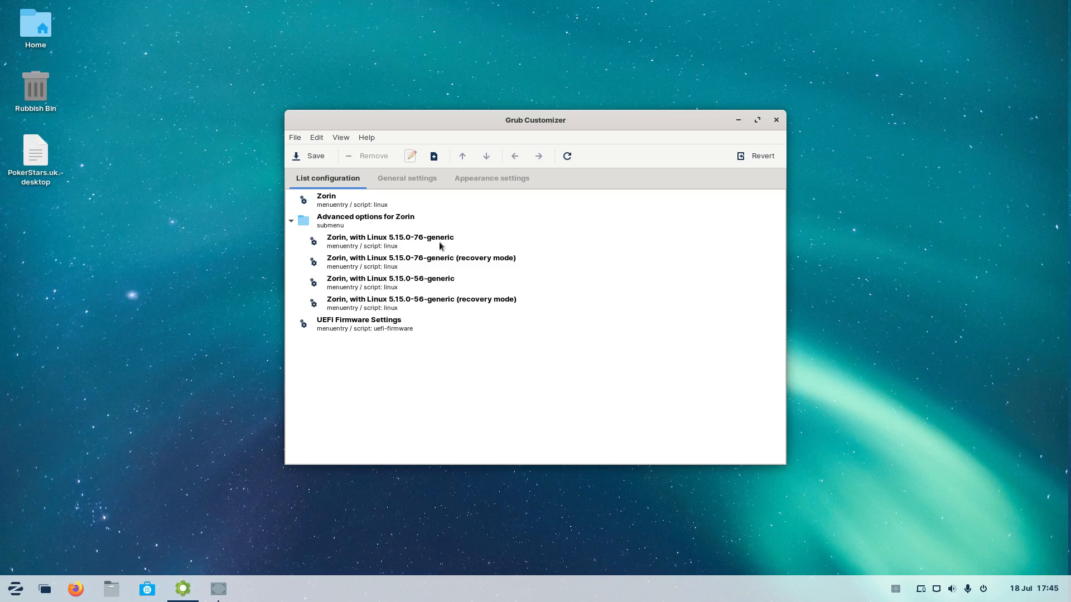
pyautogui.moveTo(349, 289)
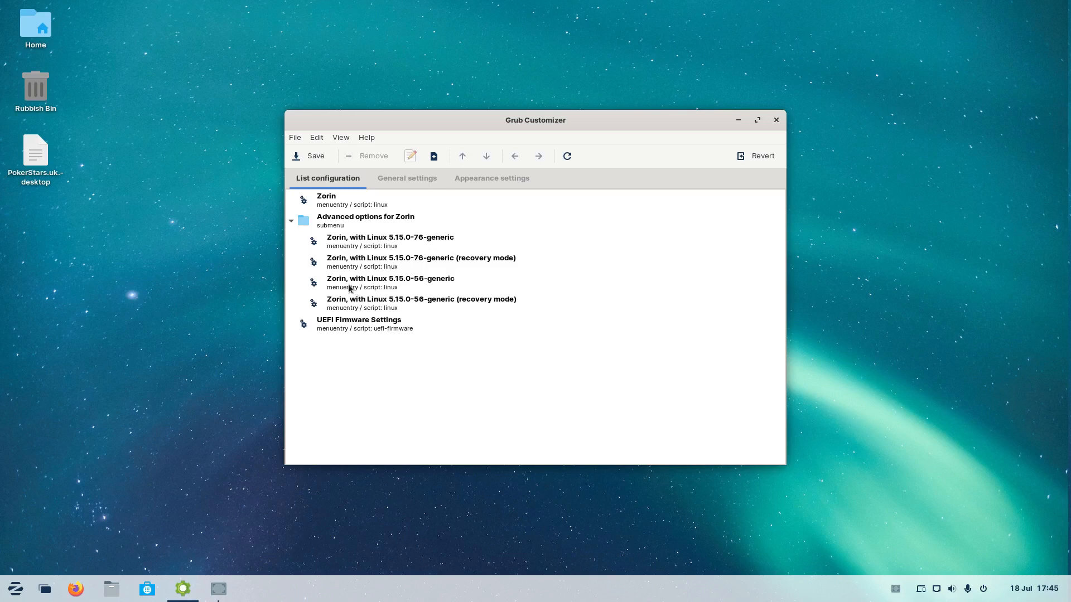
pyautogui.moveTo(380, 285)
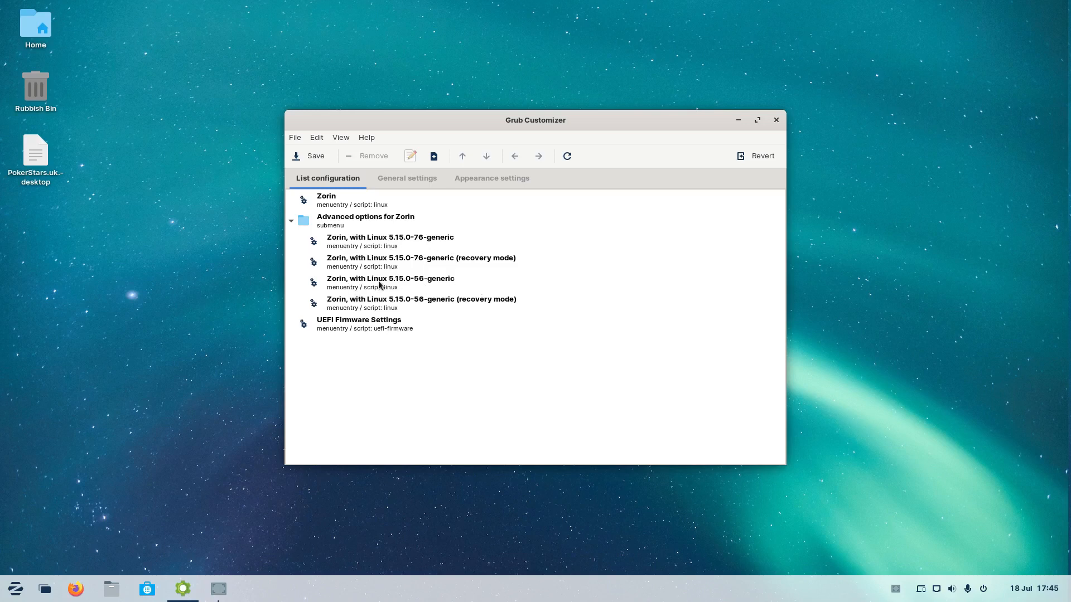
pyautogui.moveTo(376, 287)
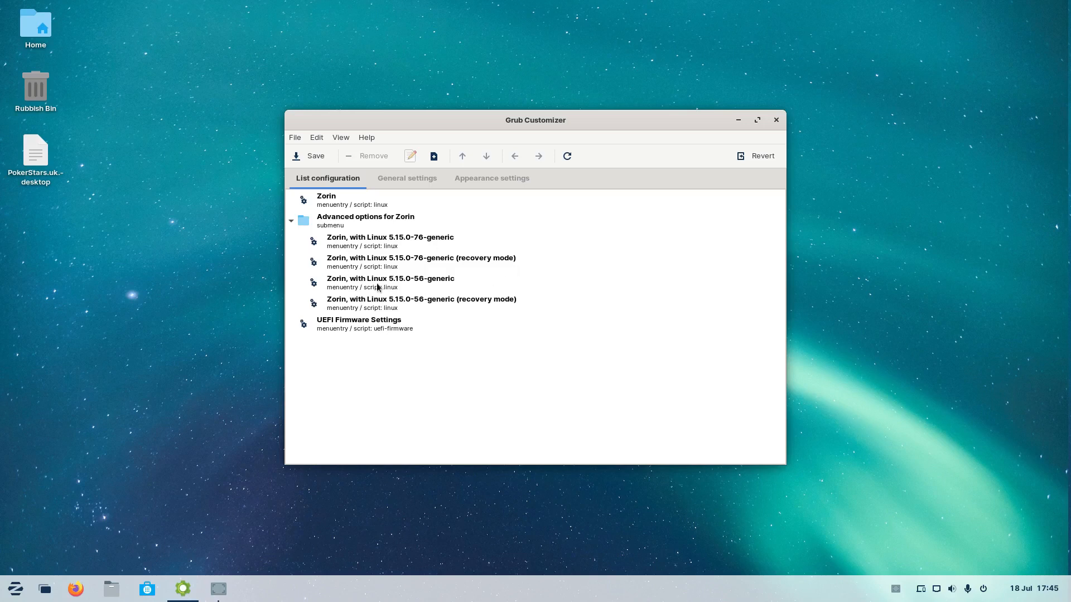
pyautogui.moveTo(337, 247)
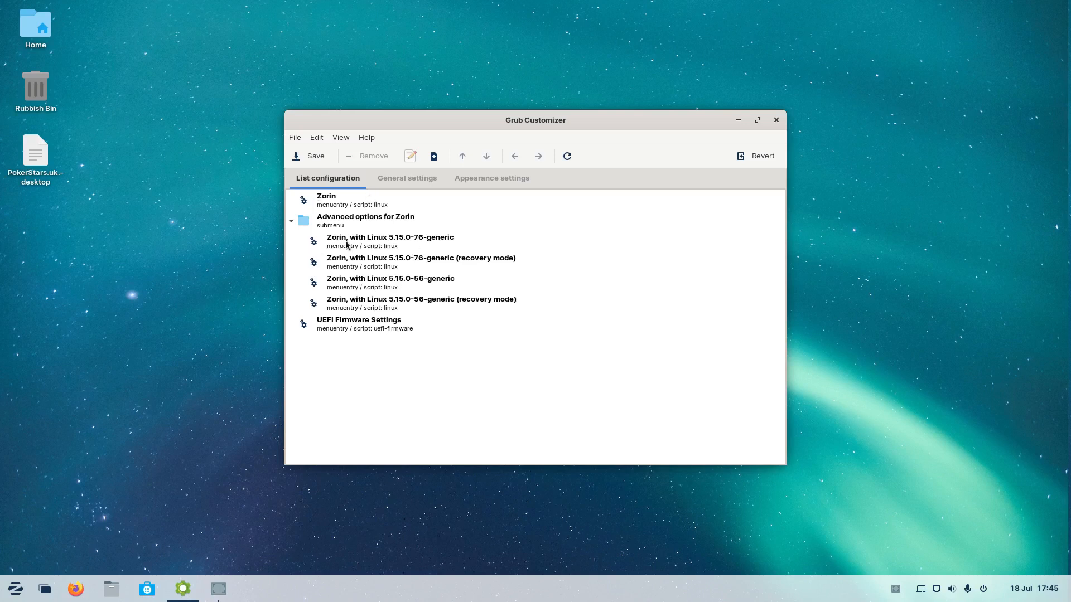
pyautogui.moveTo(364, 240)
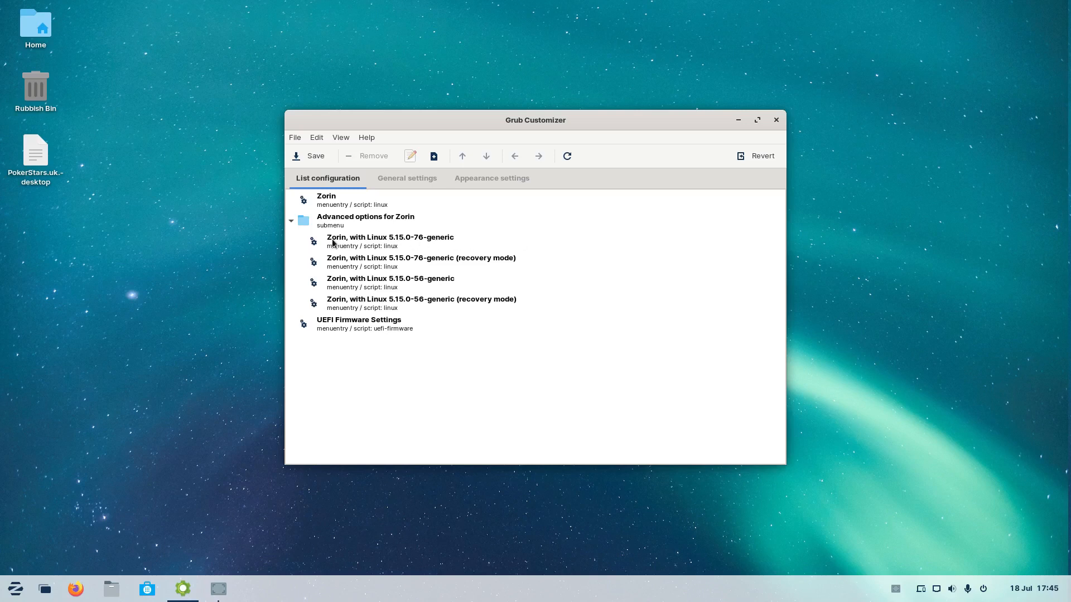
pyautogui.moveTo(393, 241)
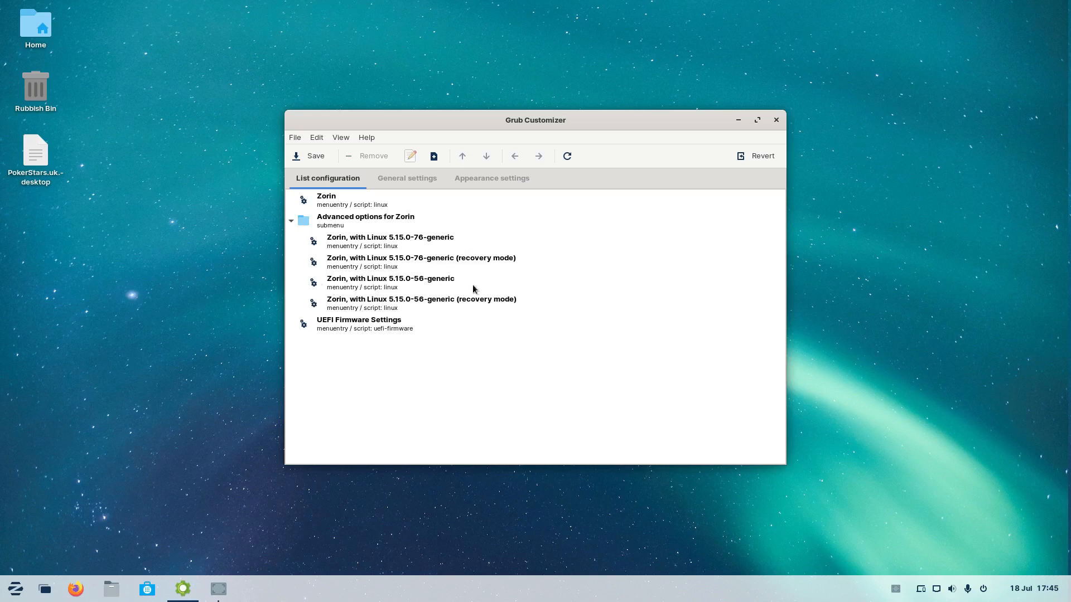
pyautogui.moveTo(377, 286)
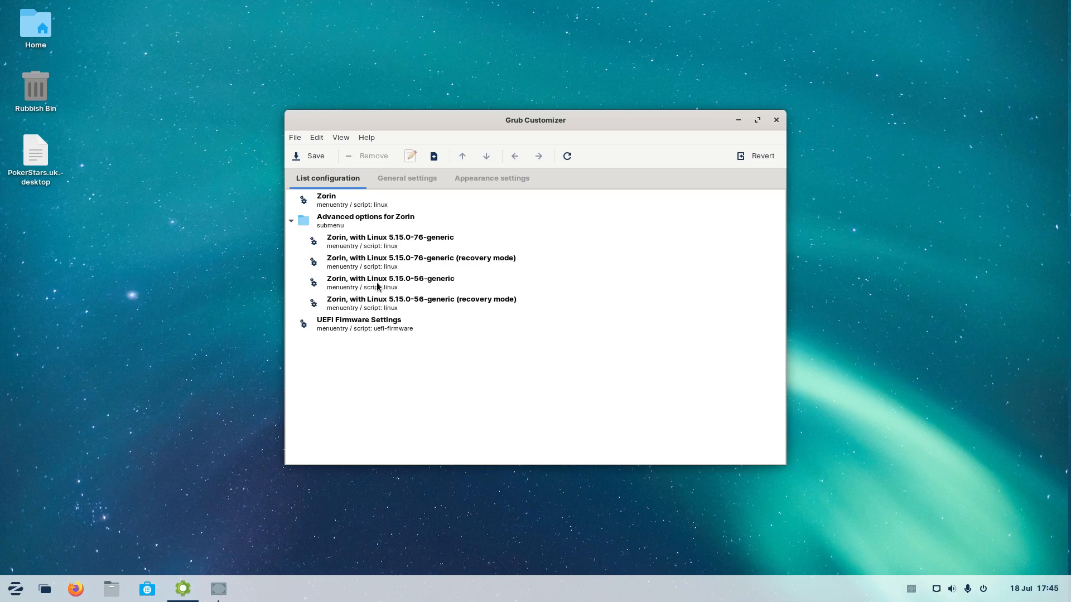
pyautogui.moveTo(374, 266)
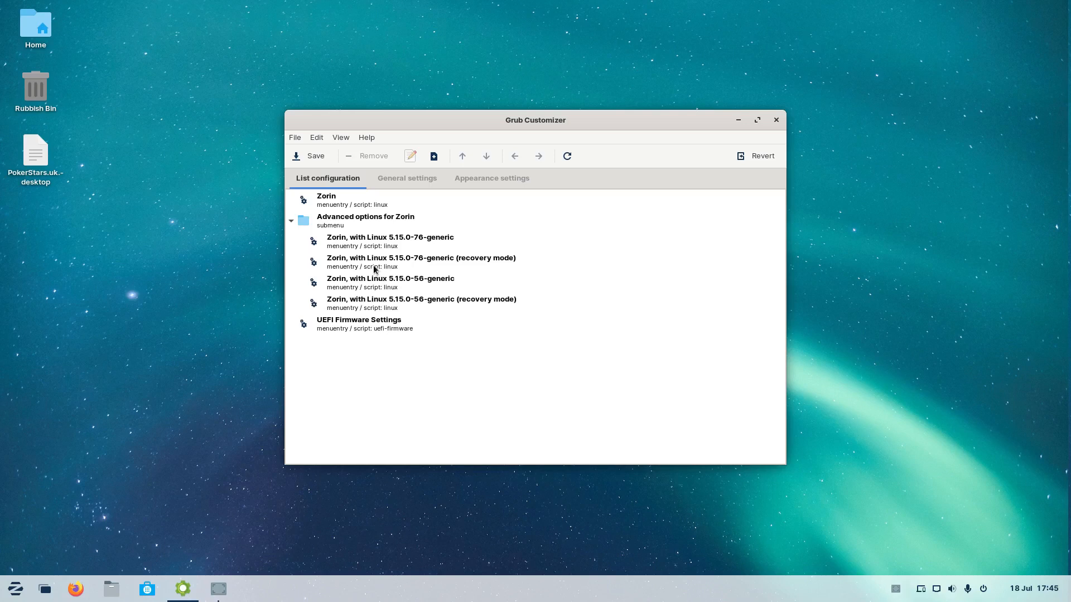
pyautogui.click(420, 262)
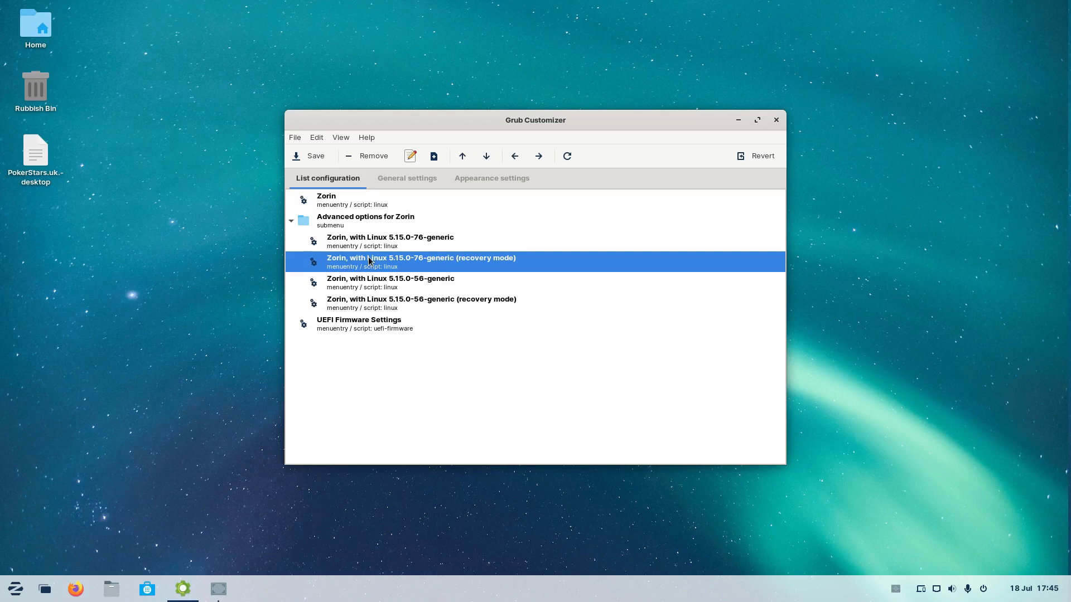
pyautogui.moveTo(517, 273)
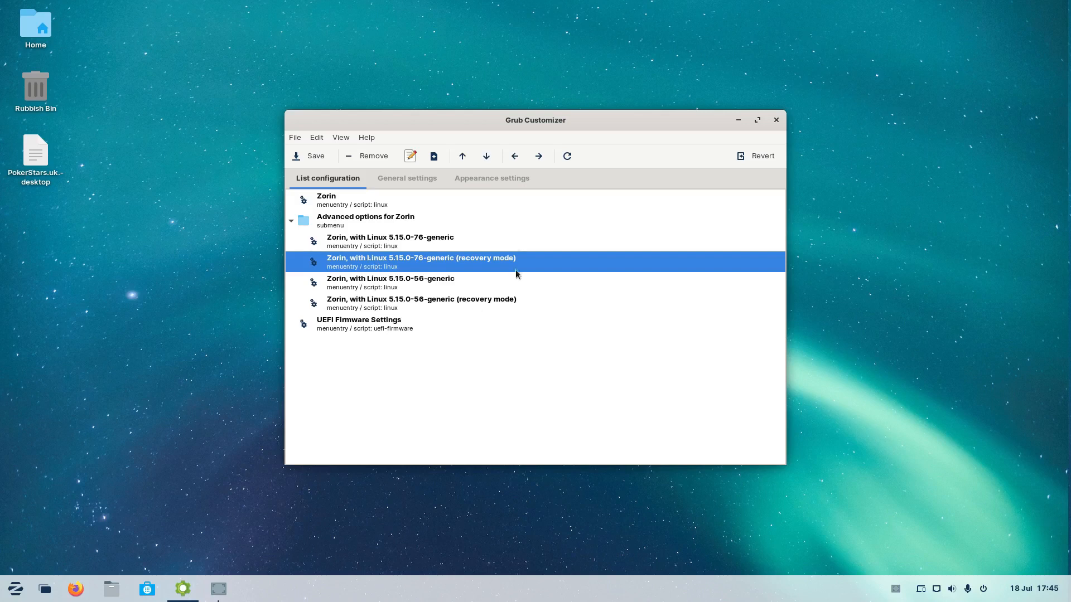
pyautogui.moveTo(402, 253)
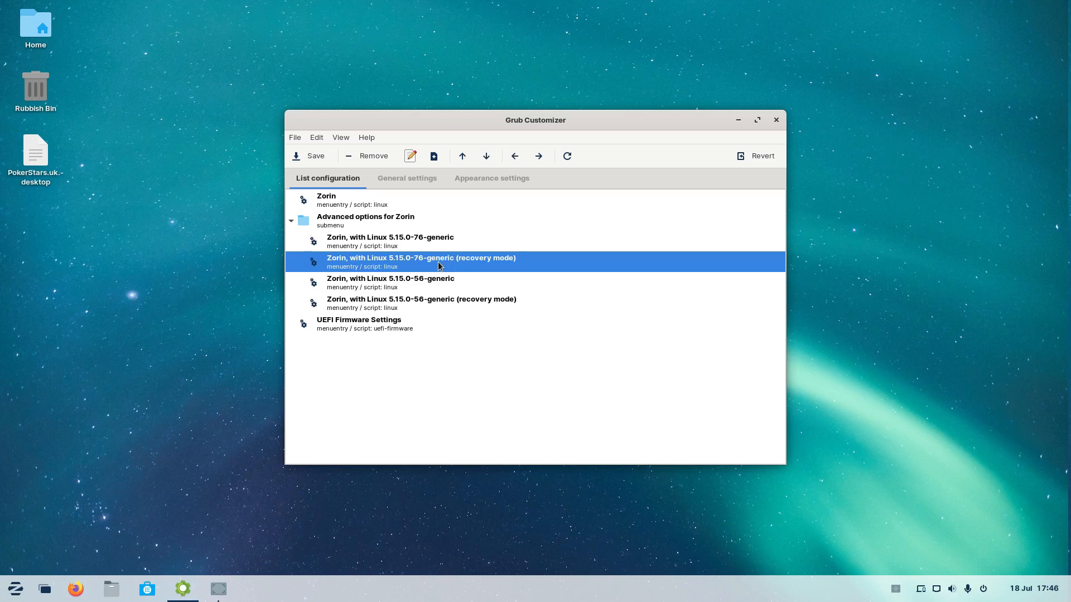
# In General settings, enter 5 seconds for 'Boot default entry after'.
pyautogui.click(406, 179)
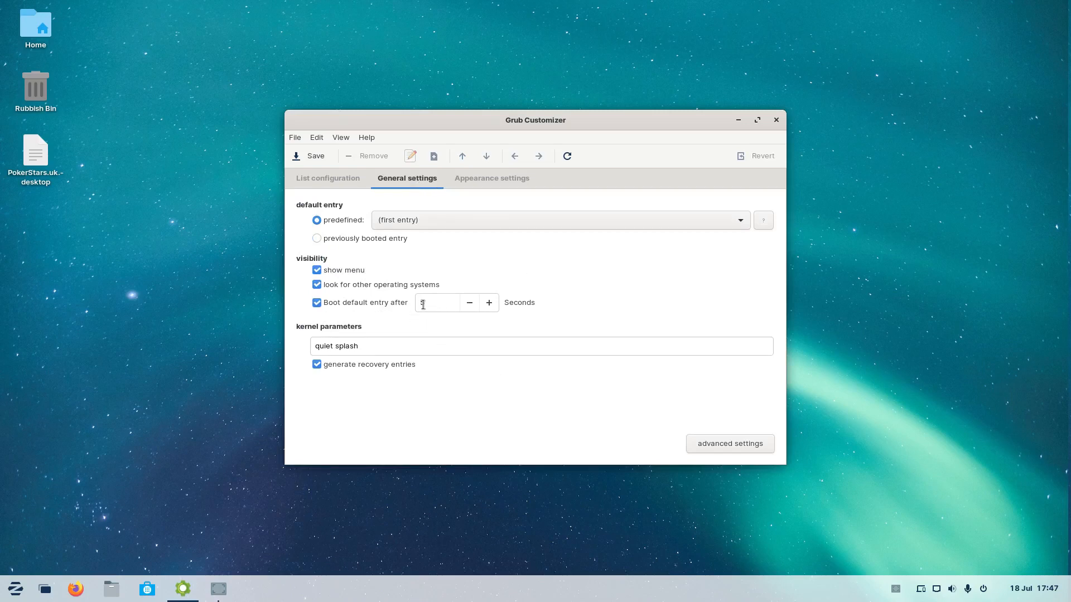
pyautogui.write('5')
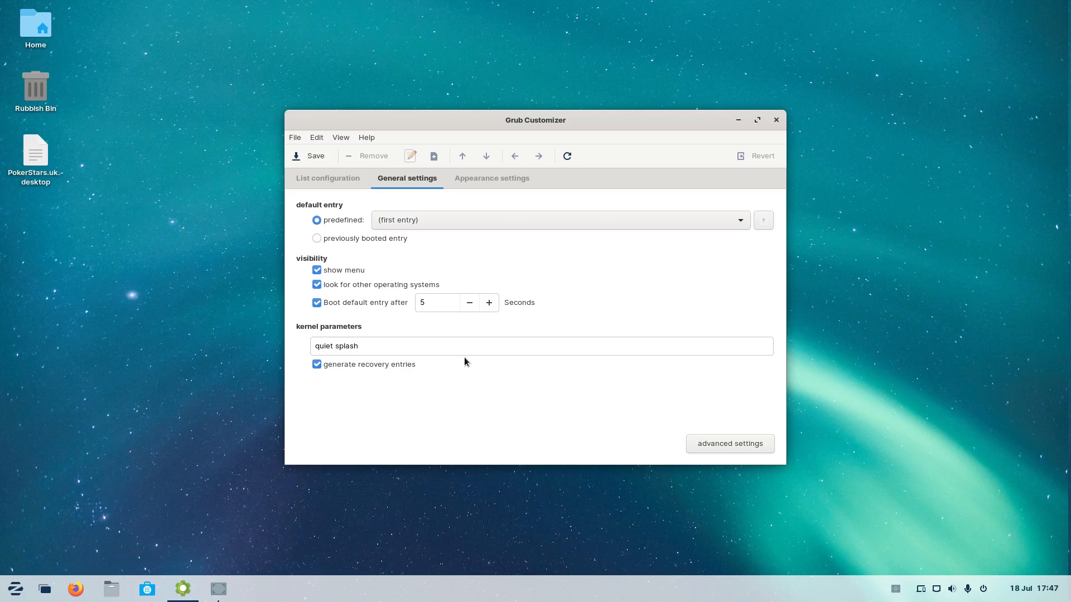
pyautogui.moveTo(367, 303)
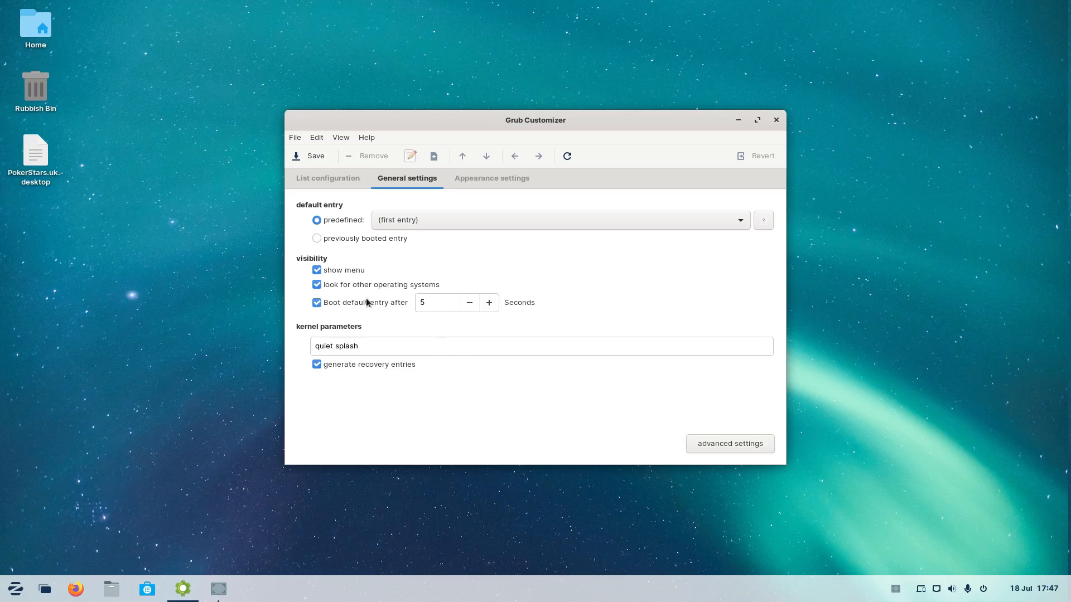
pyautogui.moveTo(683, 301)
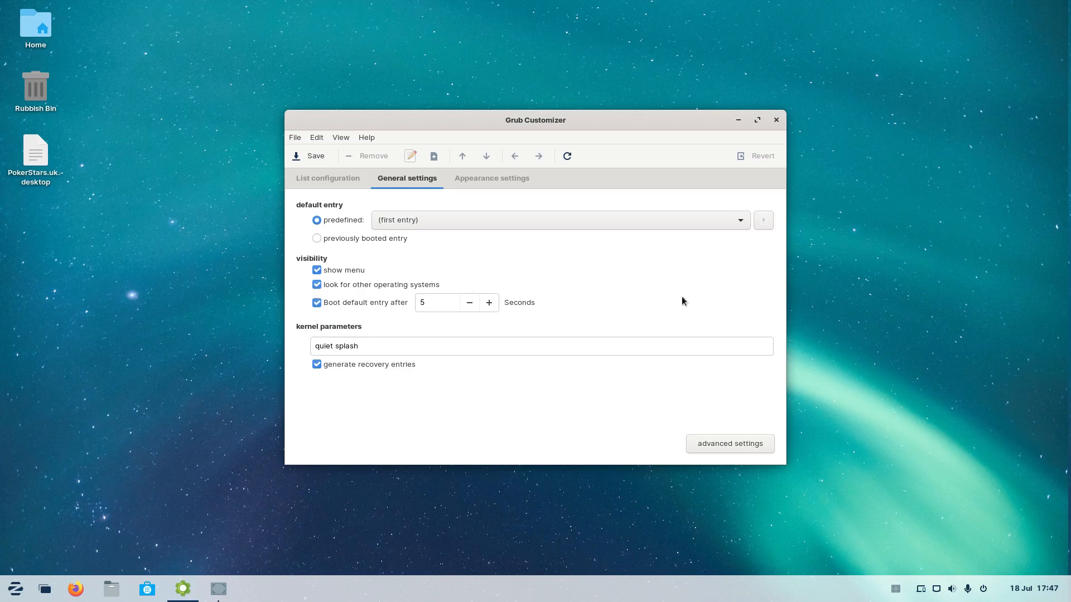
pyautogui.moveTo(730, 231)
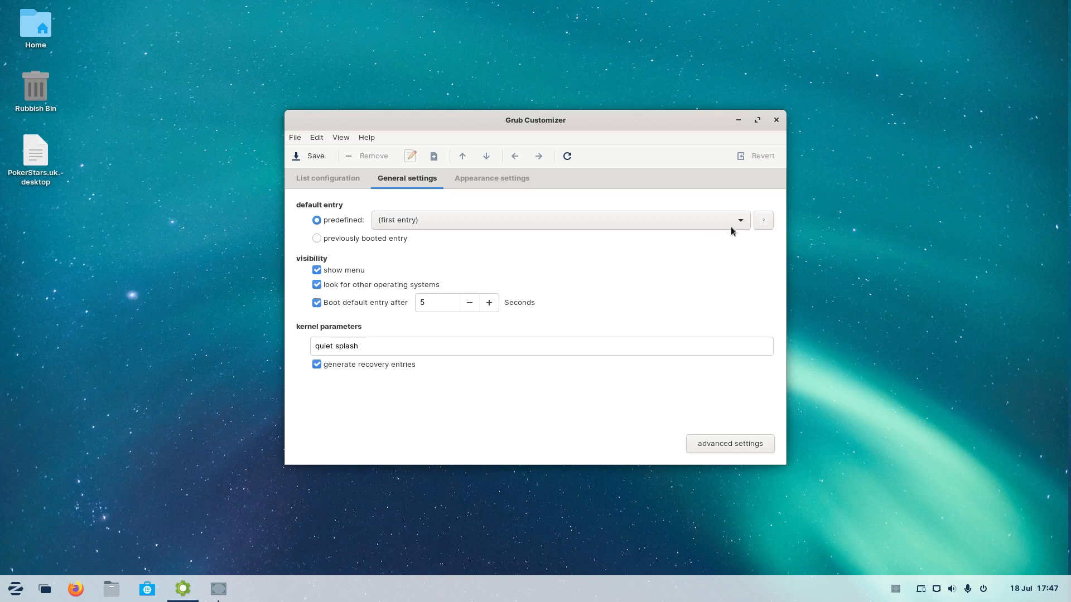
pyautogui.click(740, 220)
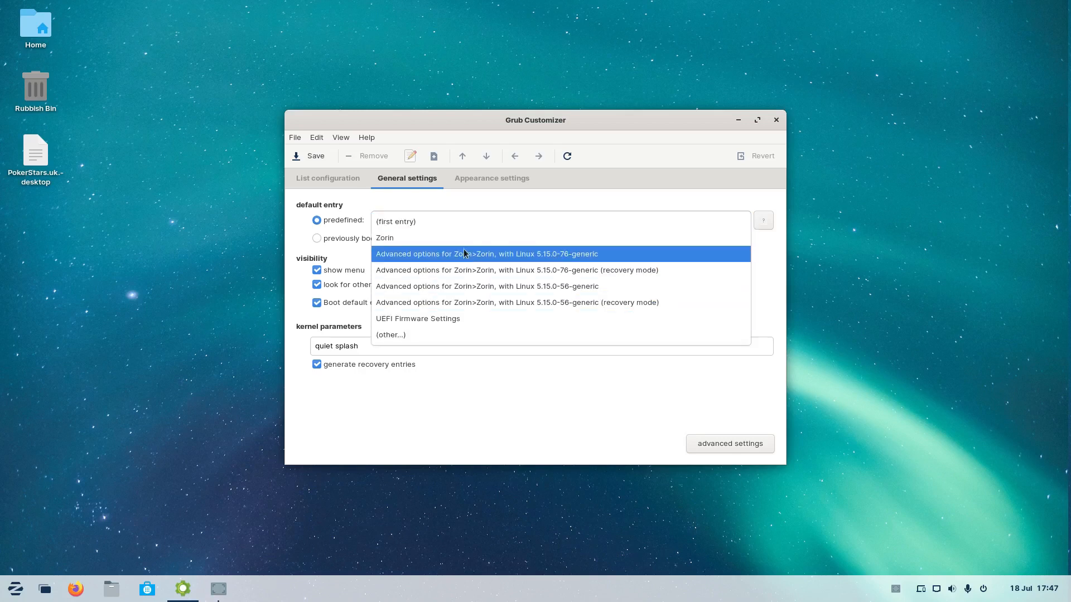
pyautogui.moveTo(440, 221)
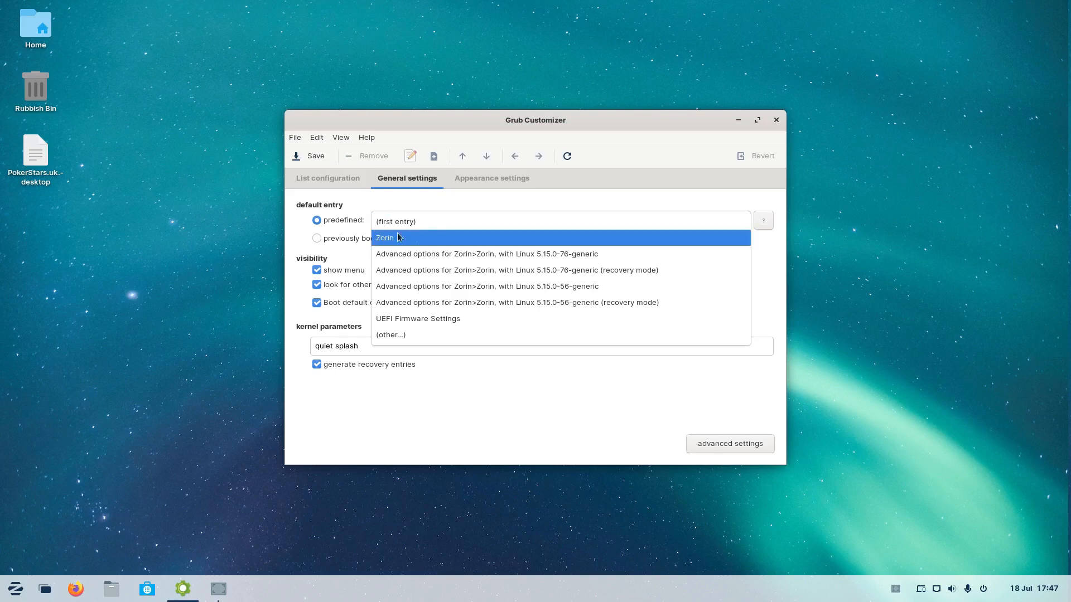
pyautogui.moveTo(418, 318)
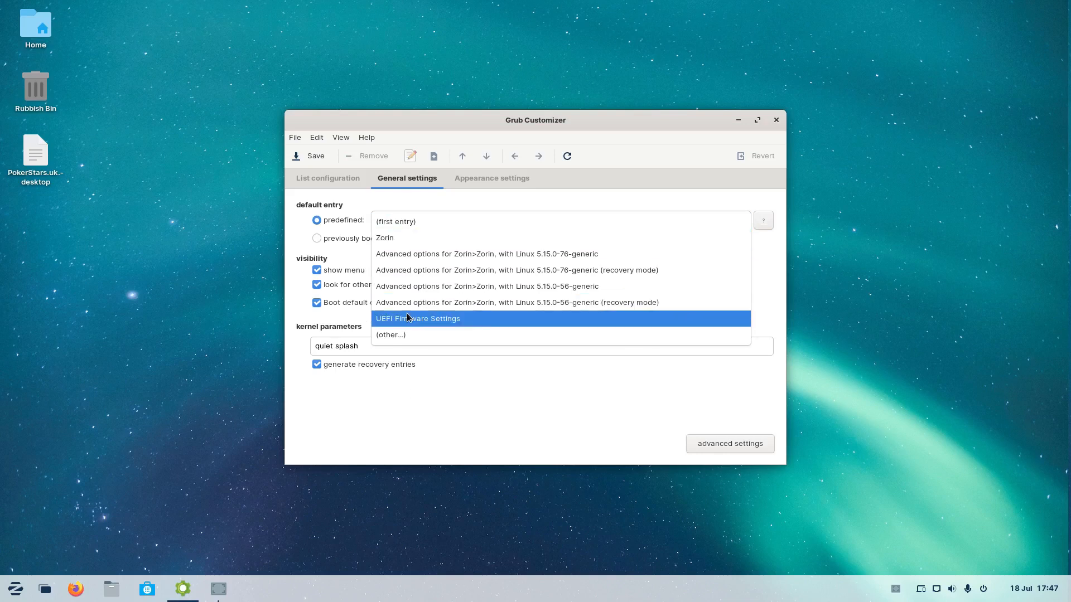
pyautogui.moveTo(465, 302)
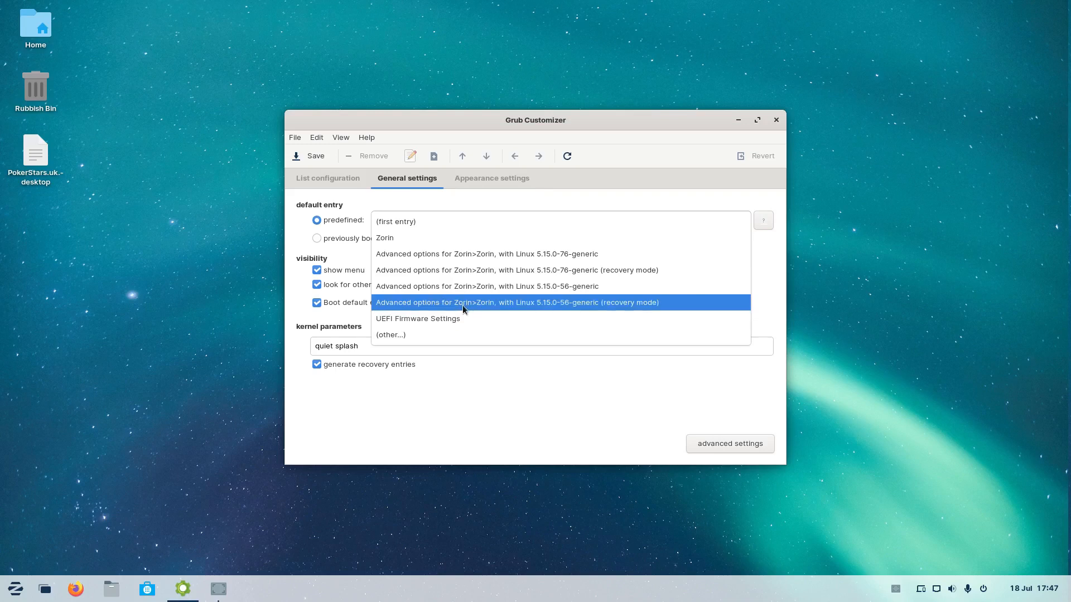
pyautogui.moveTo(298, 217)
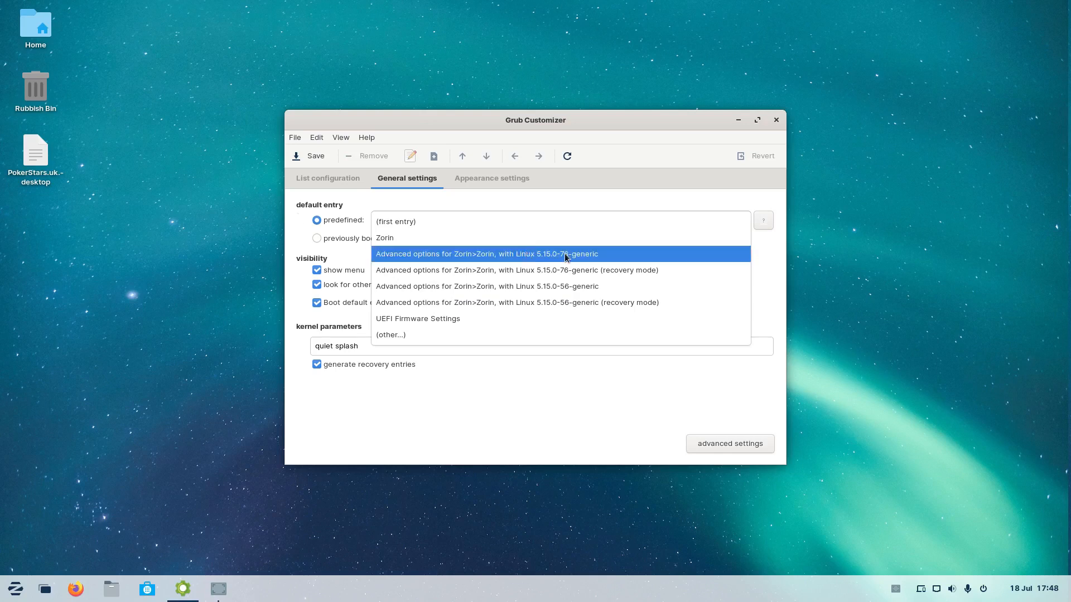
pyautogui.moveTo(486, 286)
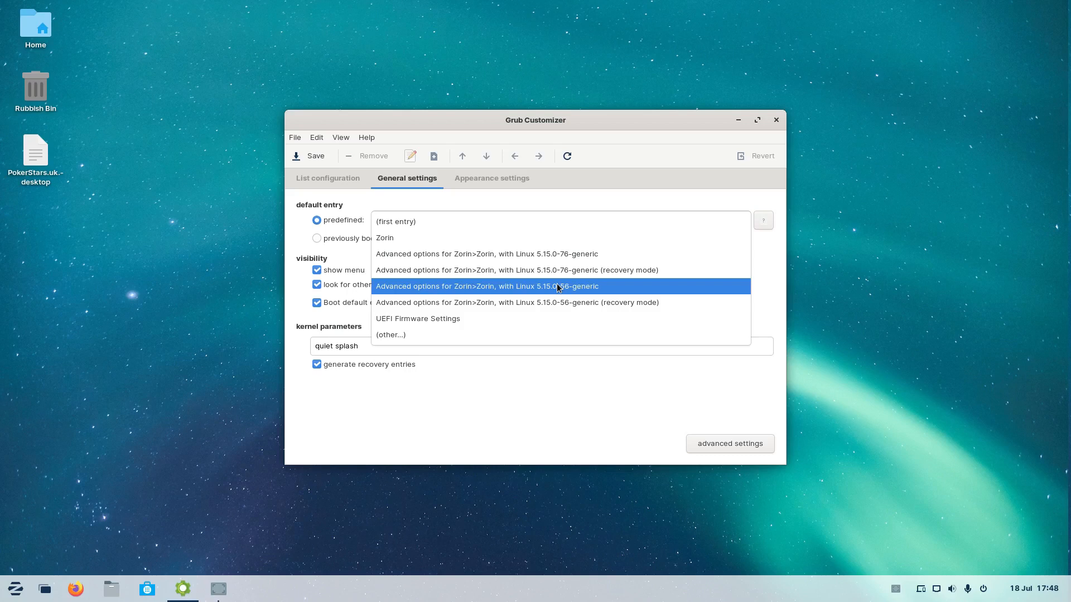
pyautogui.moveTo(288, 225)
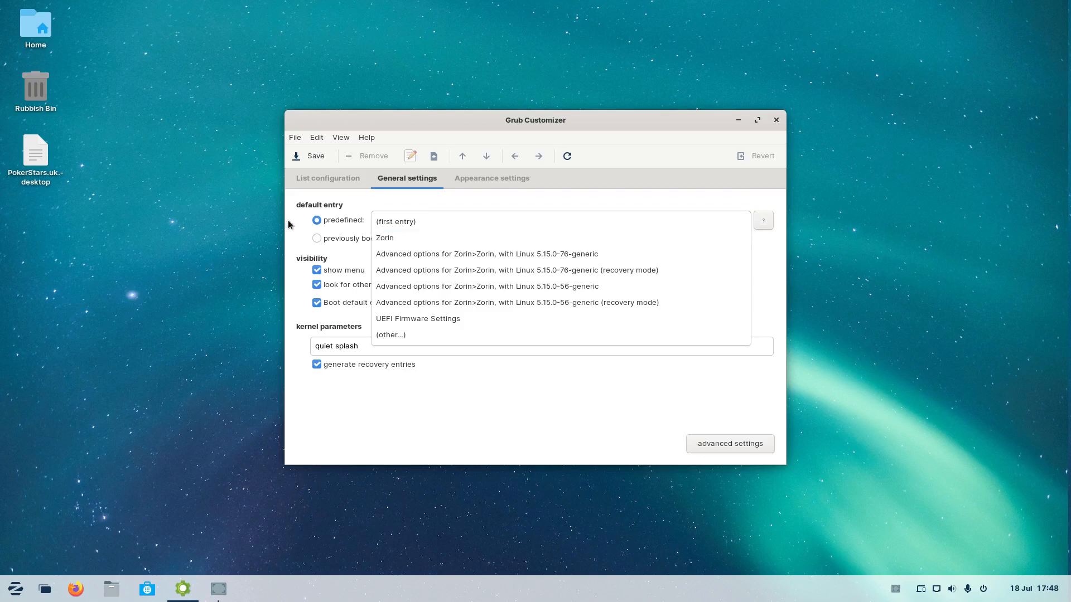
pyautogui.click(394, 221)
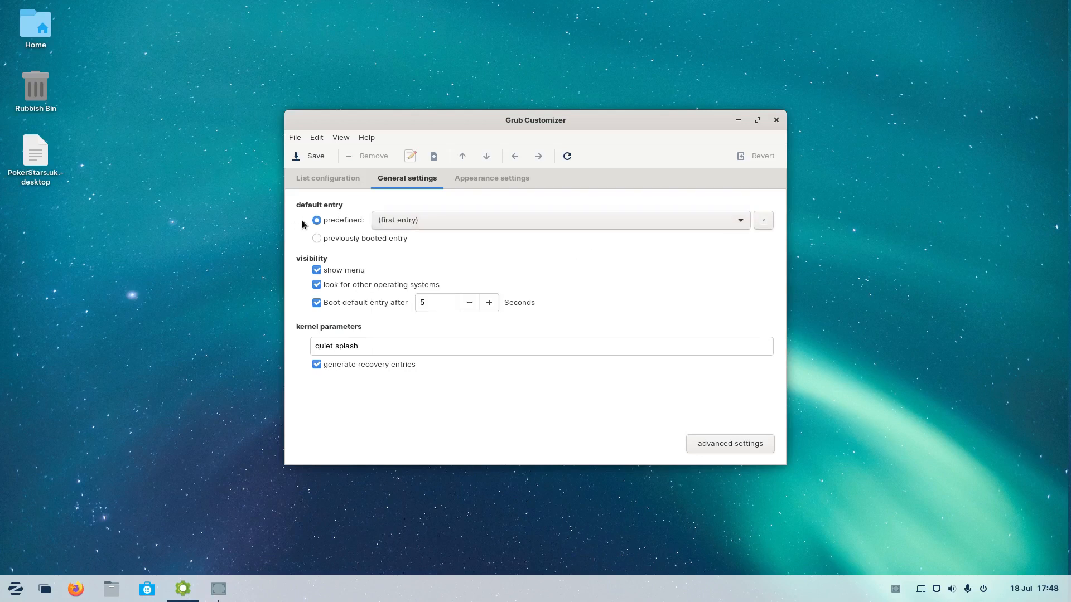
# Show the Appearance settings, still with no custom resolution, theme or background.
pyautogui.click(490, 179)
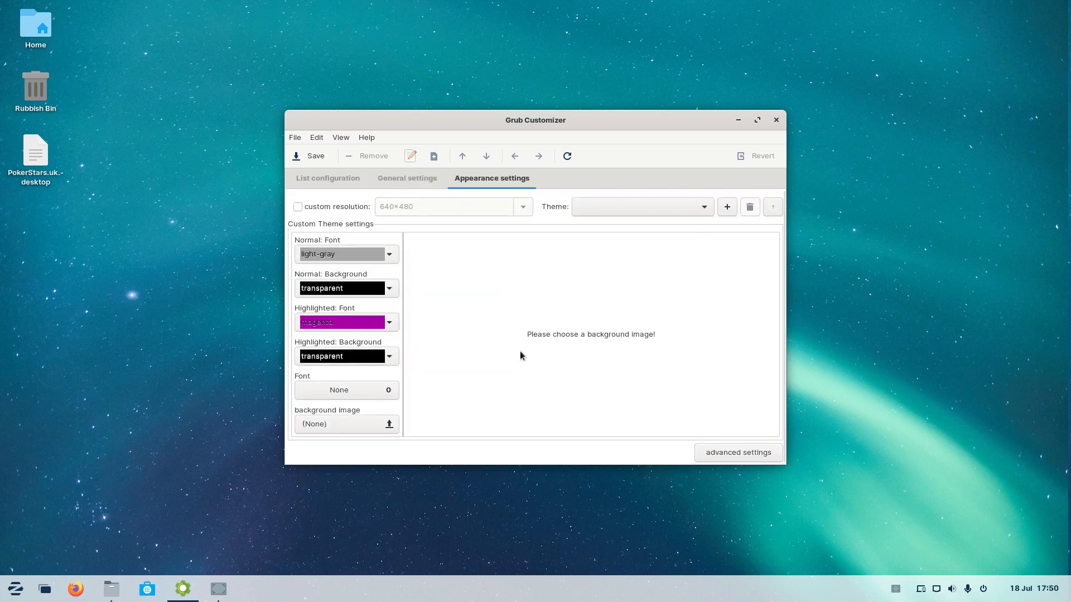
pyautogui.moveTo(399, 274)
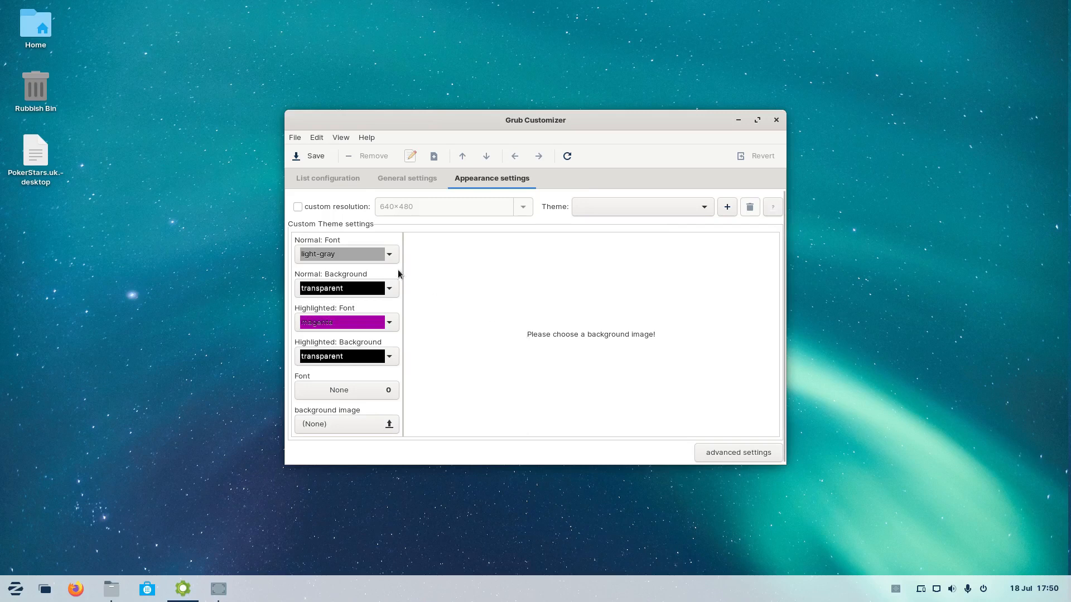
pyautogui.moveTo(374, 289)
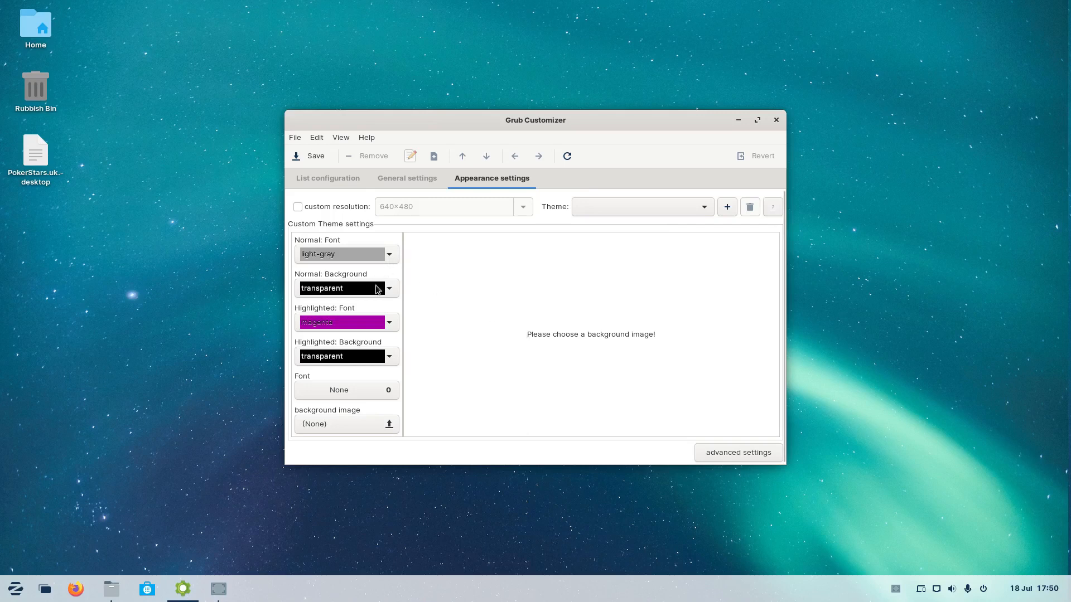
pyautogui.moveTo(388, 300)
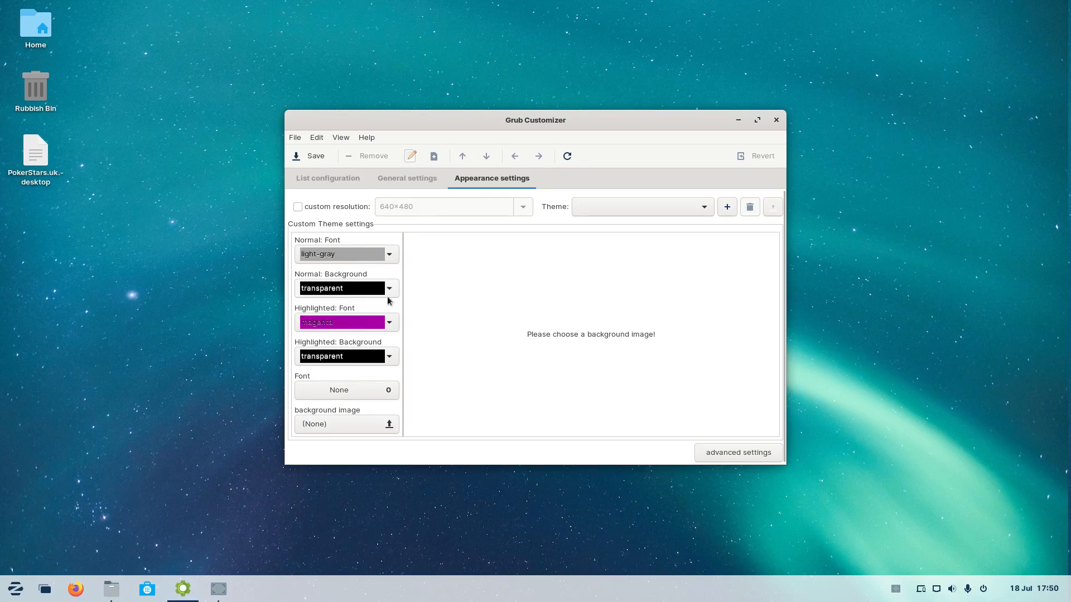
pyautogui.moveTo(431, 374)
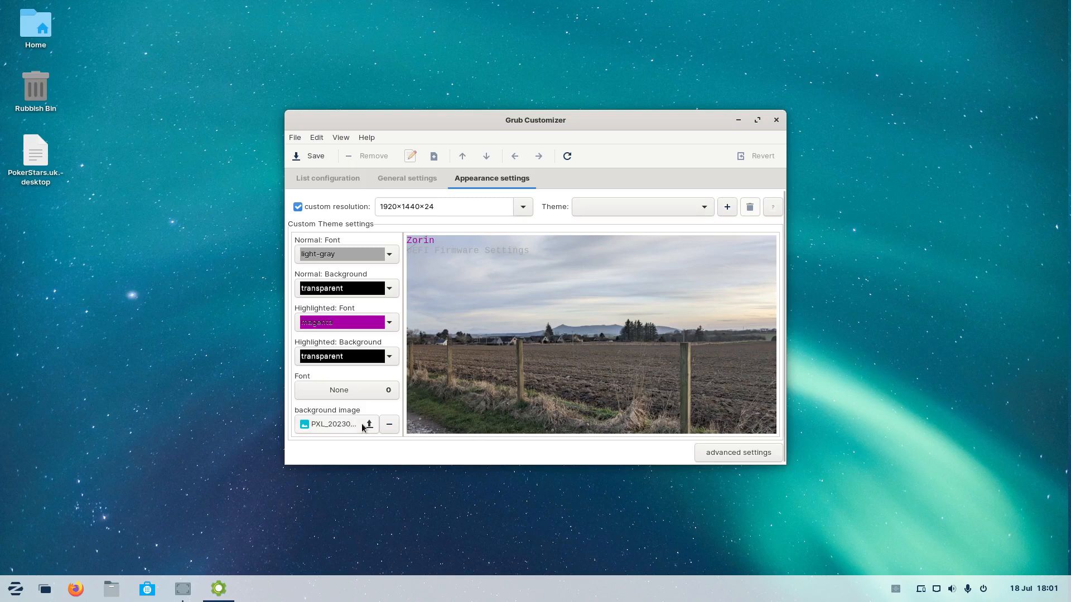
pyautogui.moveTo(374, 430)
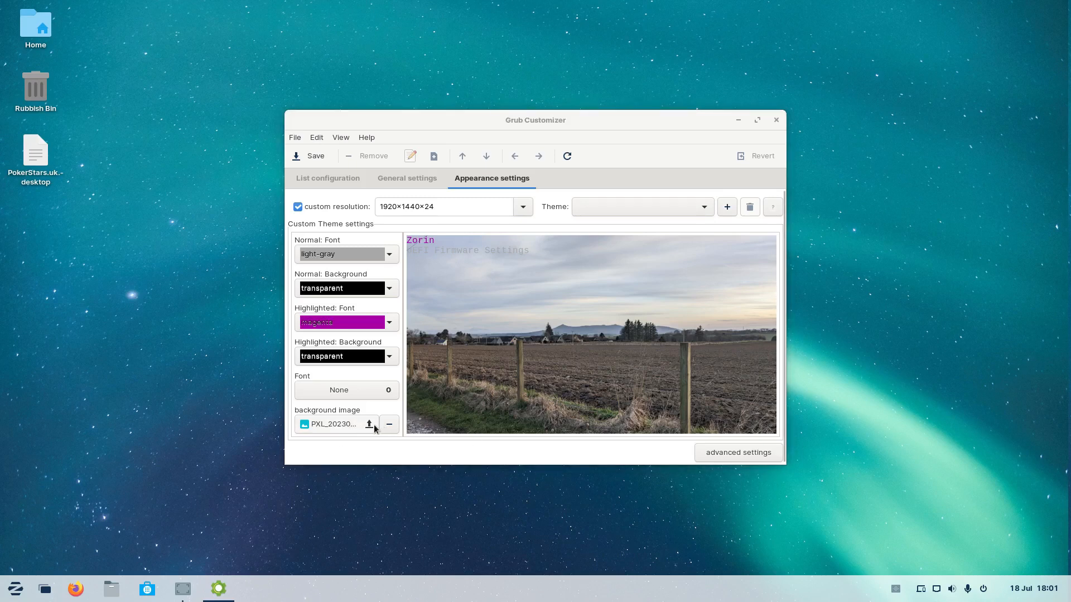
# Browse the background image chooser from Home through the filesystem root into /boot/grub.
pyautogui.click(370, 424)
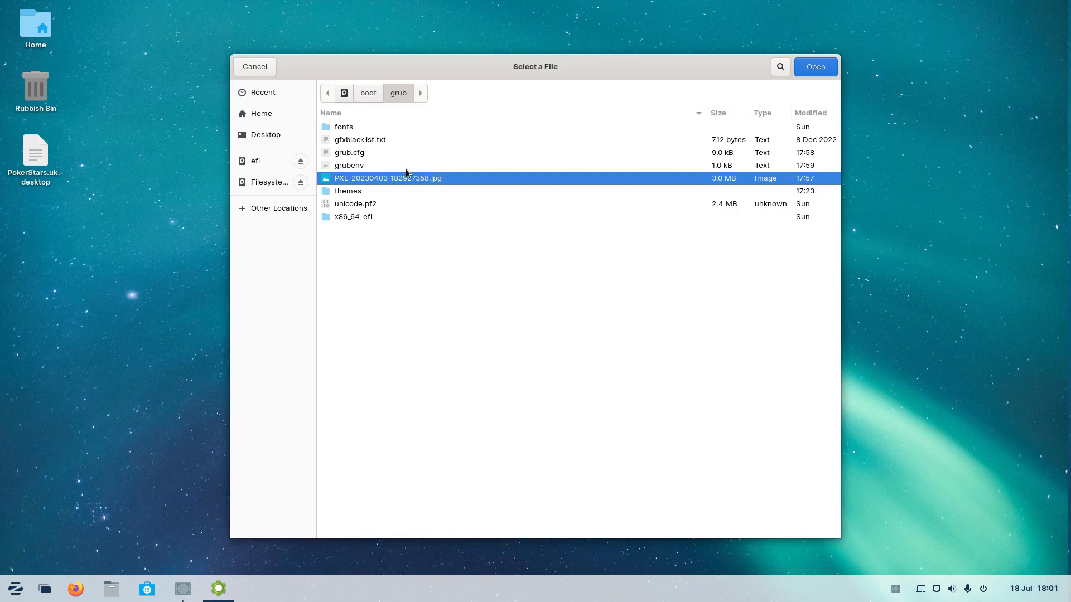
pyautogui.click(261, 113)
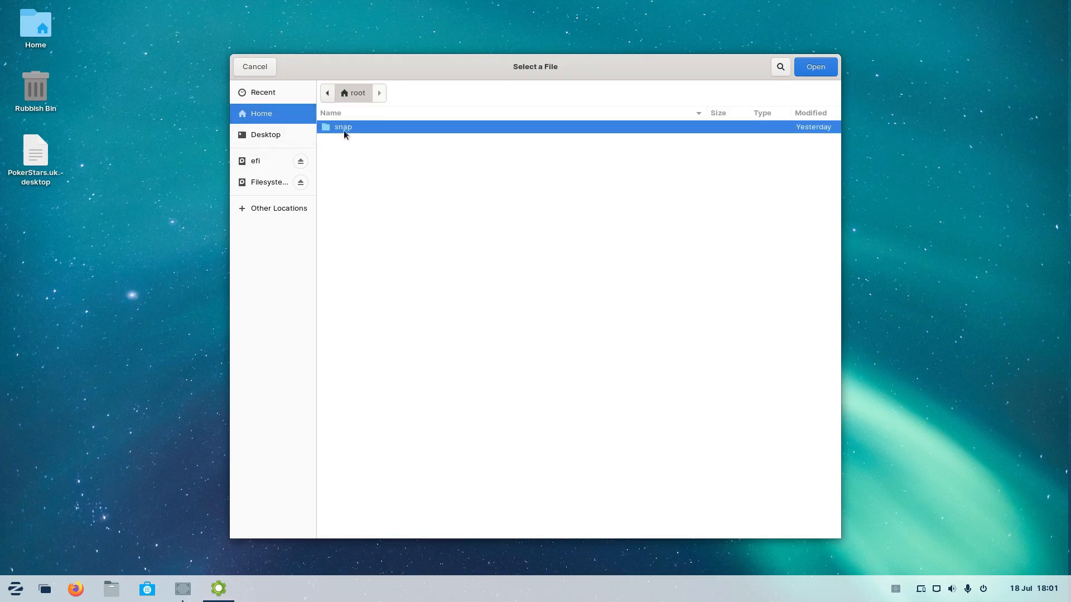
pyautogui.moveTo(276, 160)
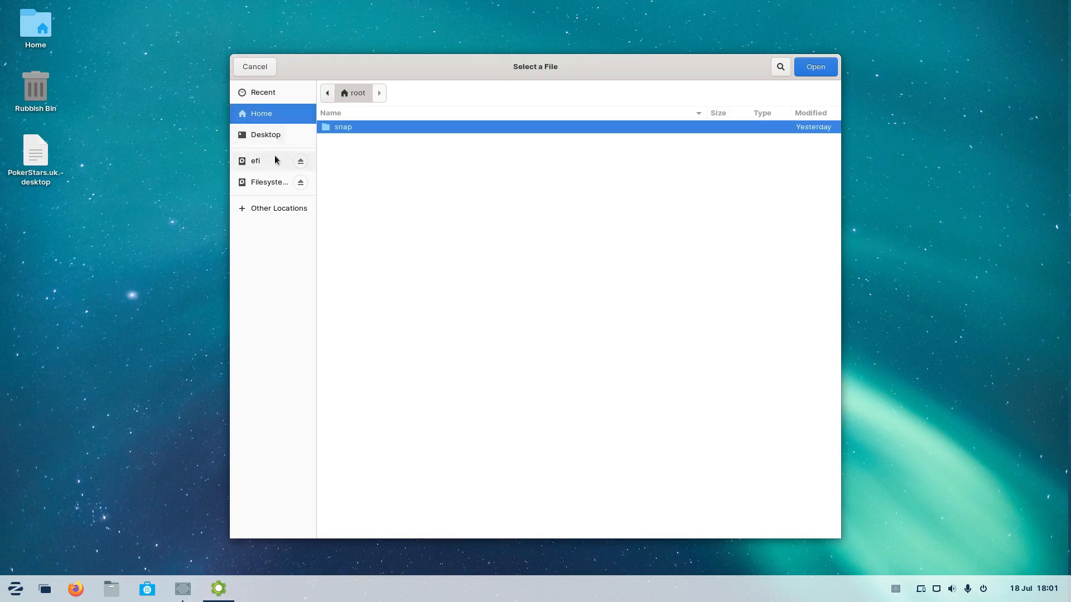
pyautogui.moveTo(267, 210)
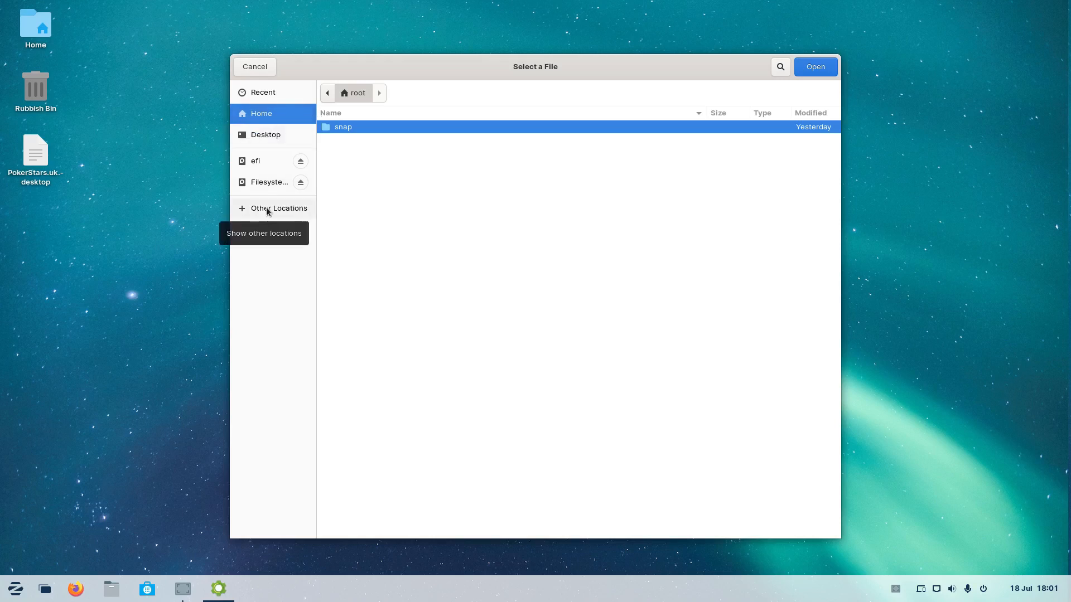
pyautogui.click(269, 182)
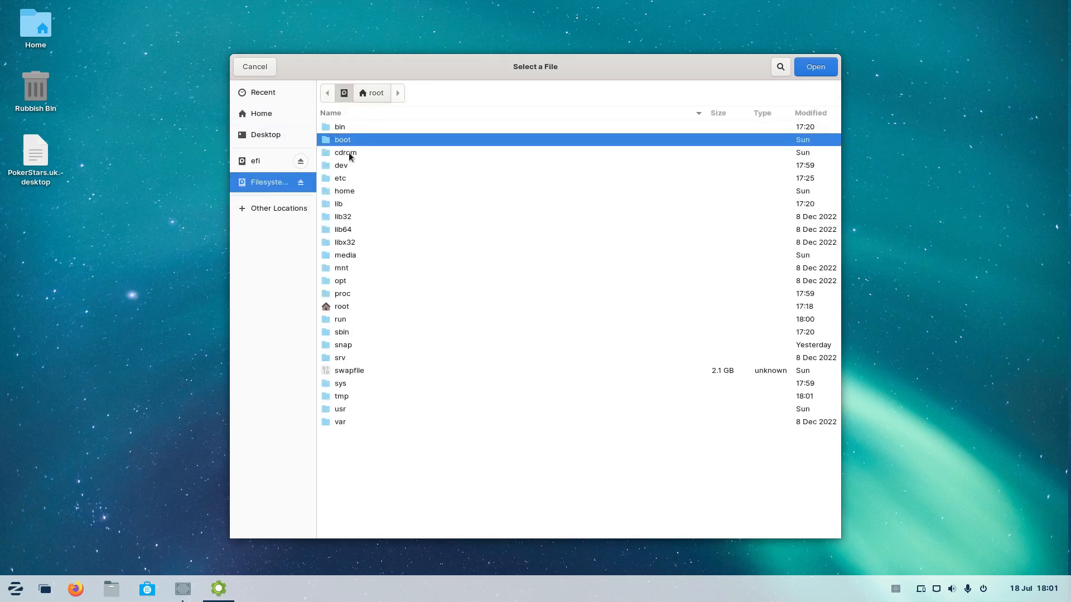
pyautogui.doubleClick(343, 139)
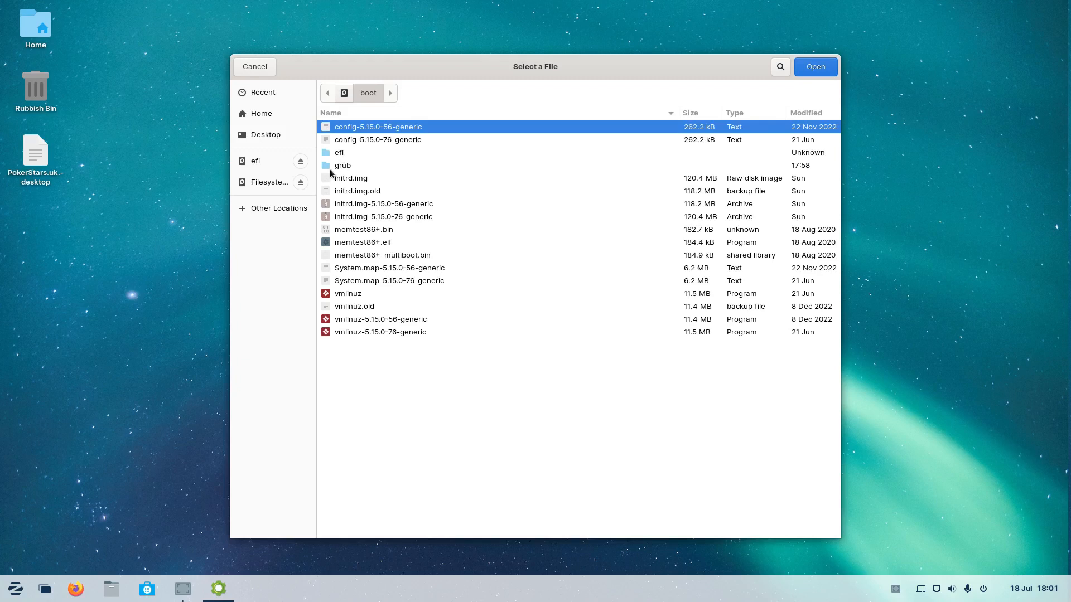
pyautogui.doubleClick(343, 165)
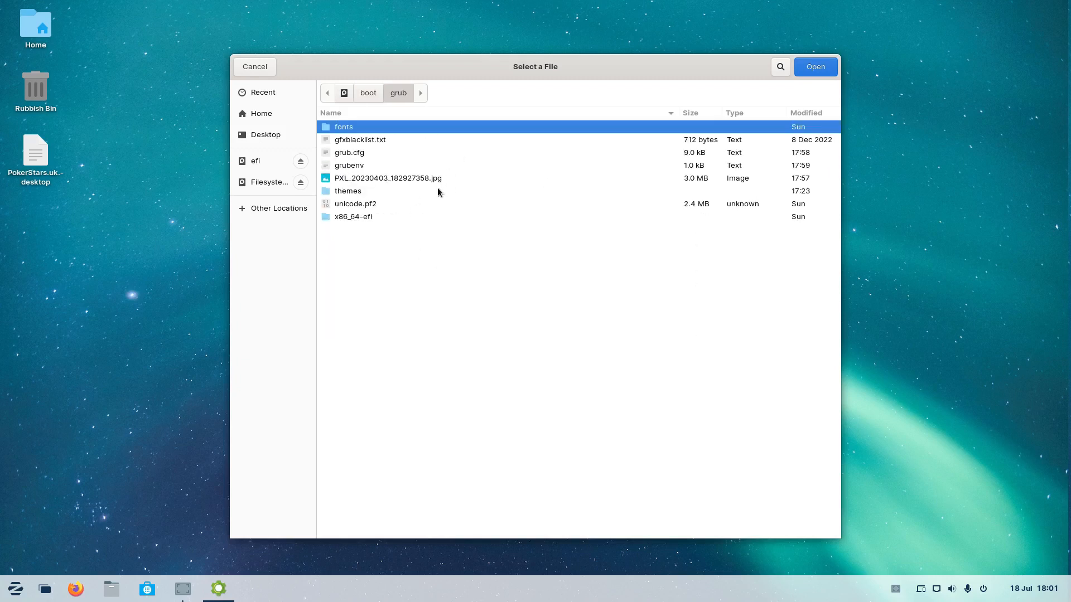
pyautogui.moveTo(528, 280)
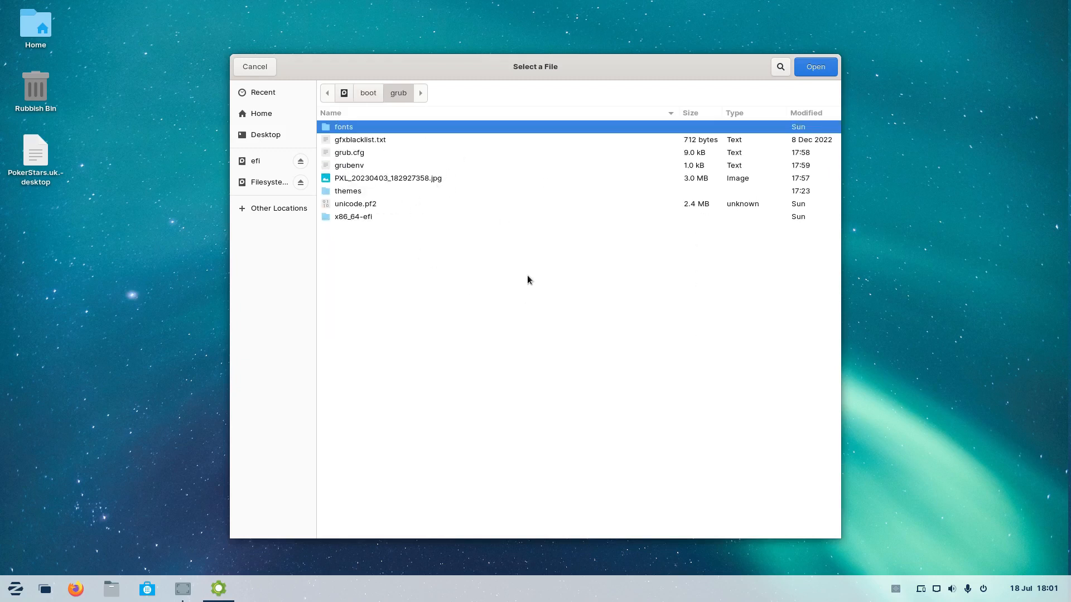
pyautogui.moveTo(402, 249)
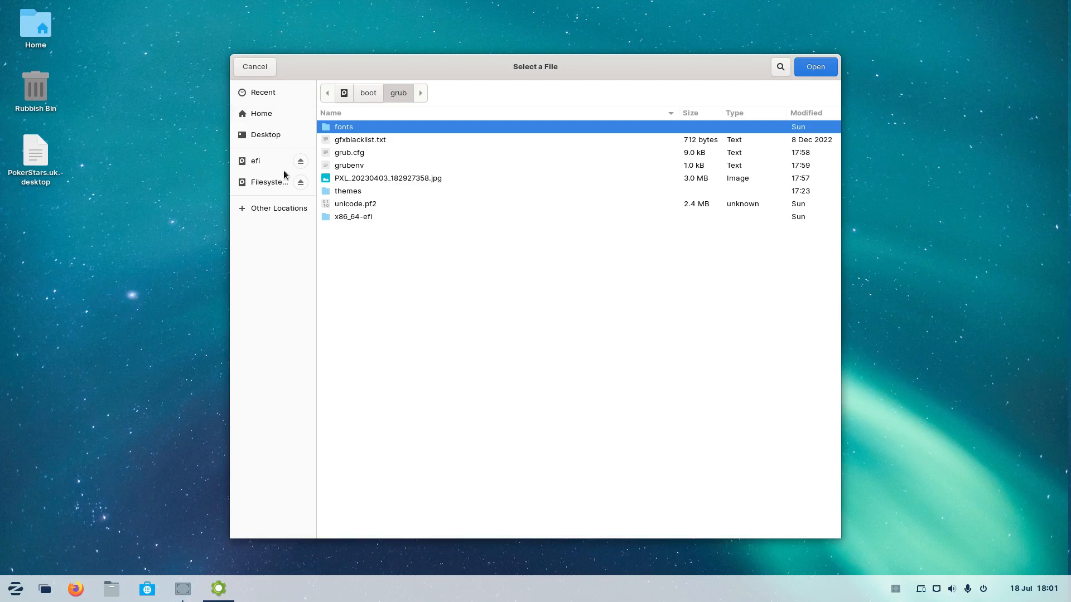
pyautogui.click(261, 113)
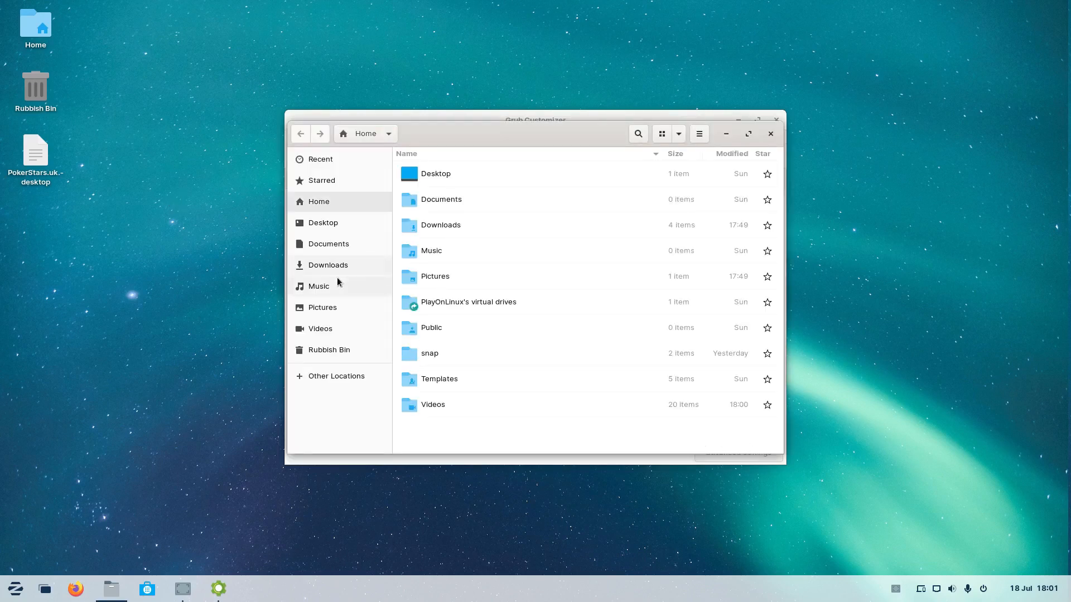
# In Files, go into Pictures/grubscreen where the field photo is stored.
pyautogui.doubleClick(434, 276)
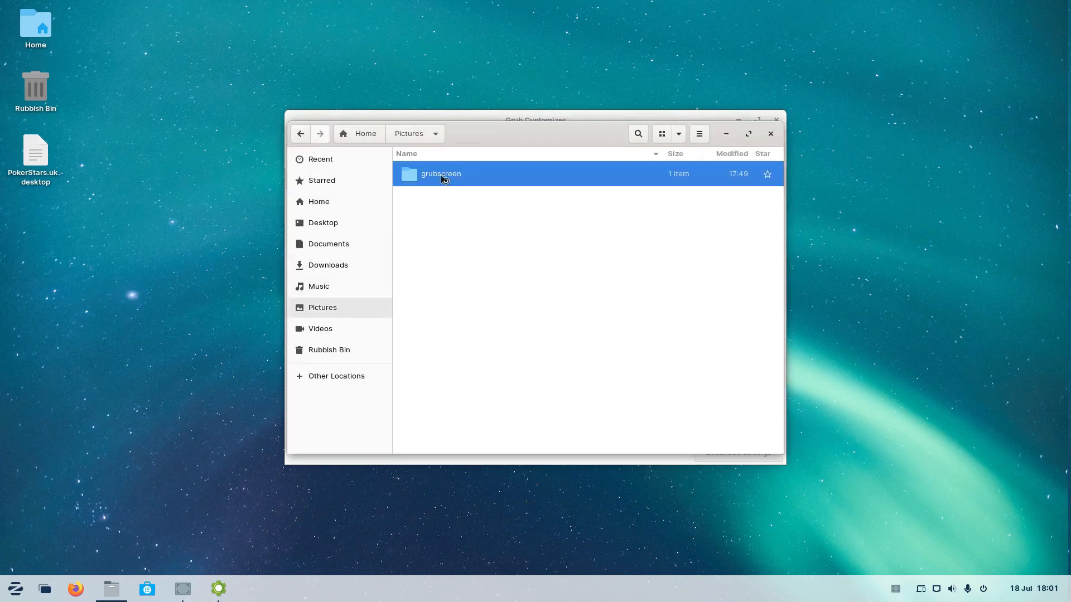
pyautogui.doubleClick(440, 173)
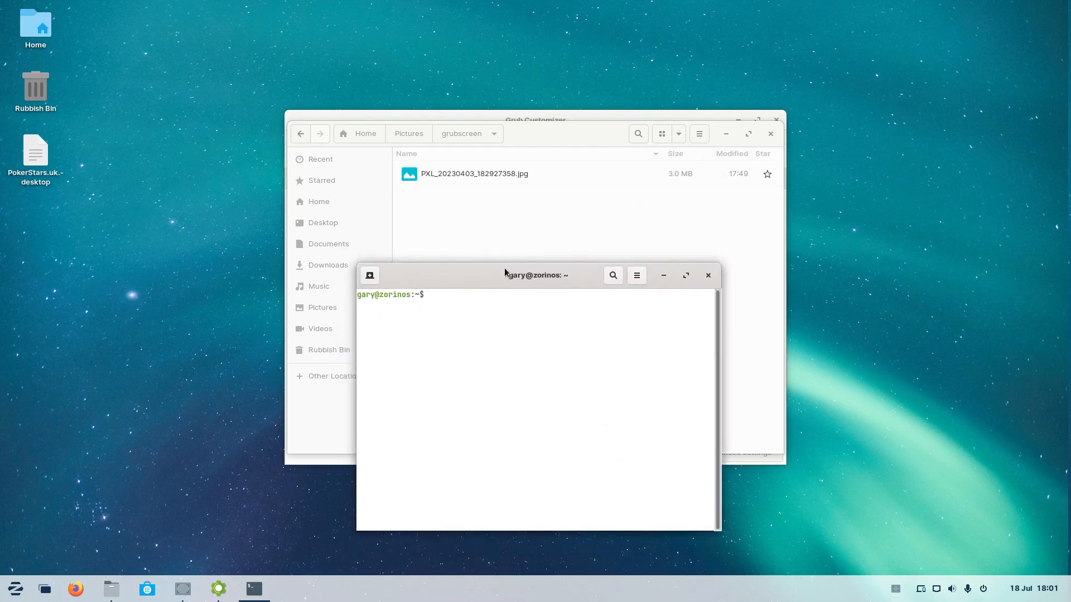
# Copy the JPG from Pictures/grubscreen into /boot/grub with sudo cp, then cd there and list it.
pyautogui.write('cd Pictures')
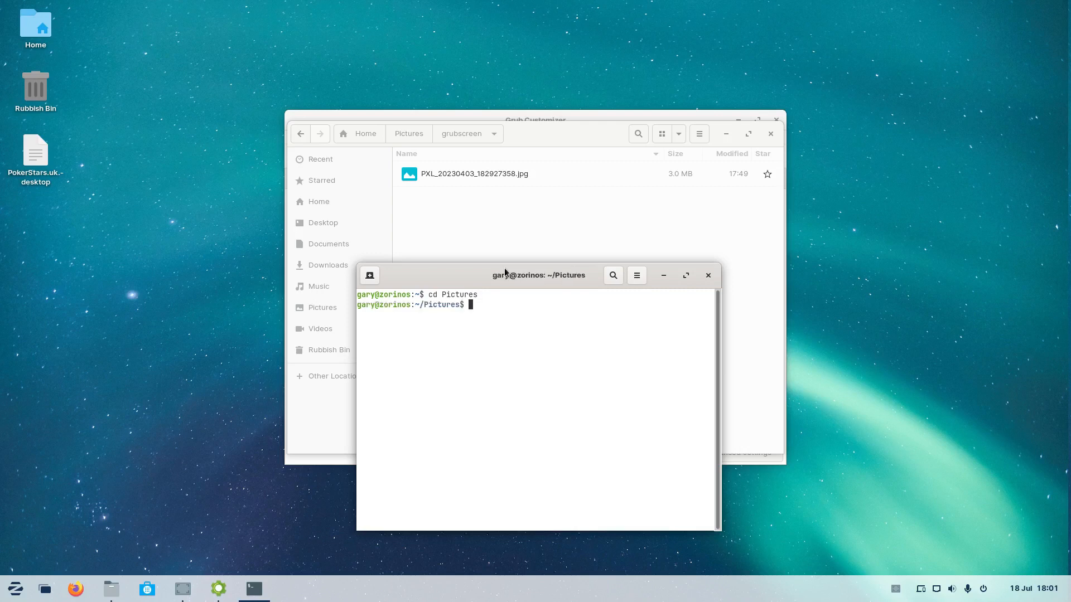
pyautogui.write('cd grubscreen')
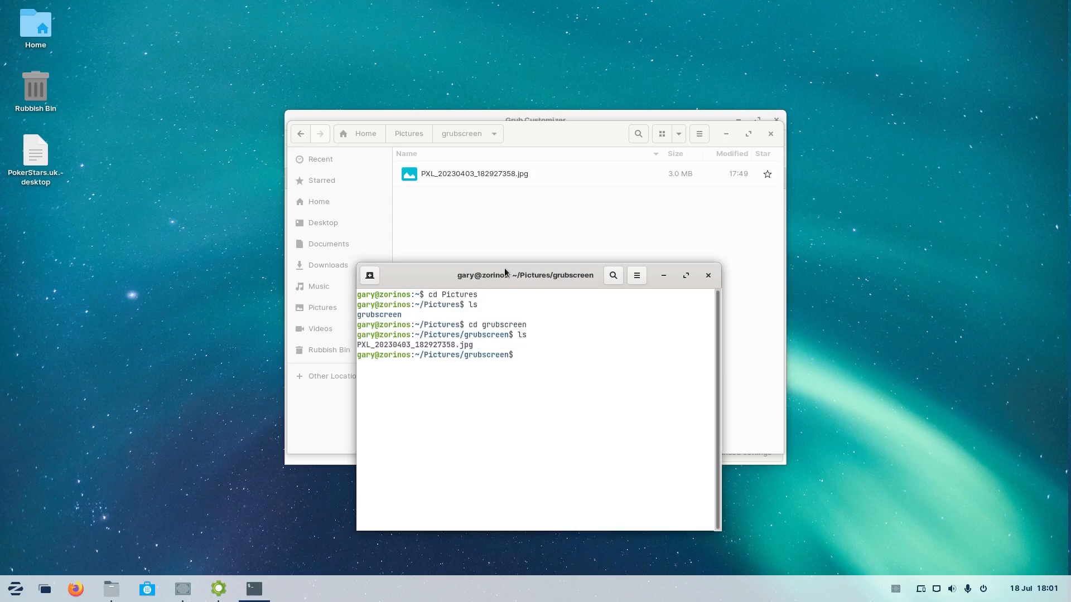
pyautogui.write('sudo cp *.jpg')
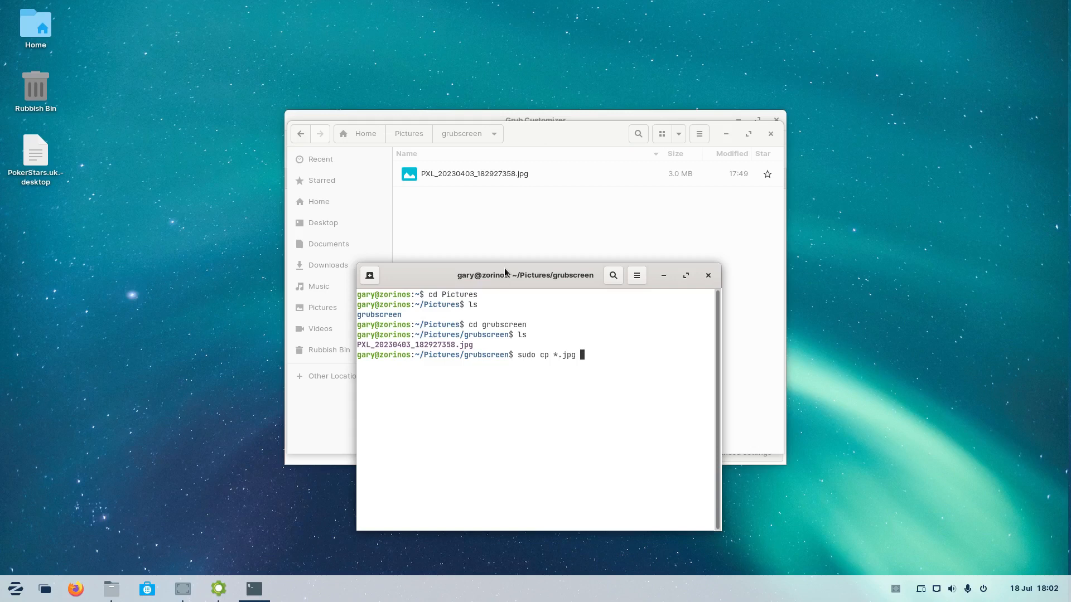
pyautogui.write('/boot/grub/.')
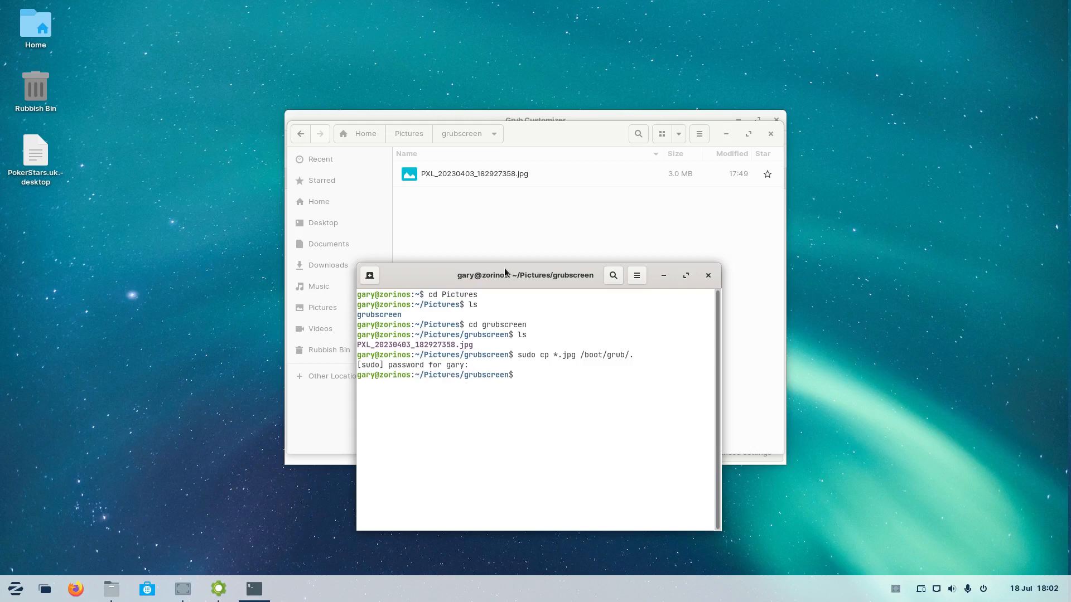
pyautogui.write('cd /boot/grub')
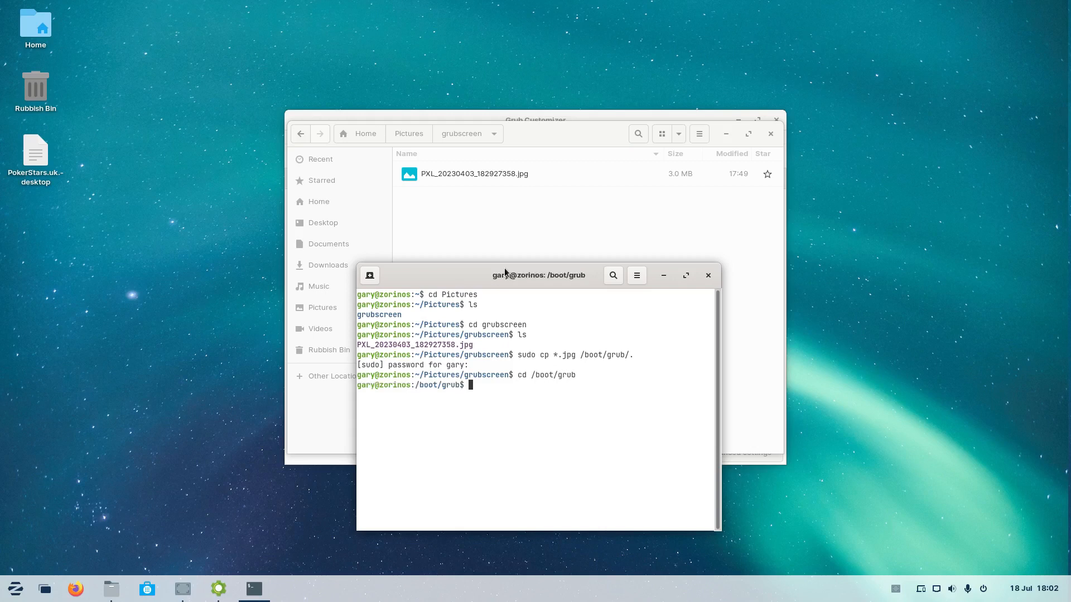
pyautogui.write('ls')
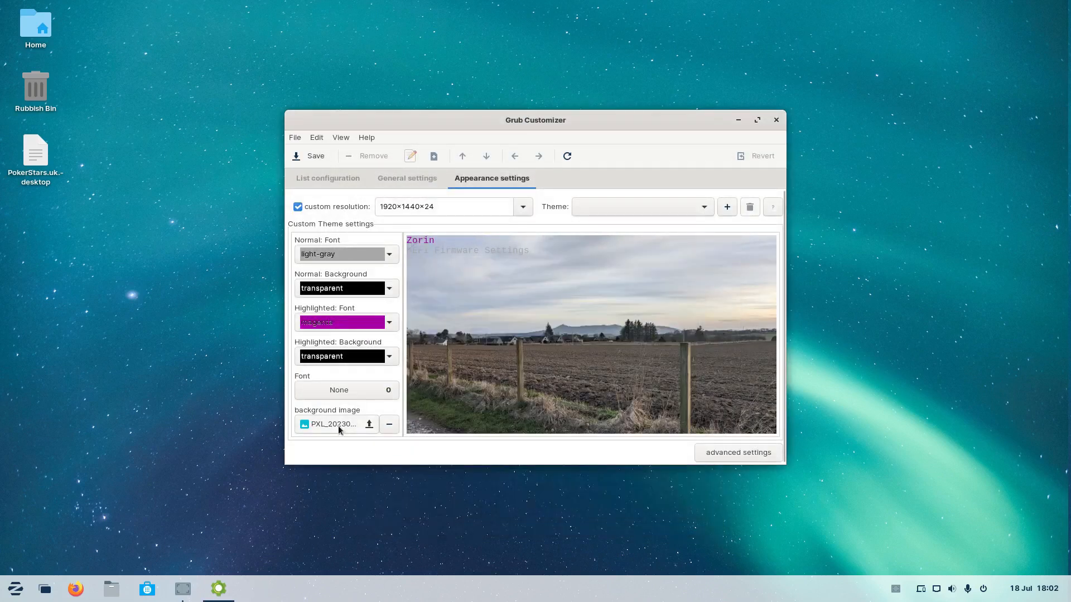
# Pick PXL_20230403_182927358.jpg from /boot/grub as the background image.
pyautogui.click(368, 424)
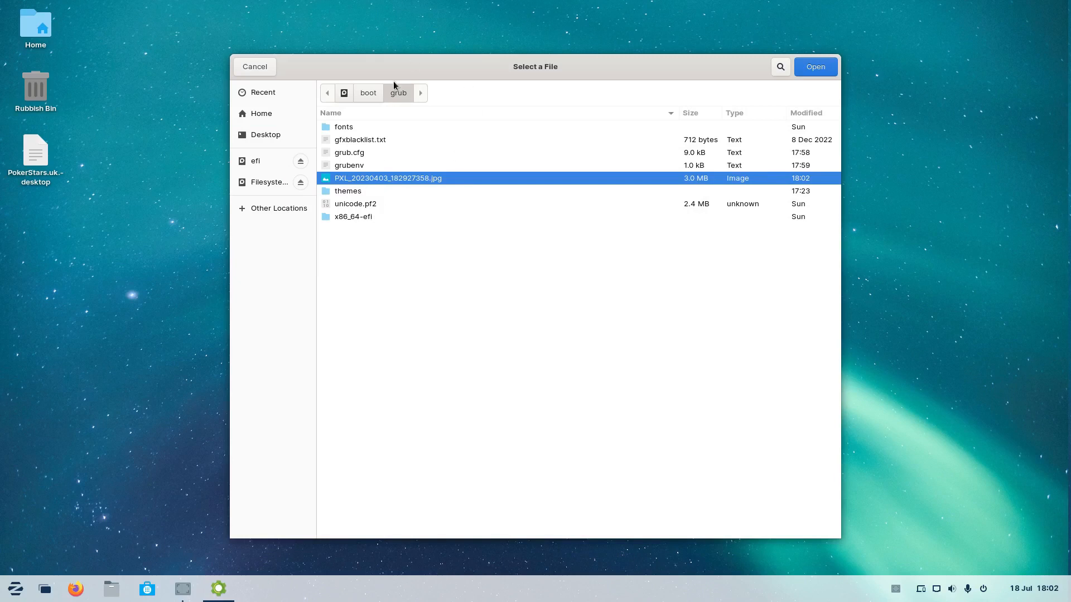
pyautogui.moveTo(399, 181)
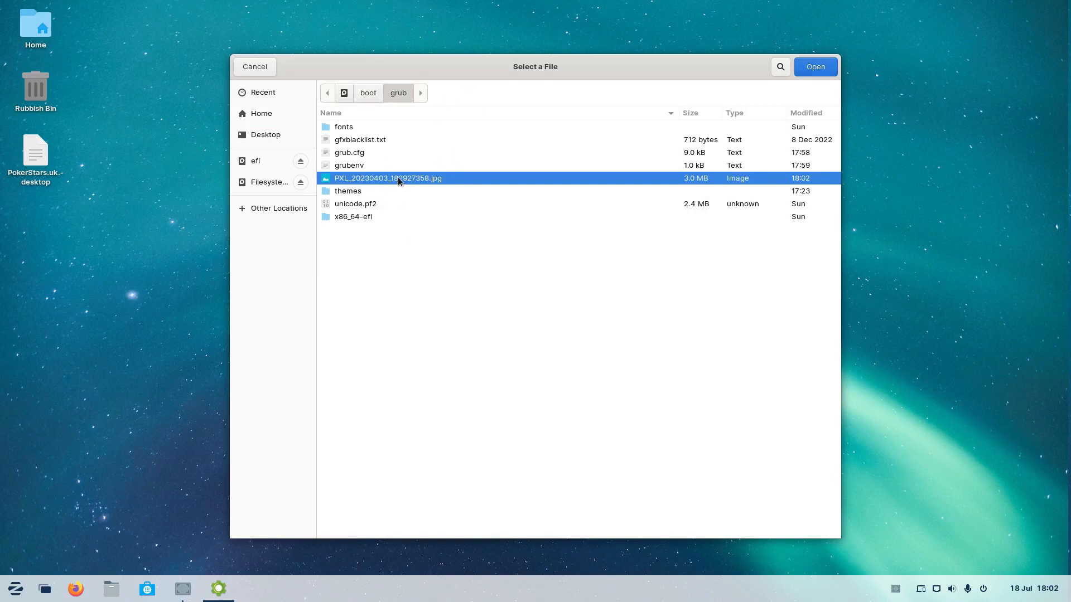
pyautogui.click(815, 66)
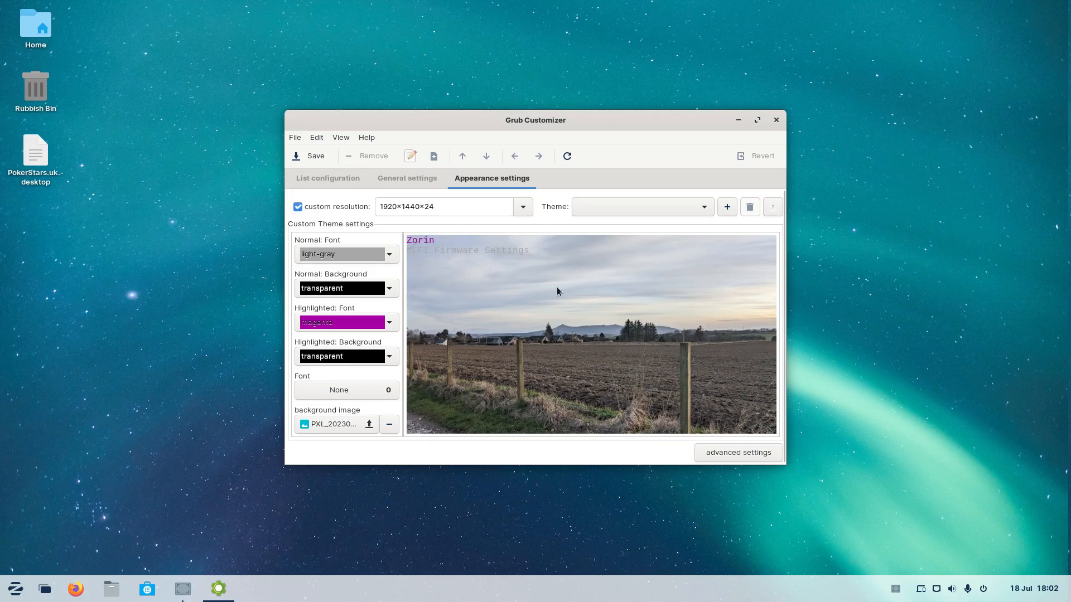
pyautogui.moveTo(513, 266)
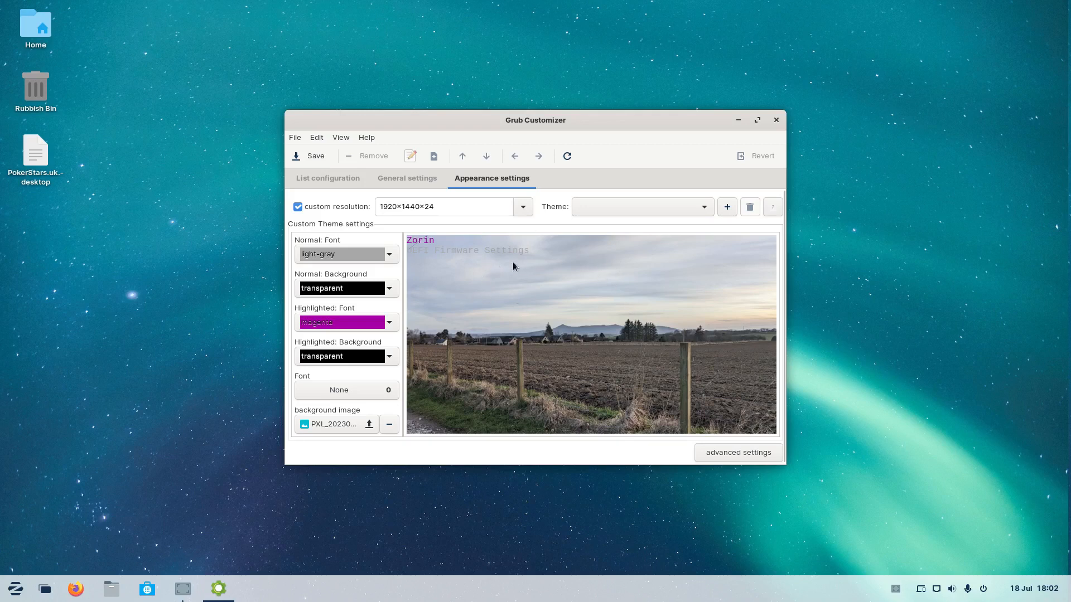
pyautogui.moveTo(504, 276)
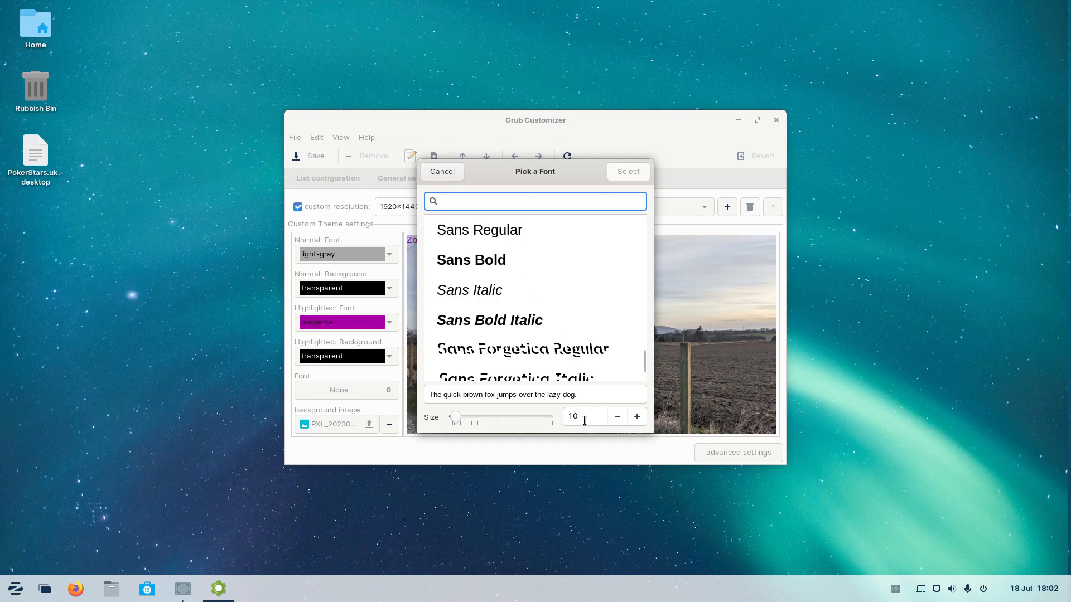
# Try Sans Bold as the menu font, dismiss the large-font warning, then remove it.
pyautogui.tripleClick(589, 417)
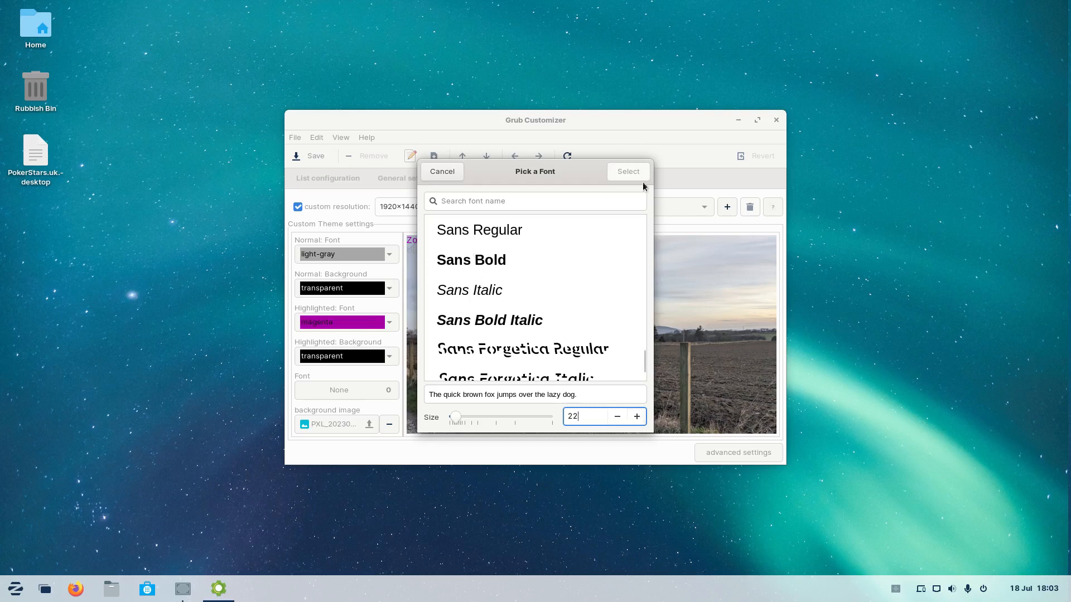
pyautogui.moveTo(483, 243)
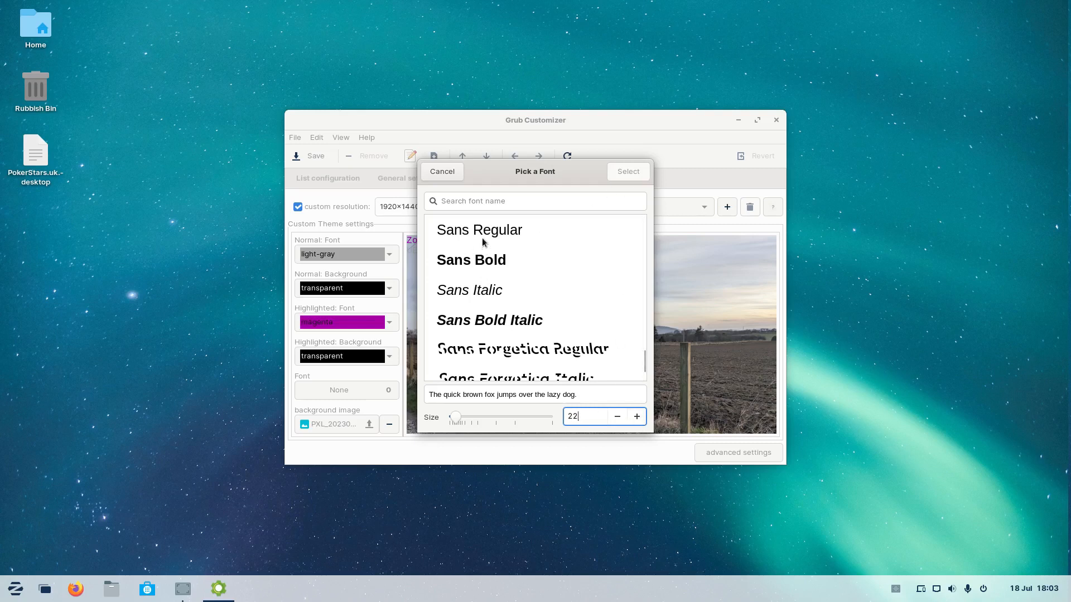
pyautogui.click(480, 229)
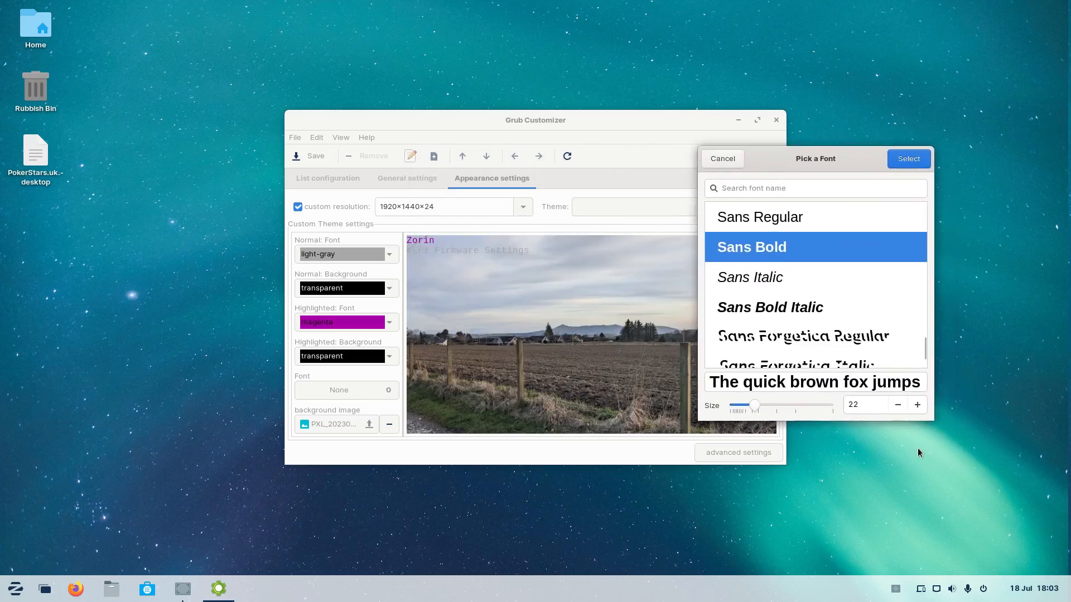
pyautogui.click(907, 158)
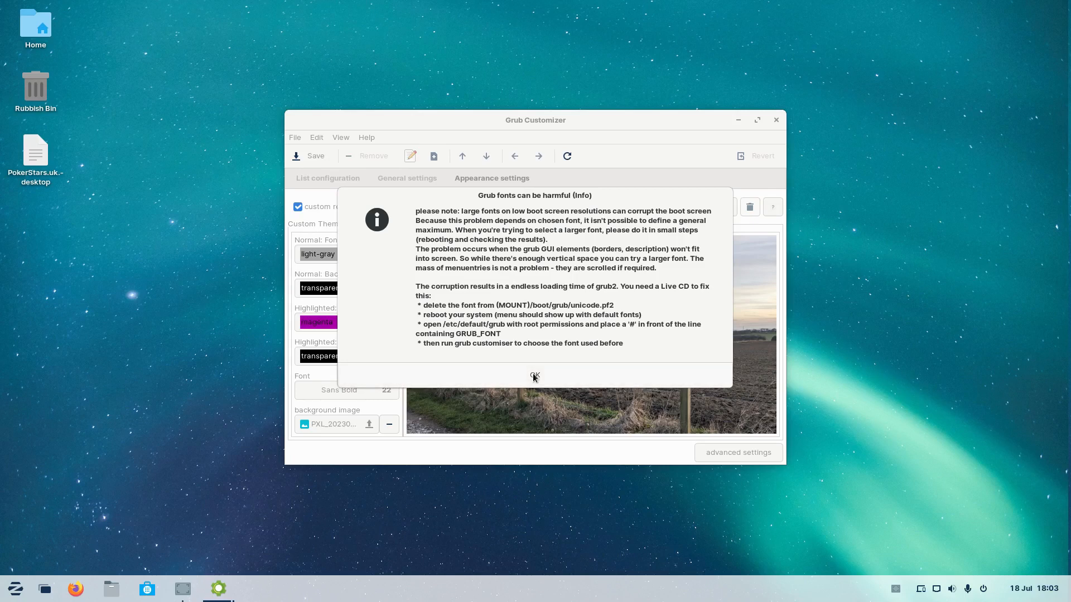
pyautogui.click(535, 377)
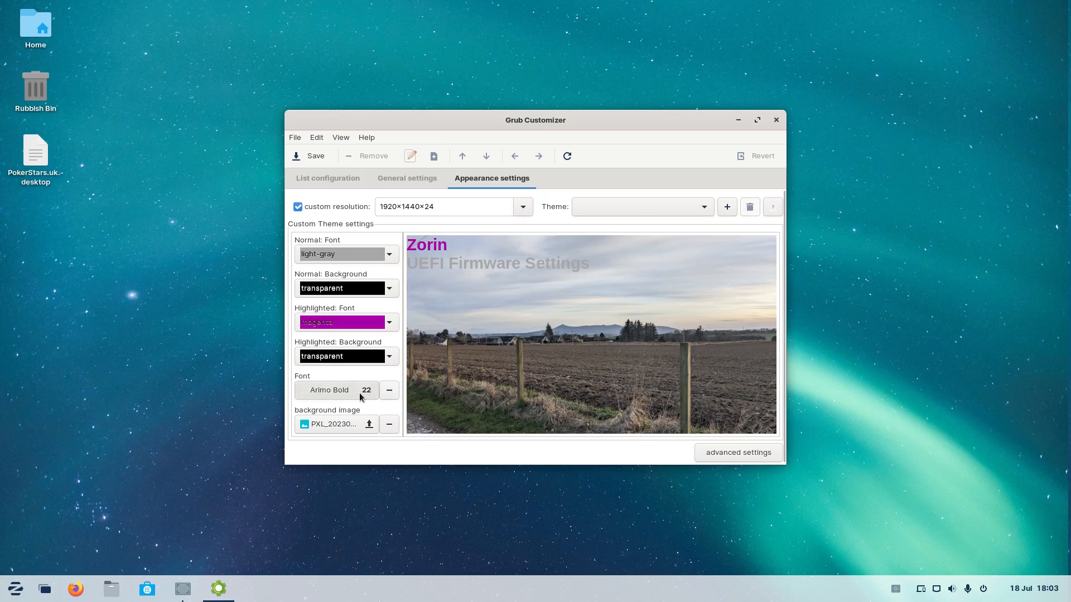
pyautogui.click(388, 390)
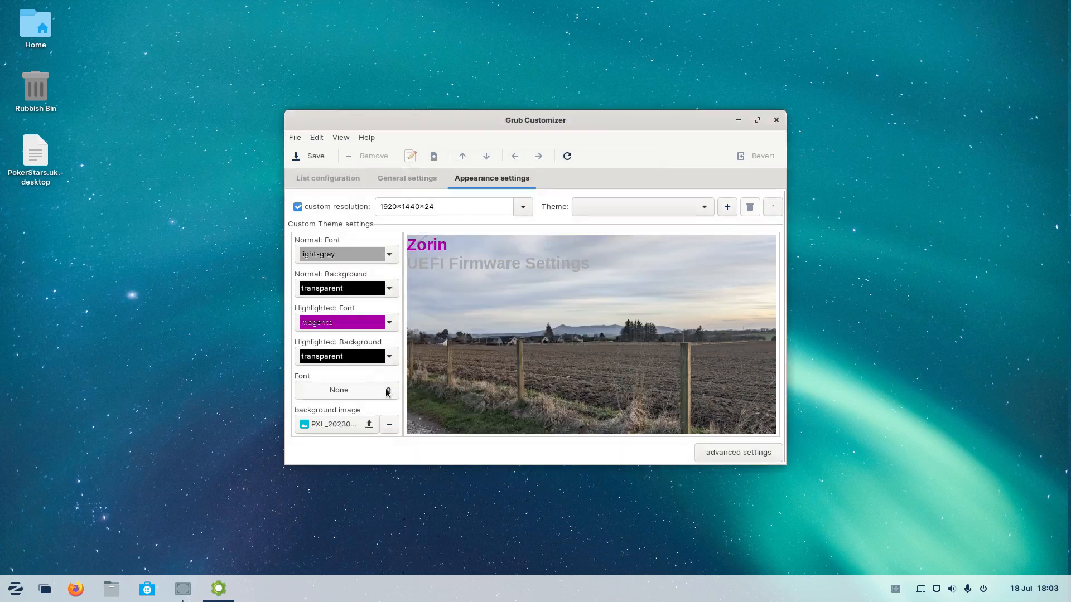
# Choose aakar as the menu font at size 12 and accept the warning.
pyautogui.click(338, 389)
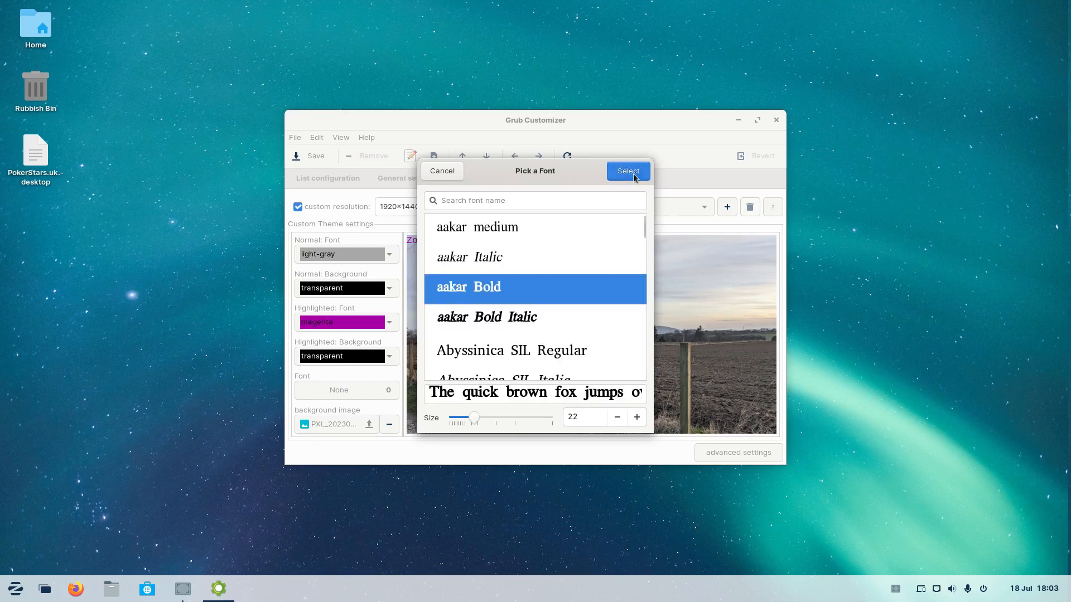
pyautogui.click(626, 171)
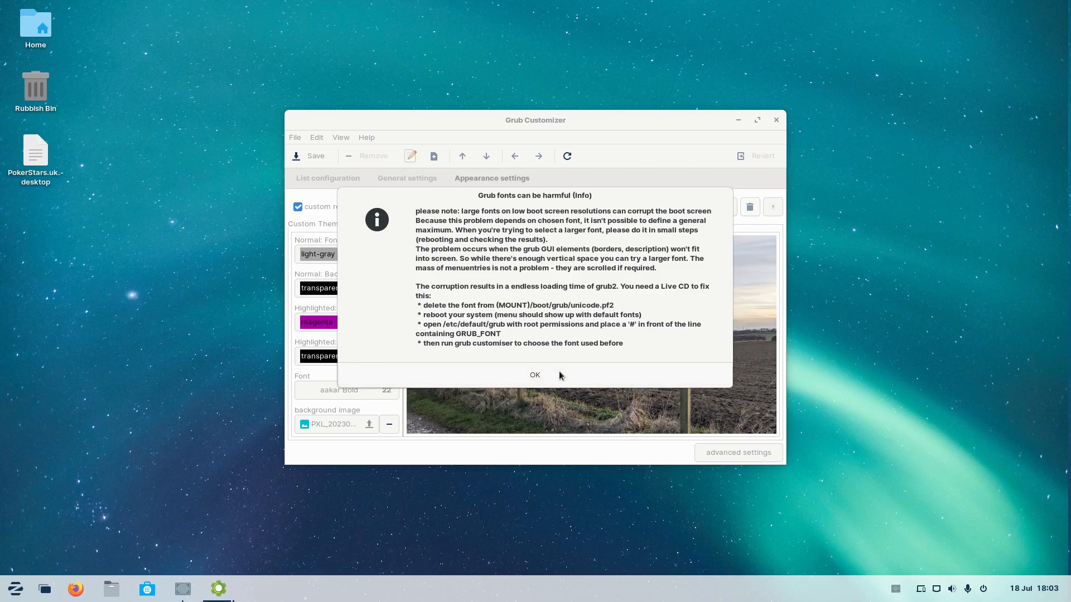
pyautogui.click(534, 374)
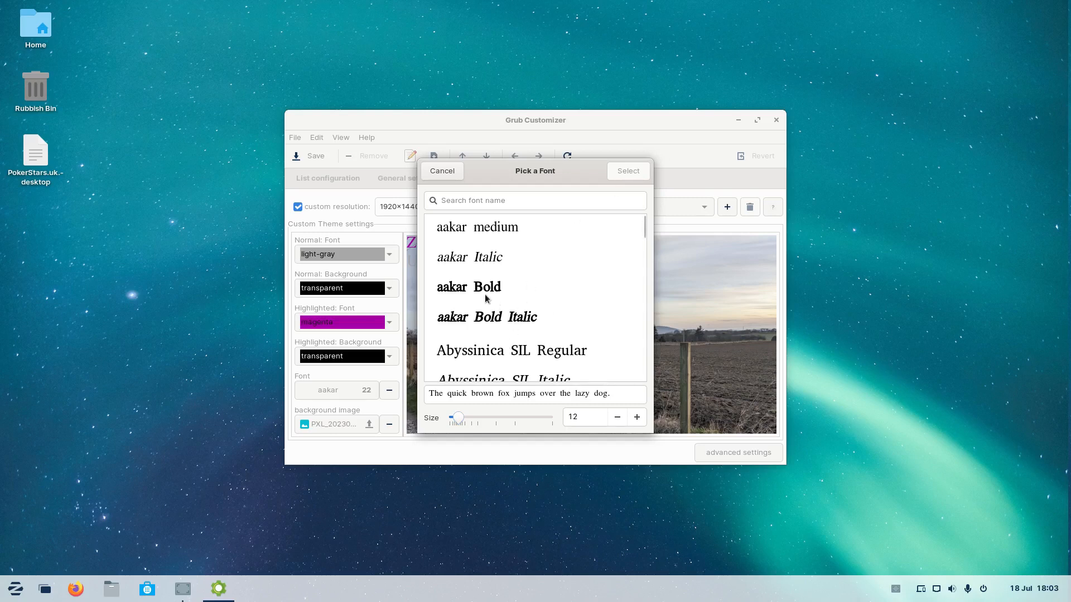
pyautogui.click(441, 170)
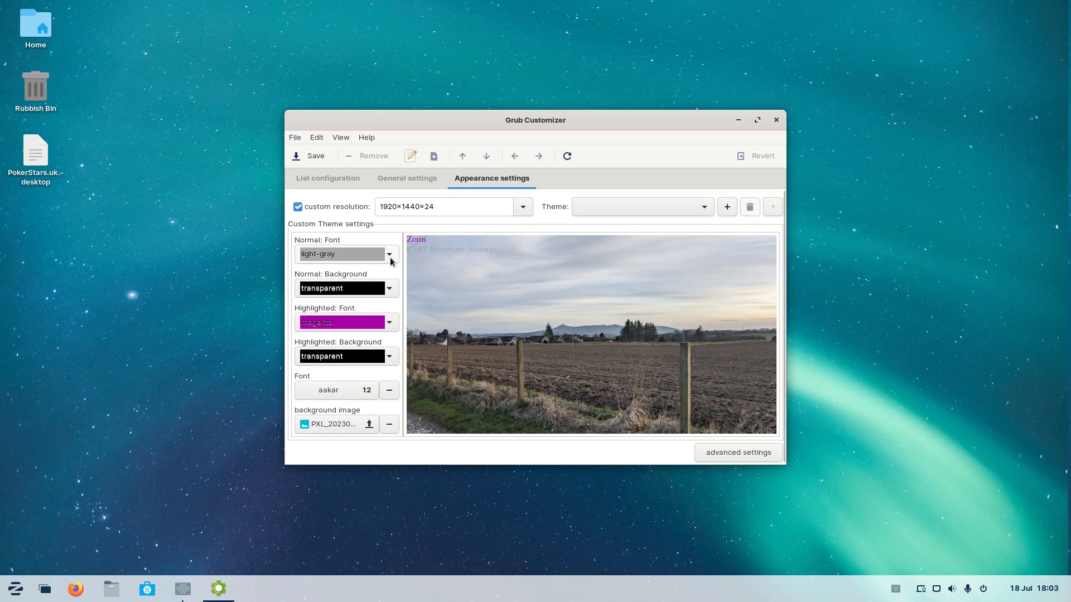
# Set normal text black and highlighted text dark-gray, then close Grub Customizer.
pyautogui.click(389, 254)
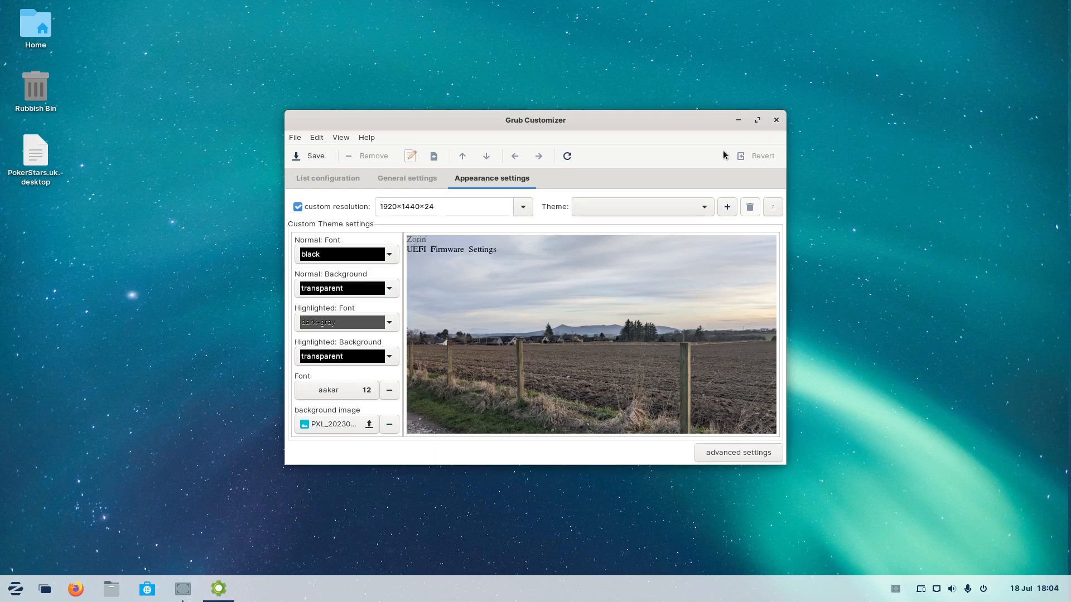
pyautogui.click(776, 119)
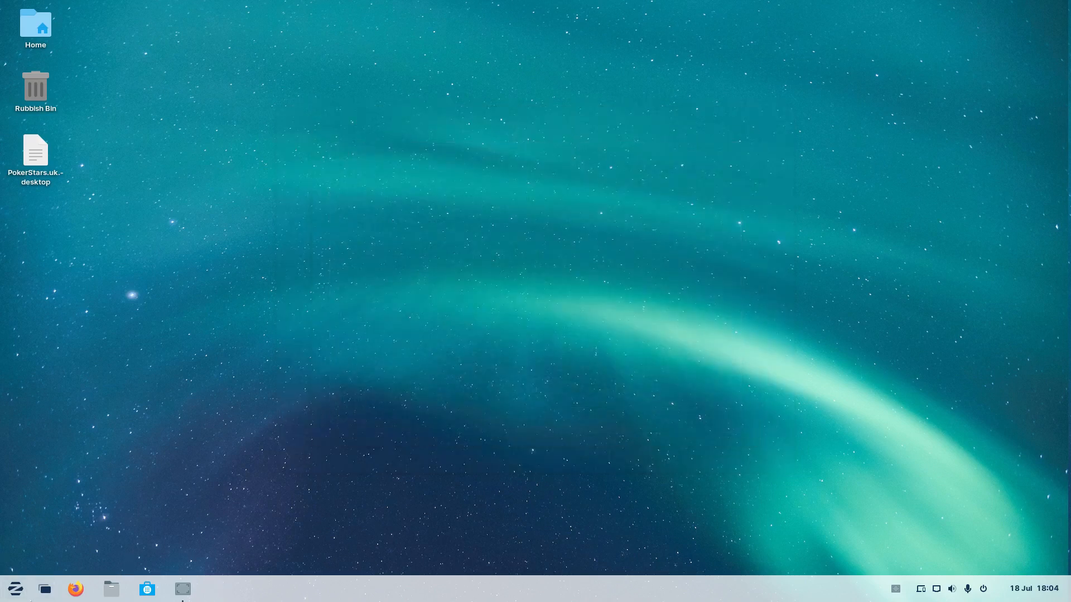
# Restart from the Zorin menu and boot Zorin at the GRUB screen.
pyautogui.click(15, 588)
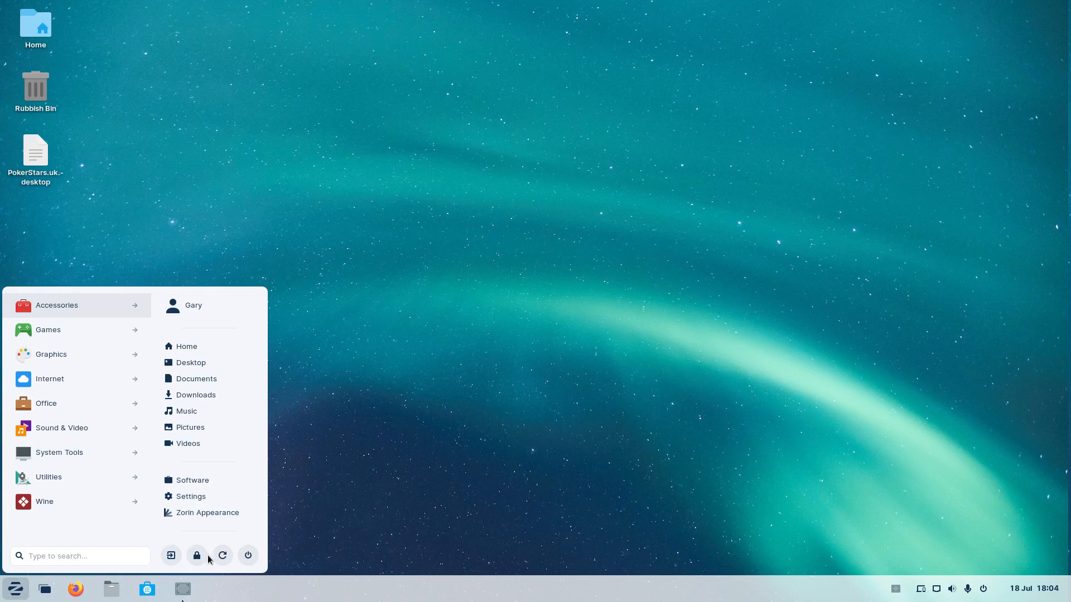
pyautogui.click(221, 556)
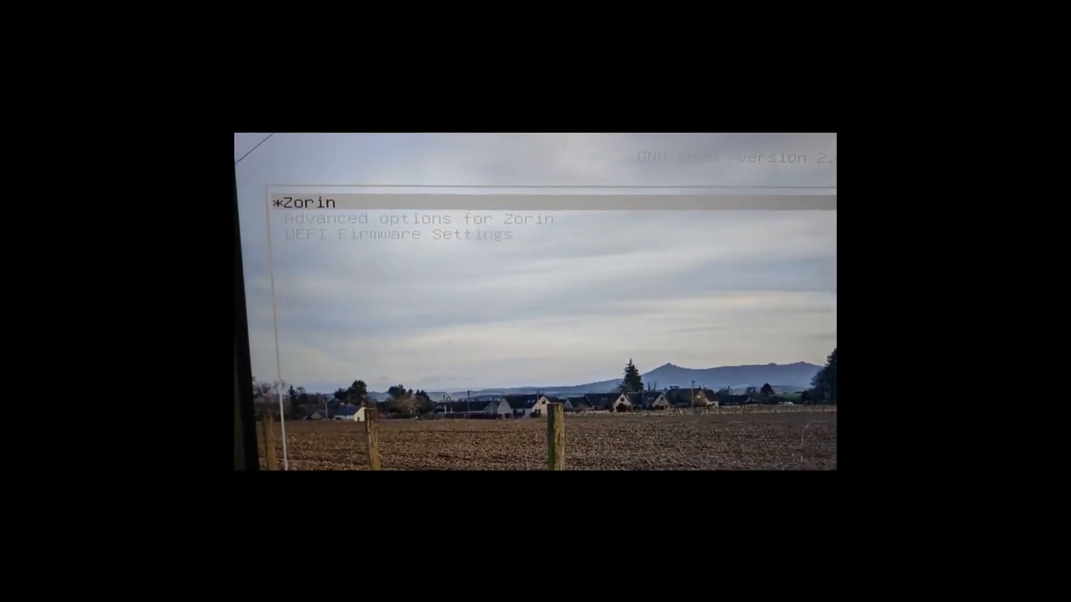
pyautogui.press('Down')
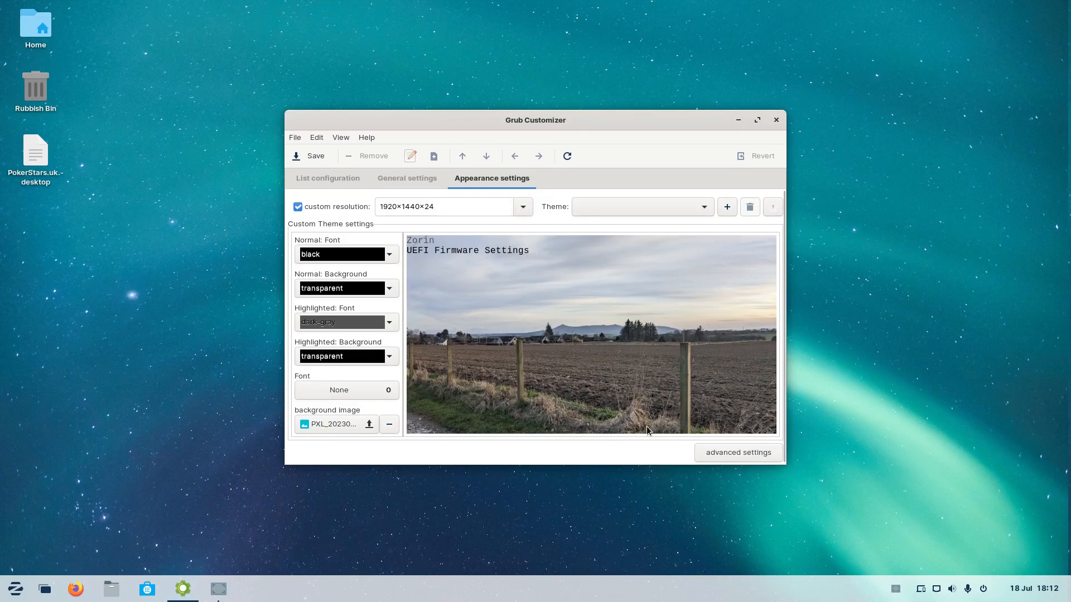
pyautogui.moveTo(523, 311)
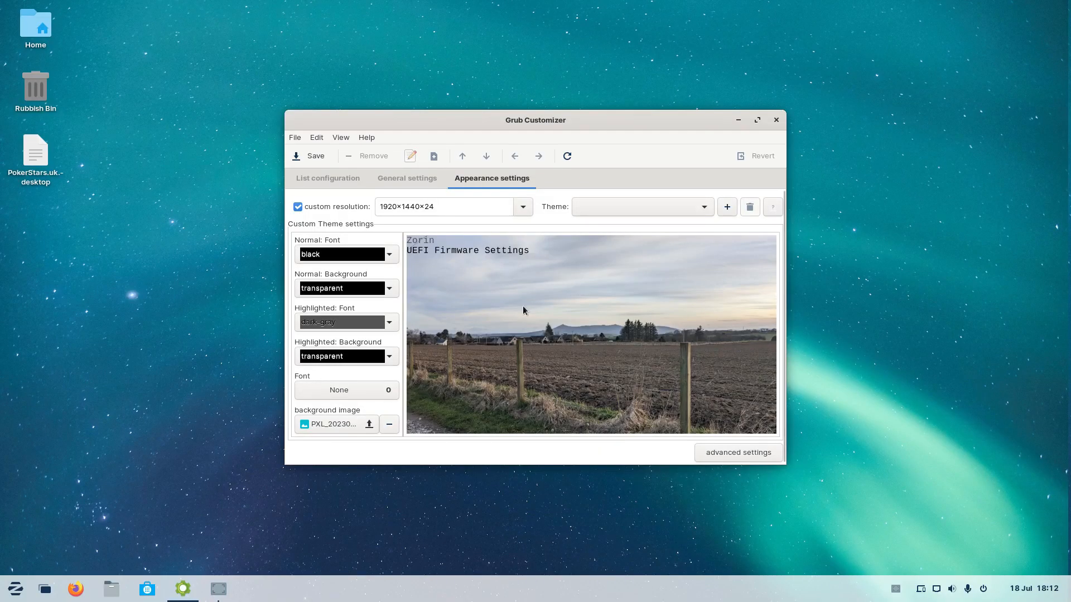
pyautogui.moveTo(540, 308)
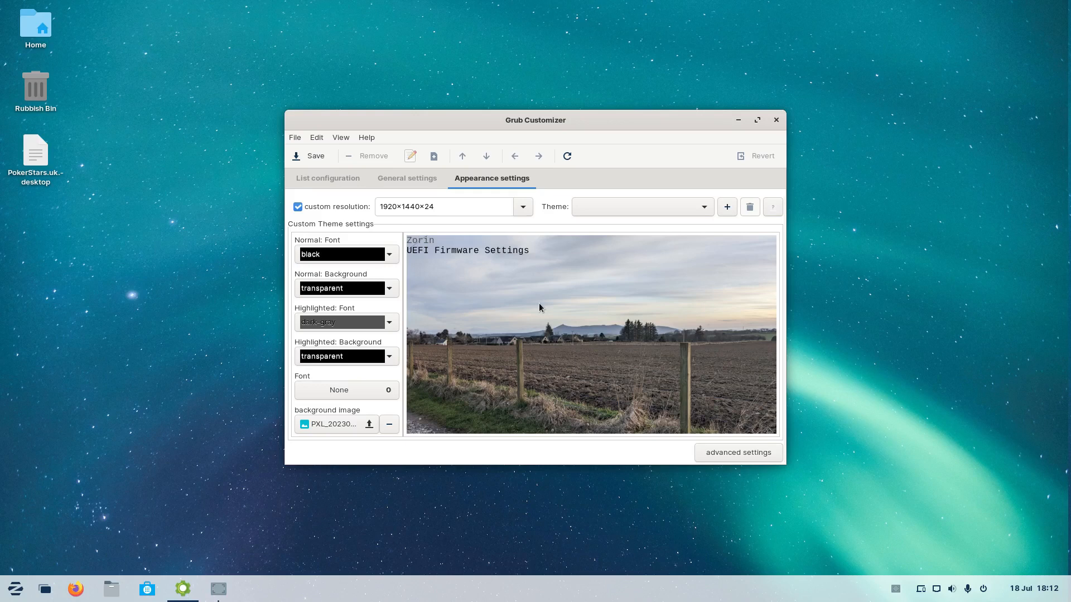
pyautogui.moveTo(441, 325)
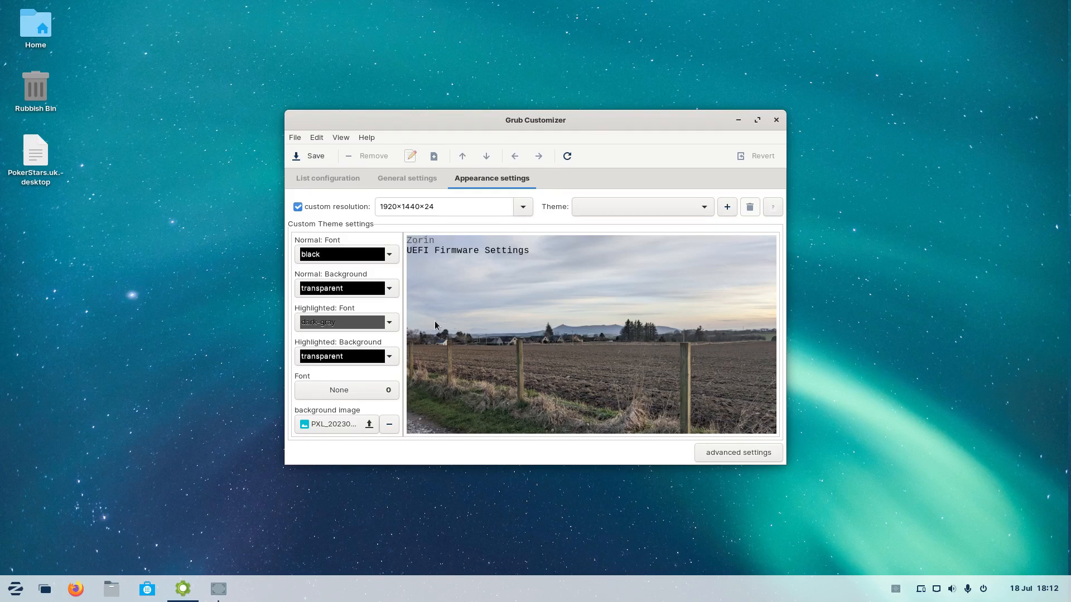
pyautogui.moveTo(468, 334)
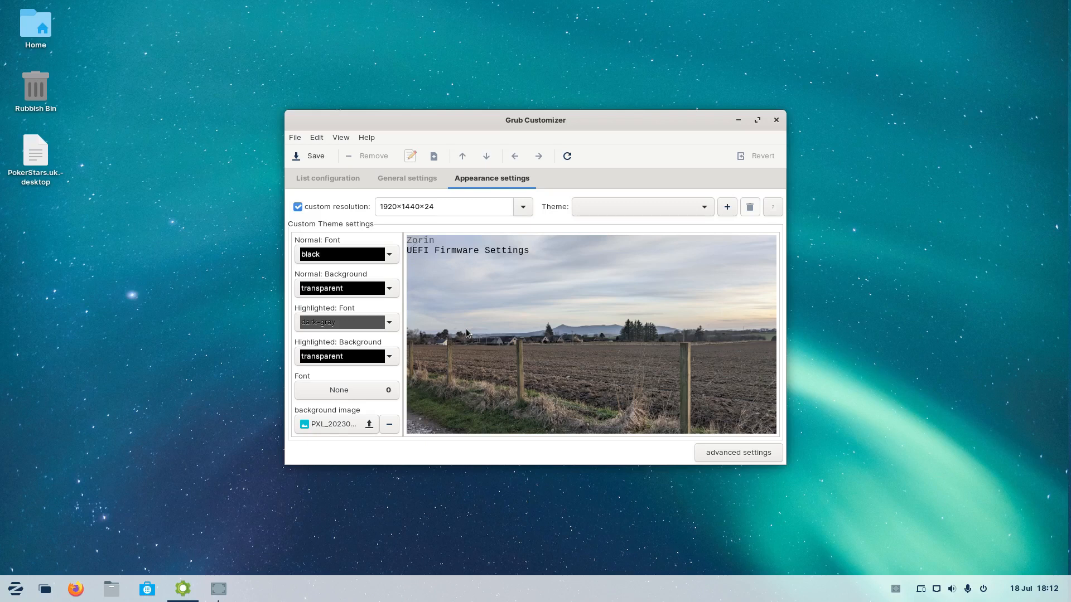
pyautogui.moveTo(481, 322)
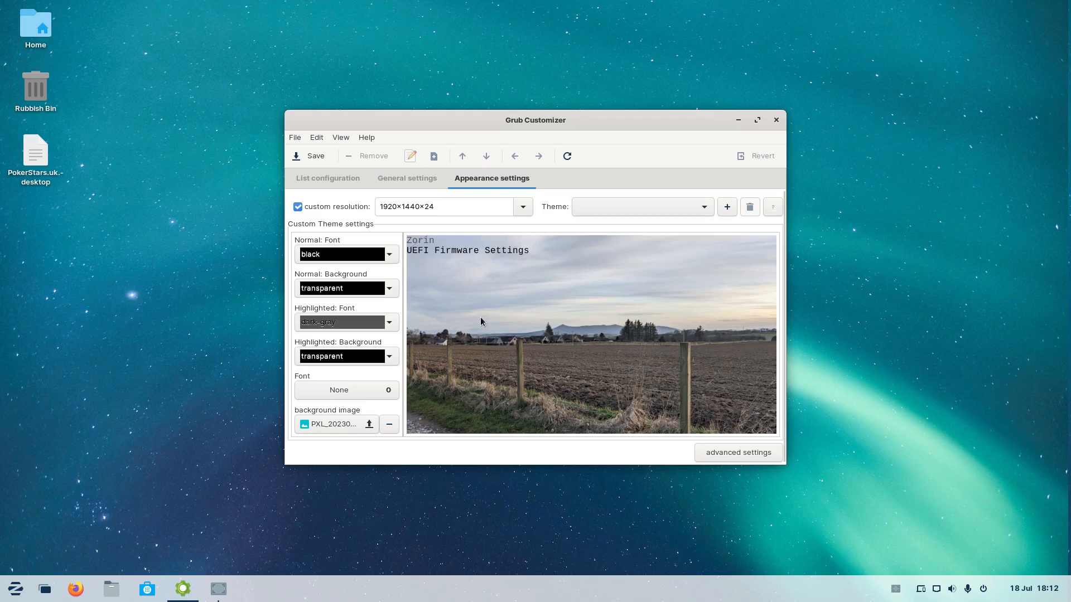
pyautogui.moveTo(502, 327)
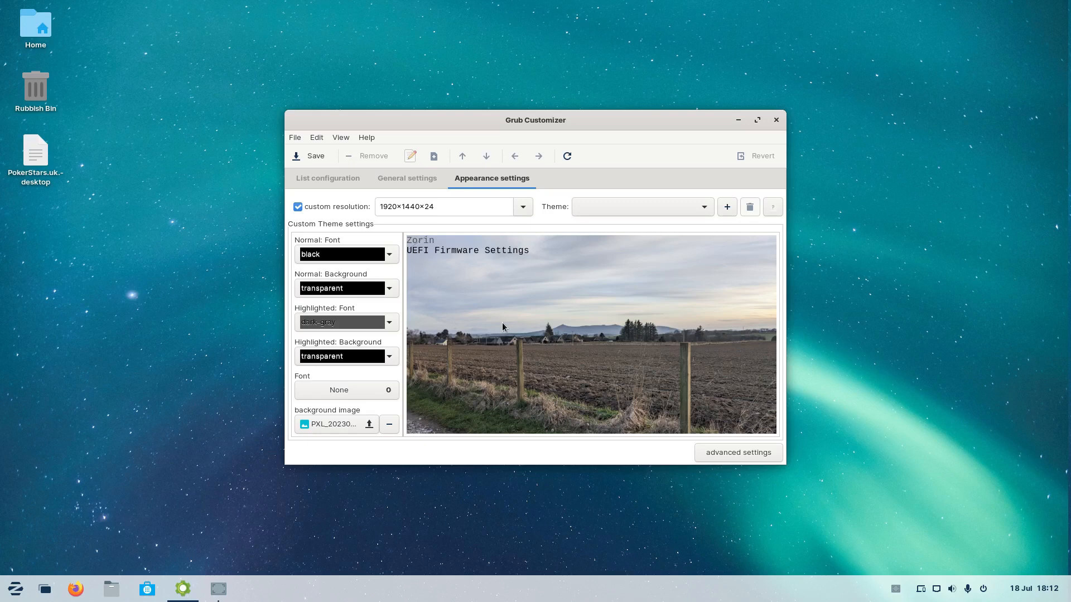
pyautogui.moveTo(563, 305)
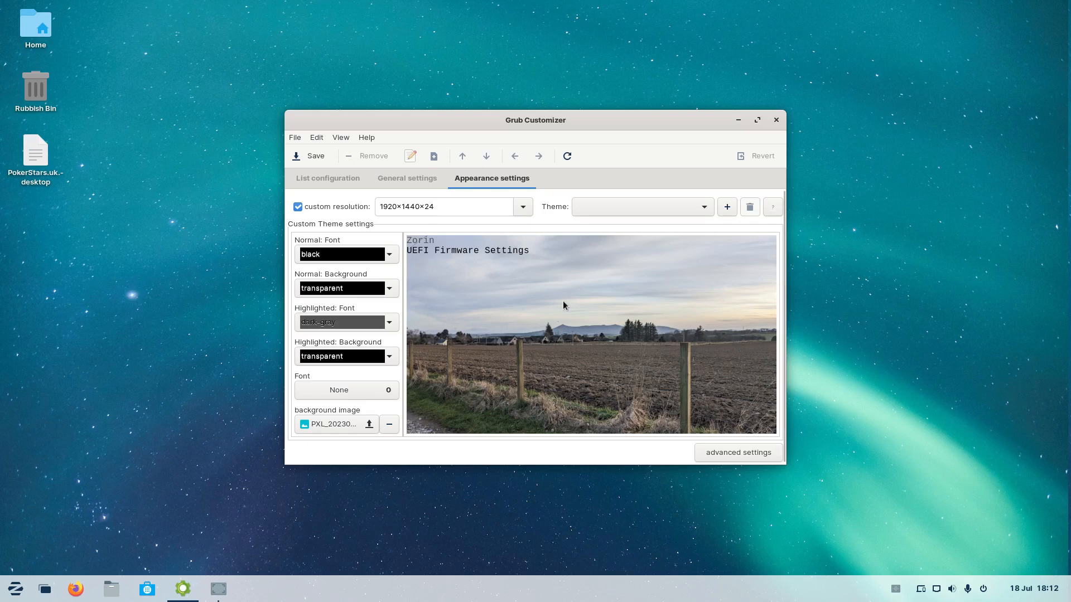